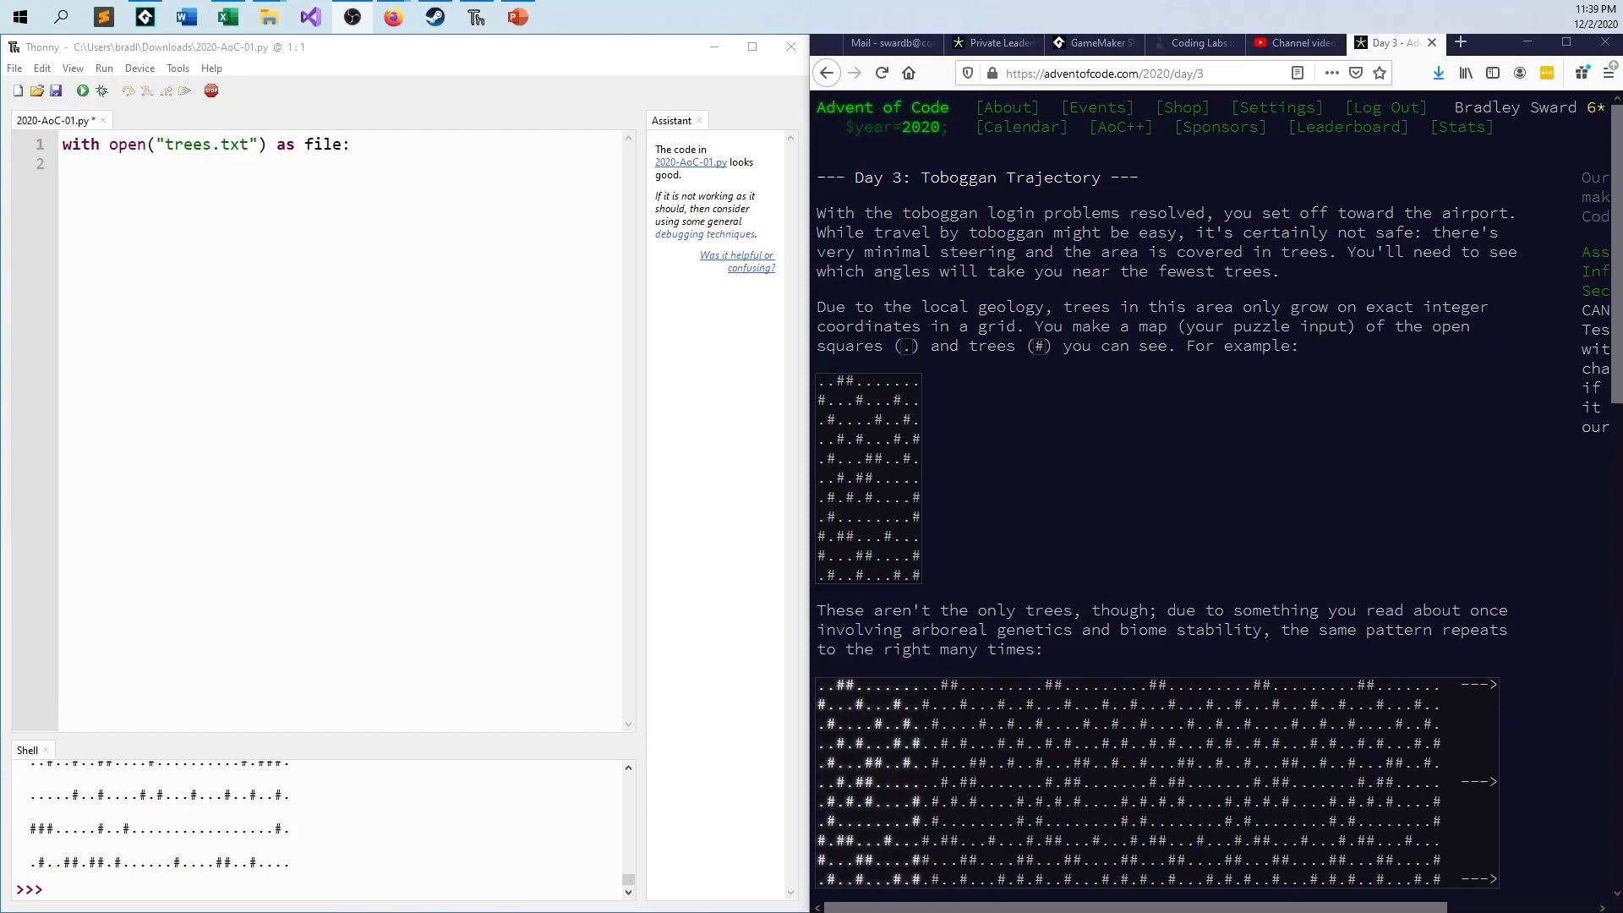
Step: Scroll the Day 3 puzzle page to the 'right 3, down 1' slope description
scroll("down", 3)
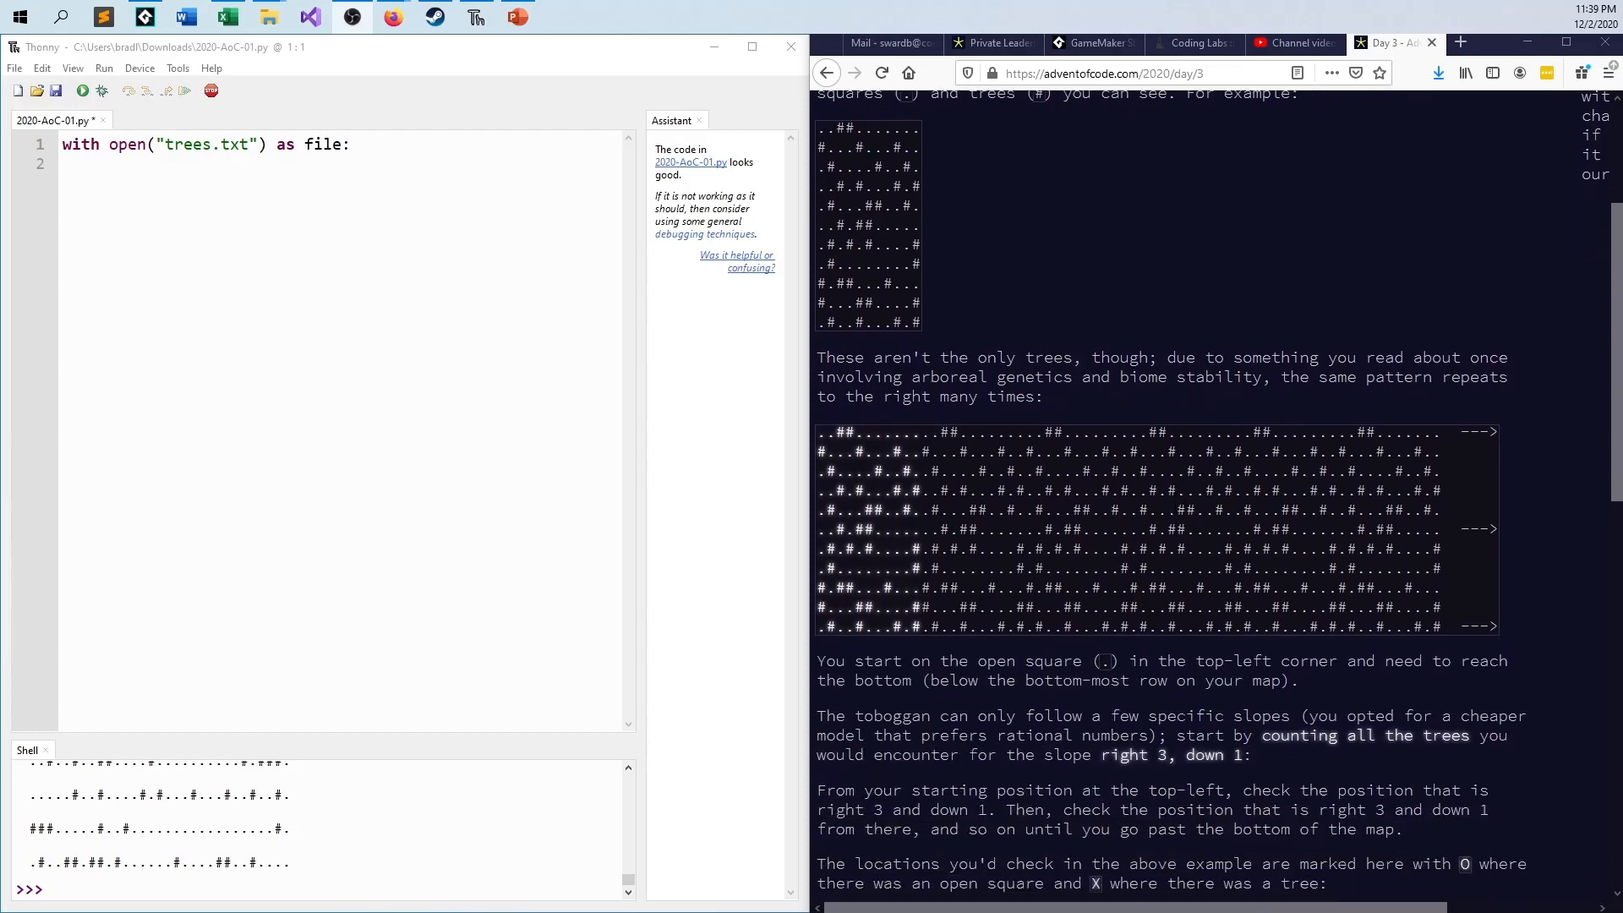
scroll("down", 3)
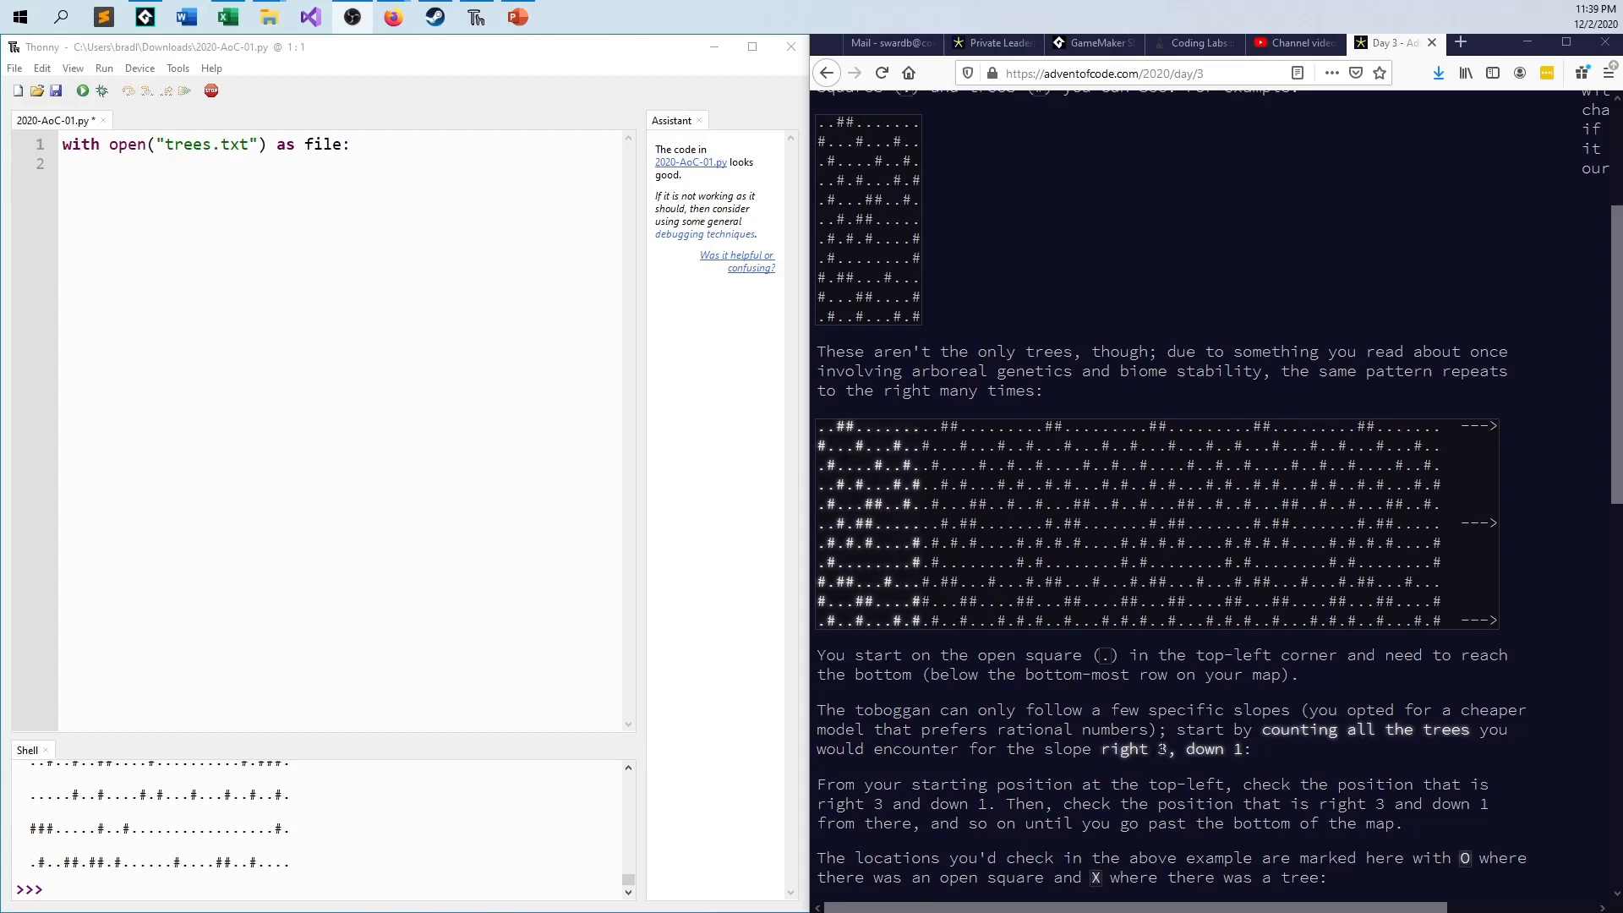
mouse_move(1267, 764)
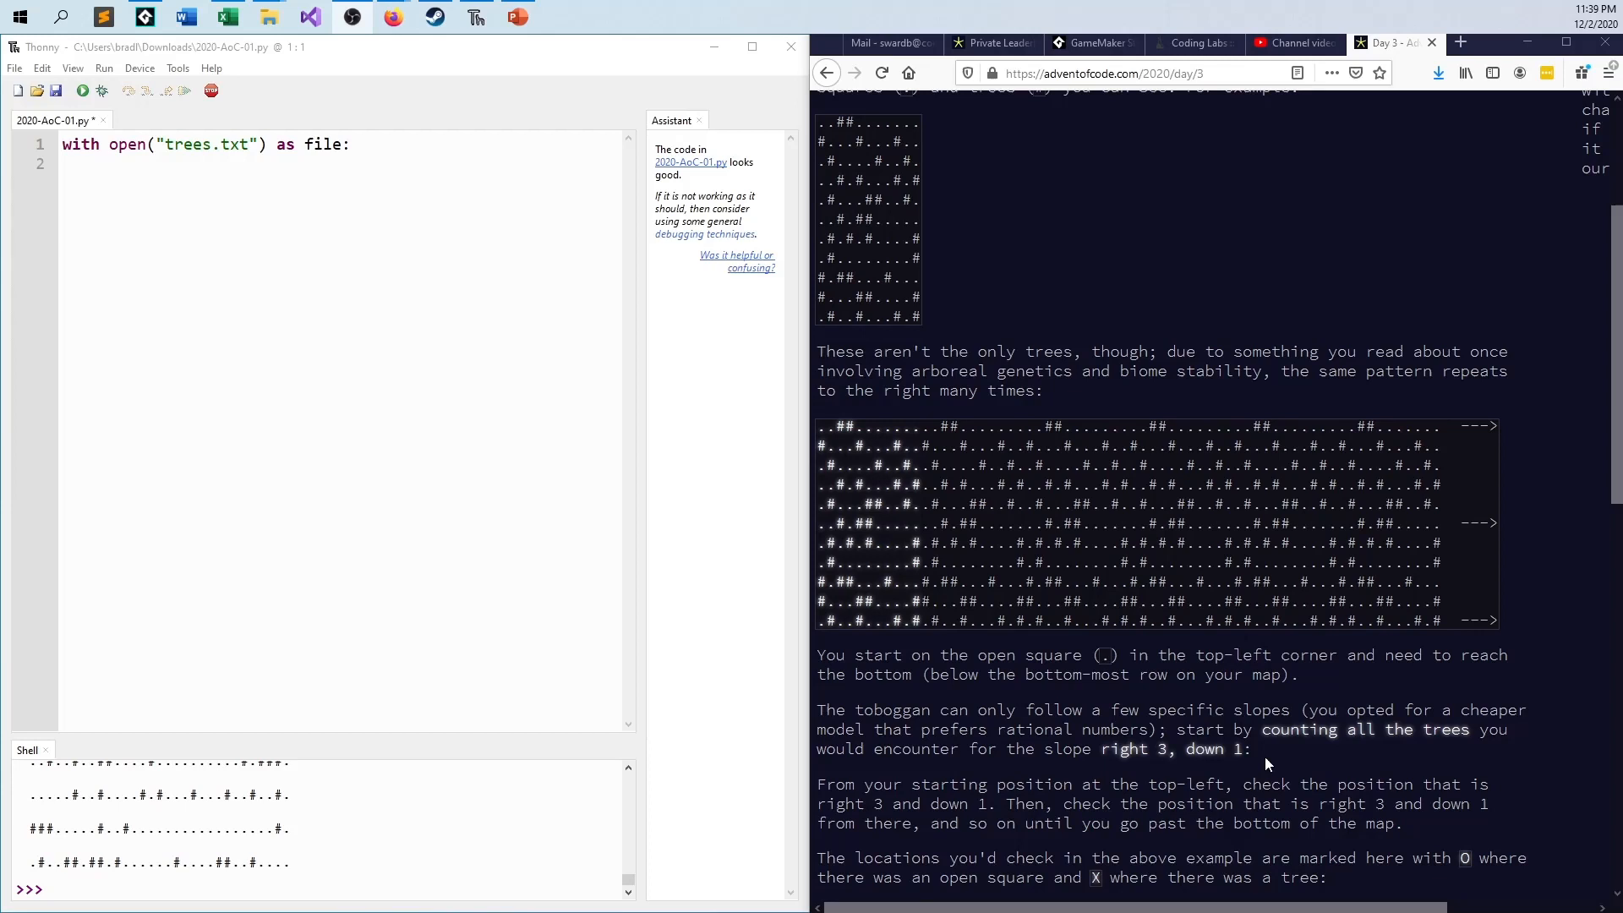
mouse_move(1211, 776)
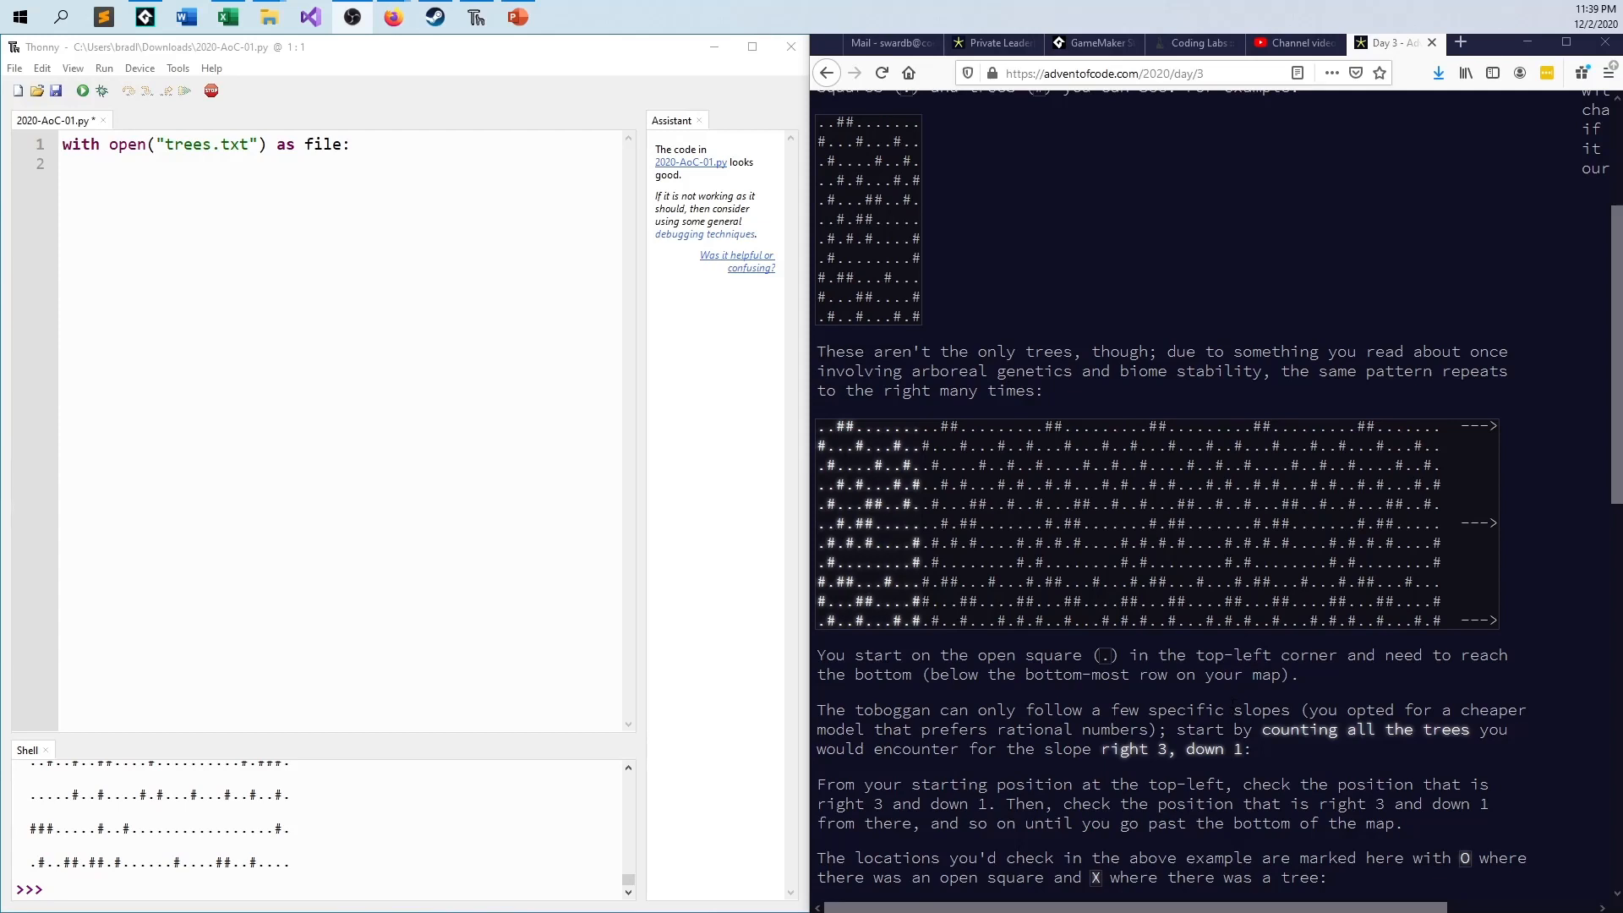
mouse_move(1253, 704)
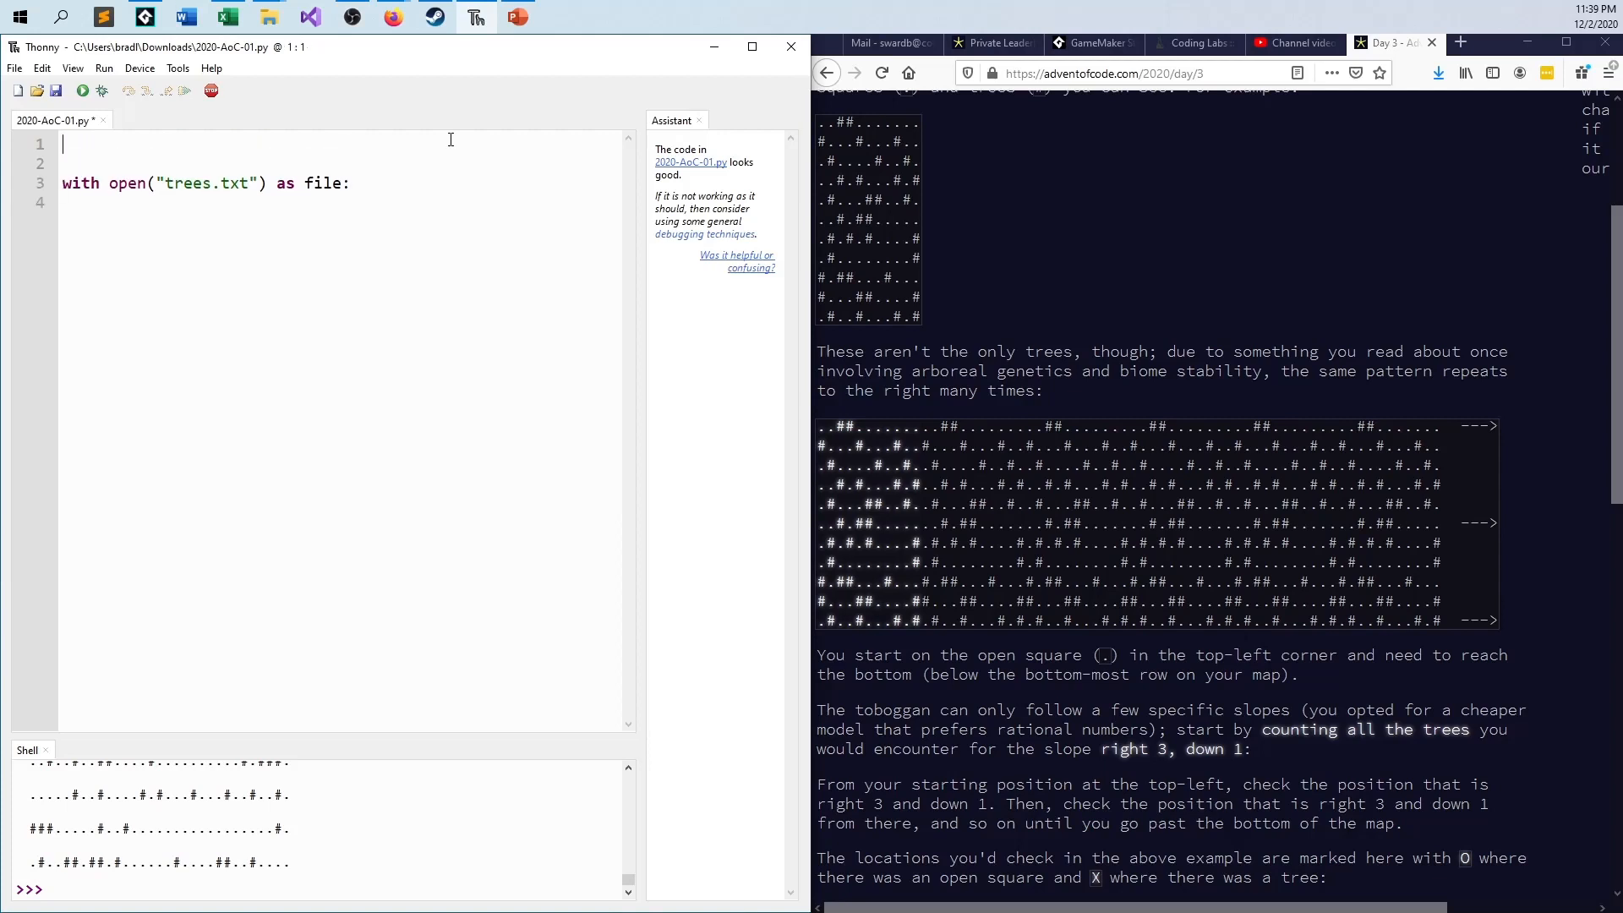
Step: Add dx = int(input("Enter dx: ")) at the top of the script
type("dx =")
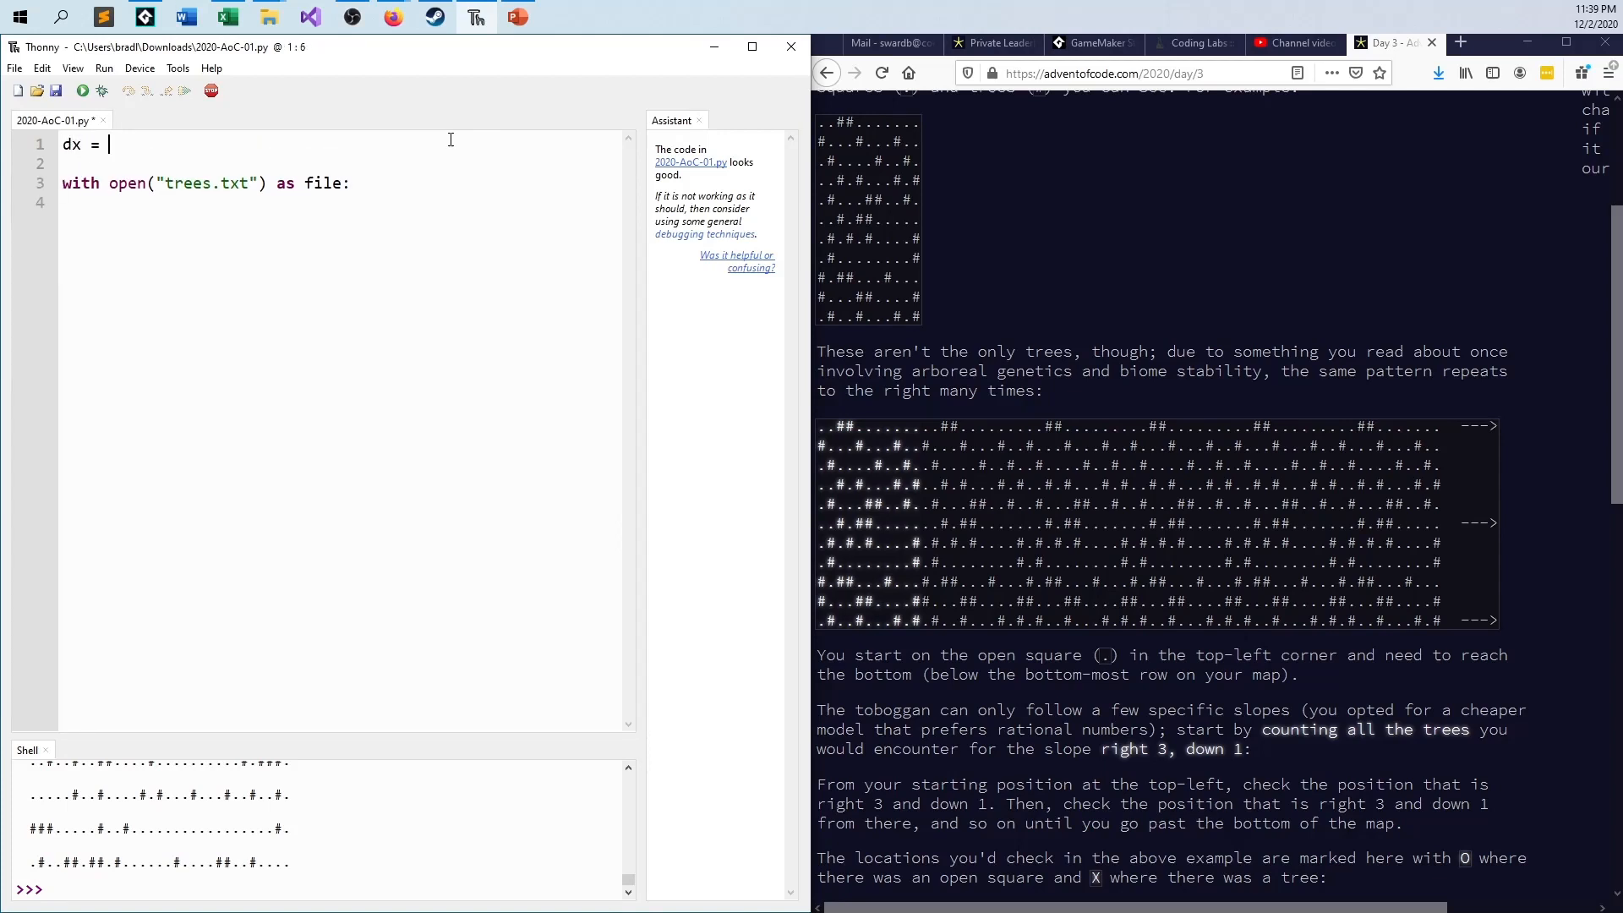
type("i")
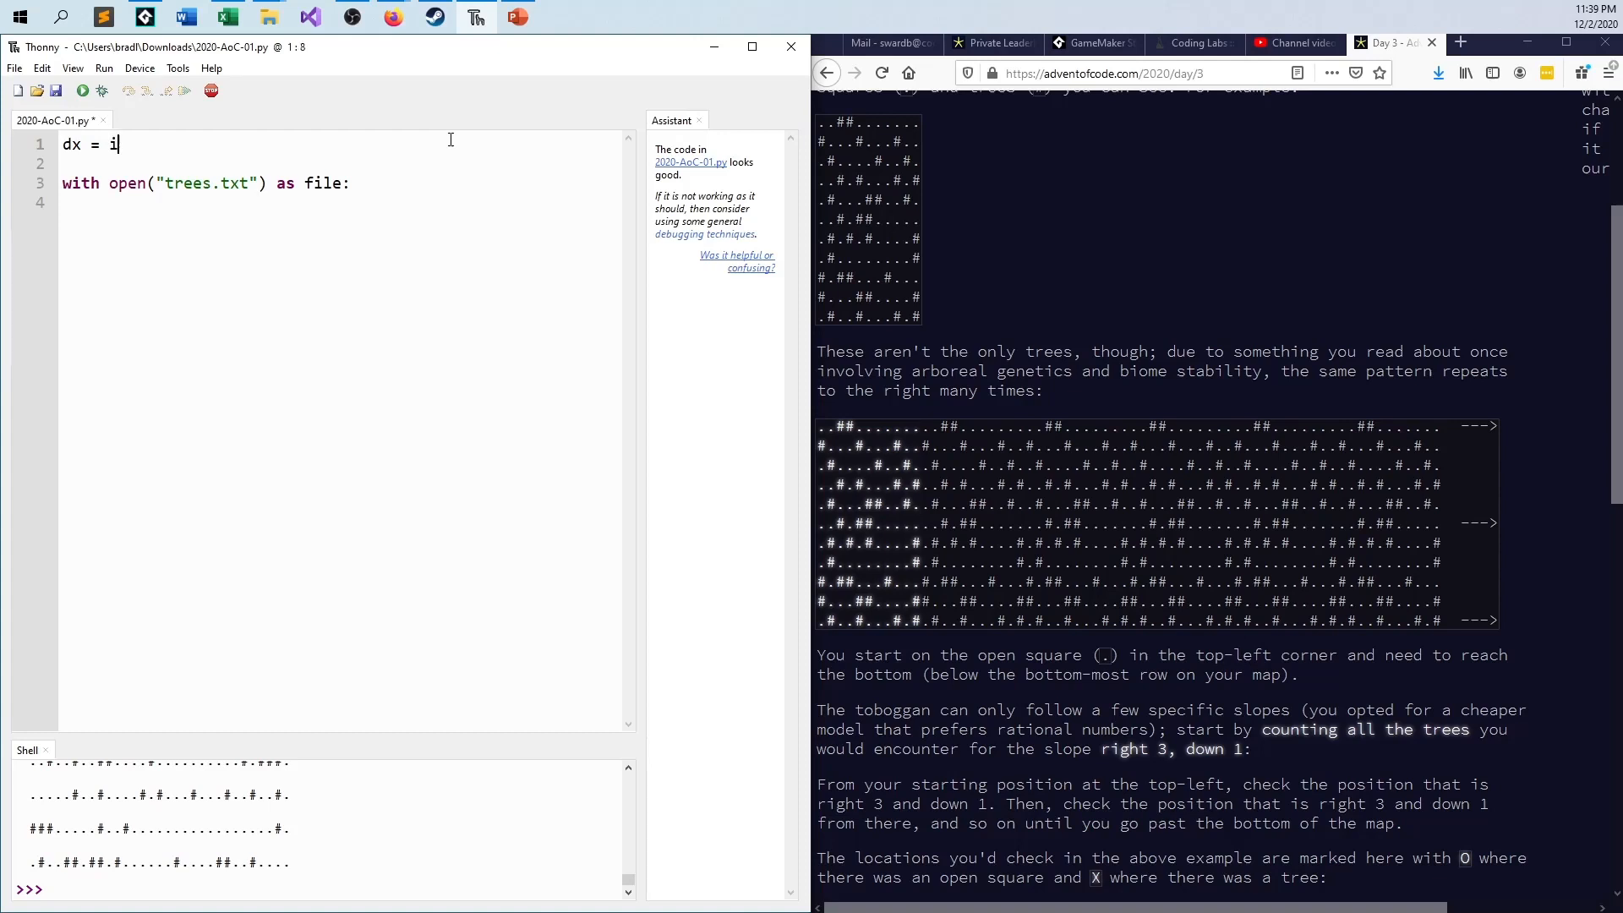
type("nt")
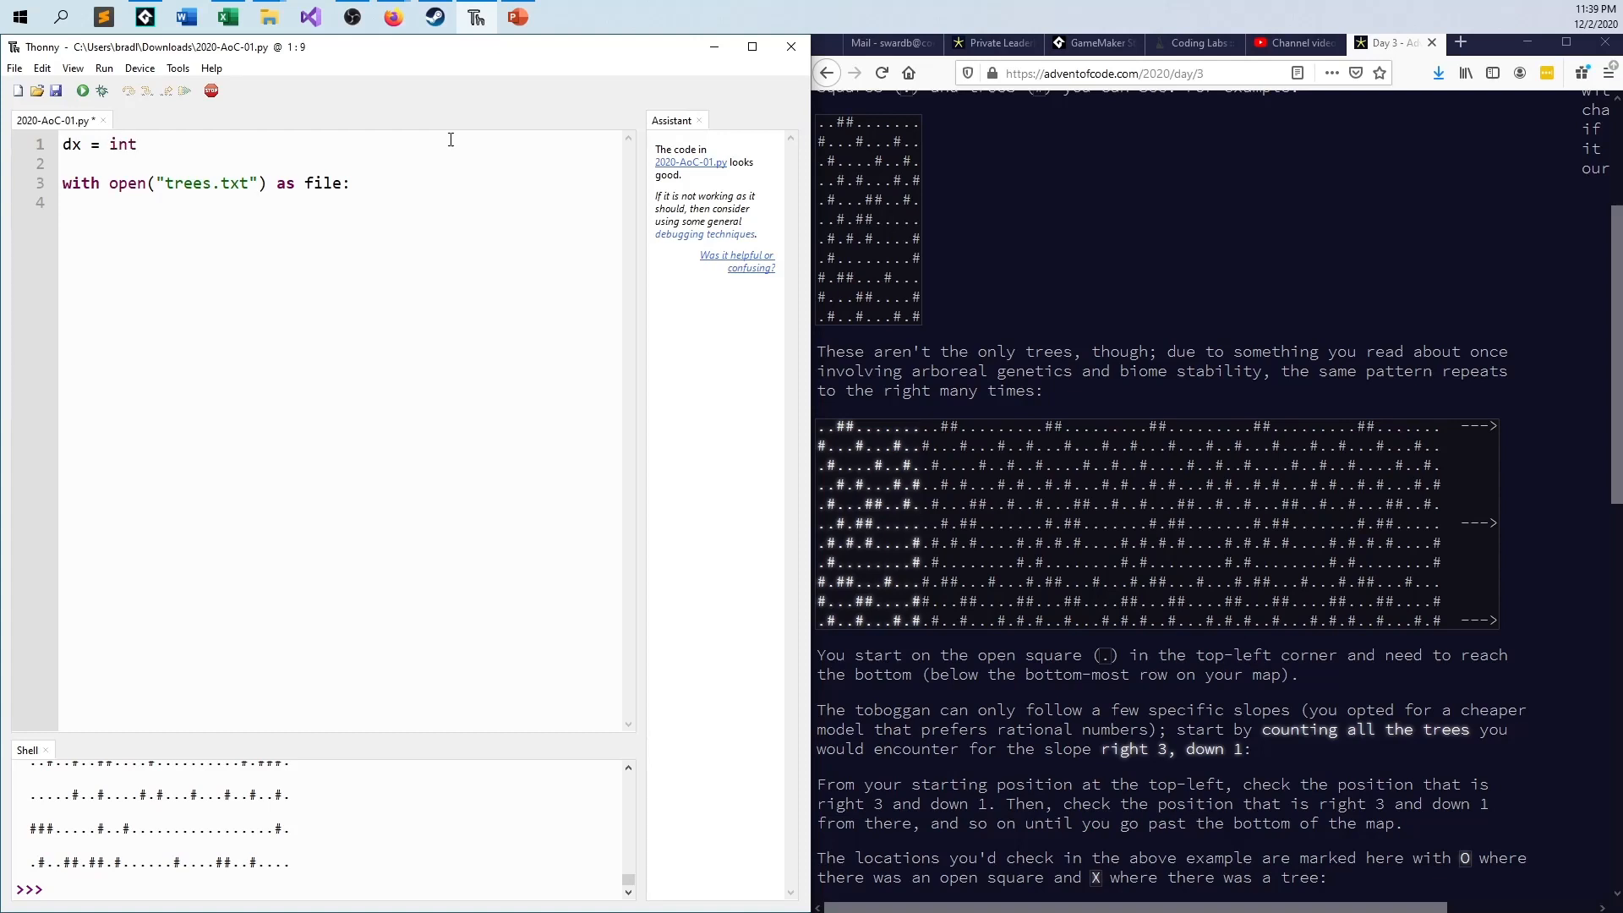
type("(inp")
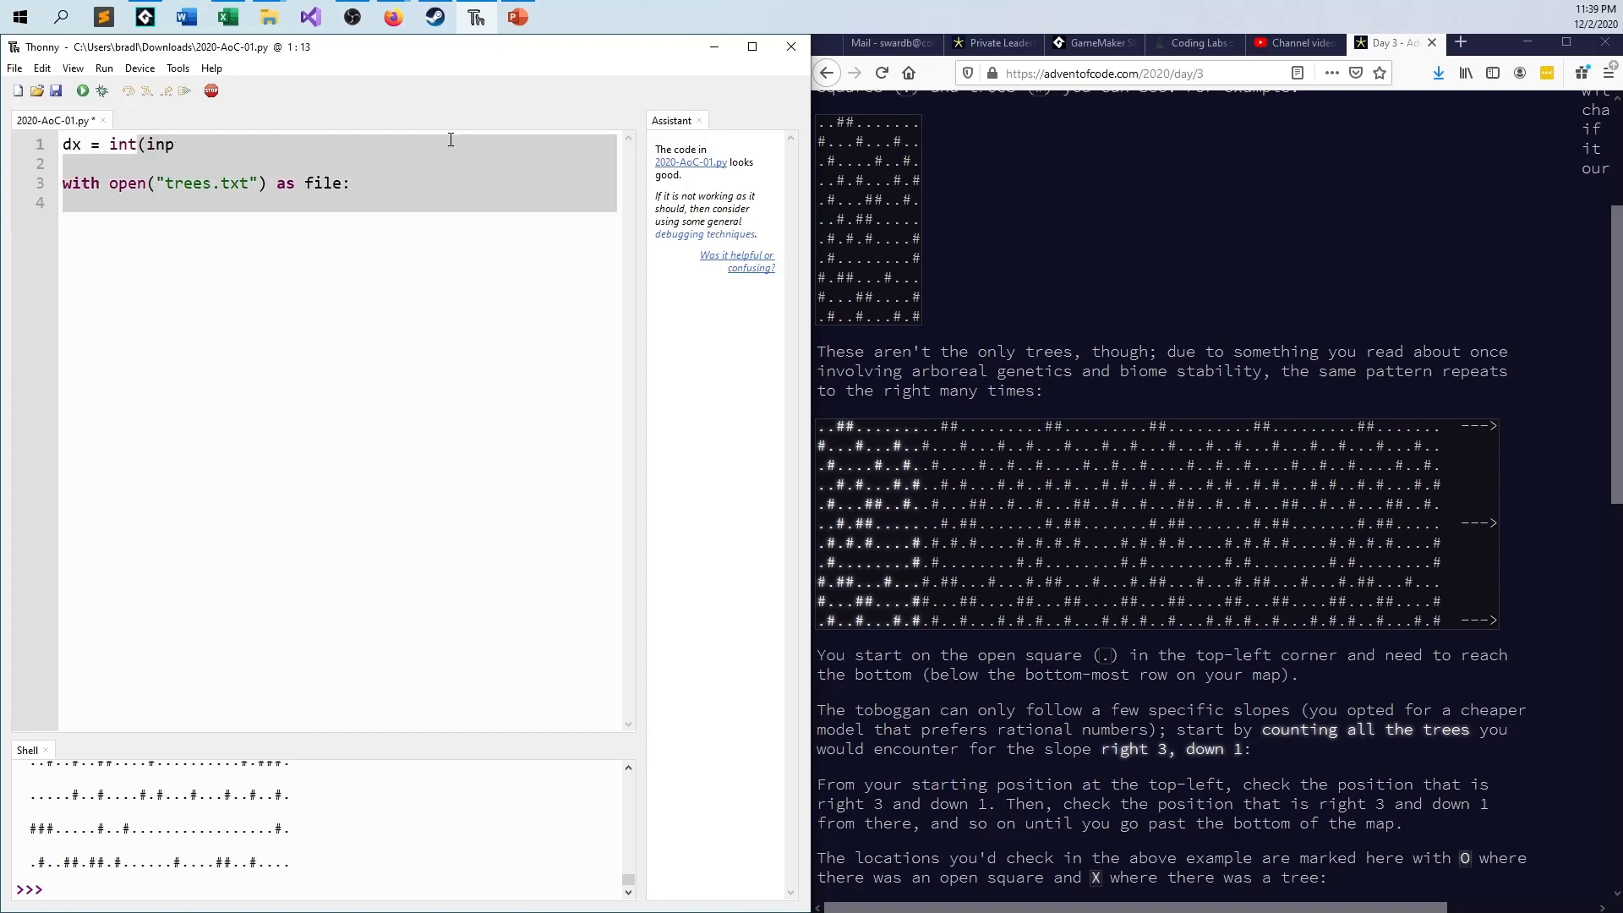
type("ut(")
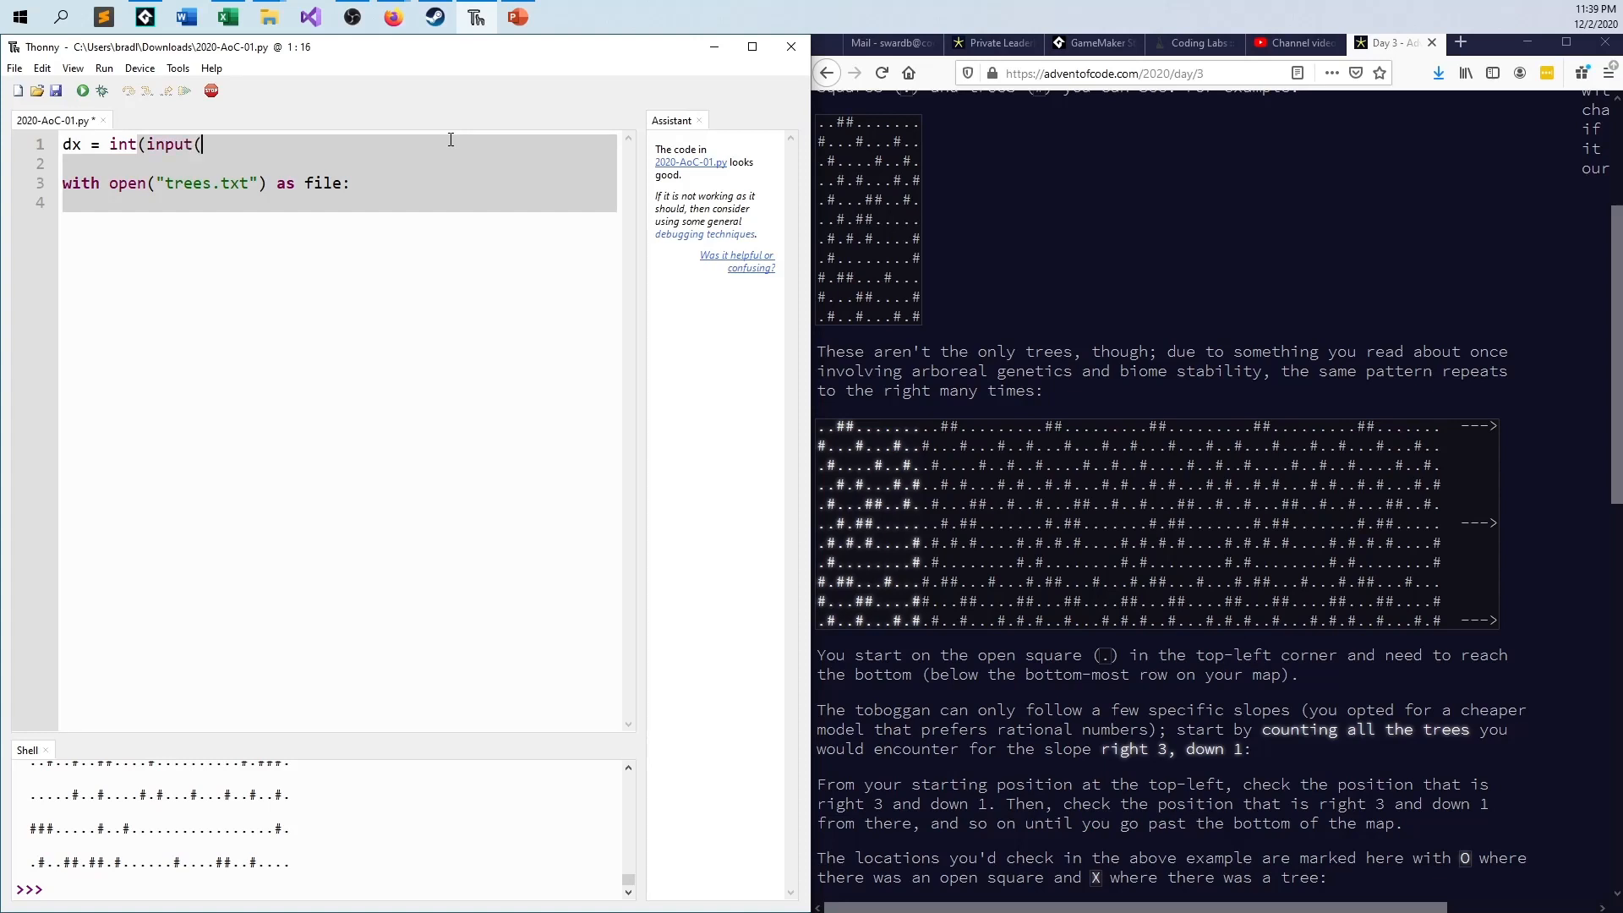
type("\"Enter")
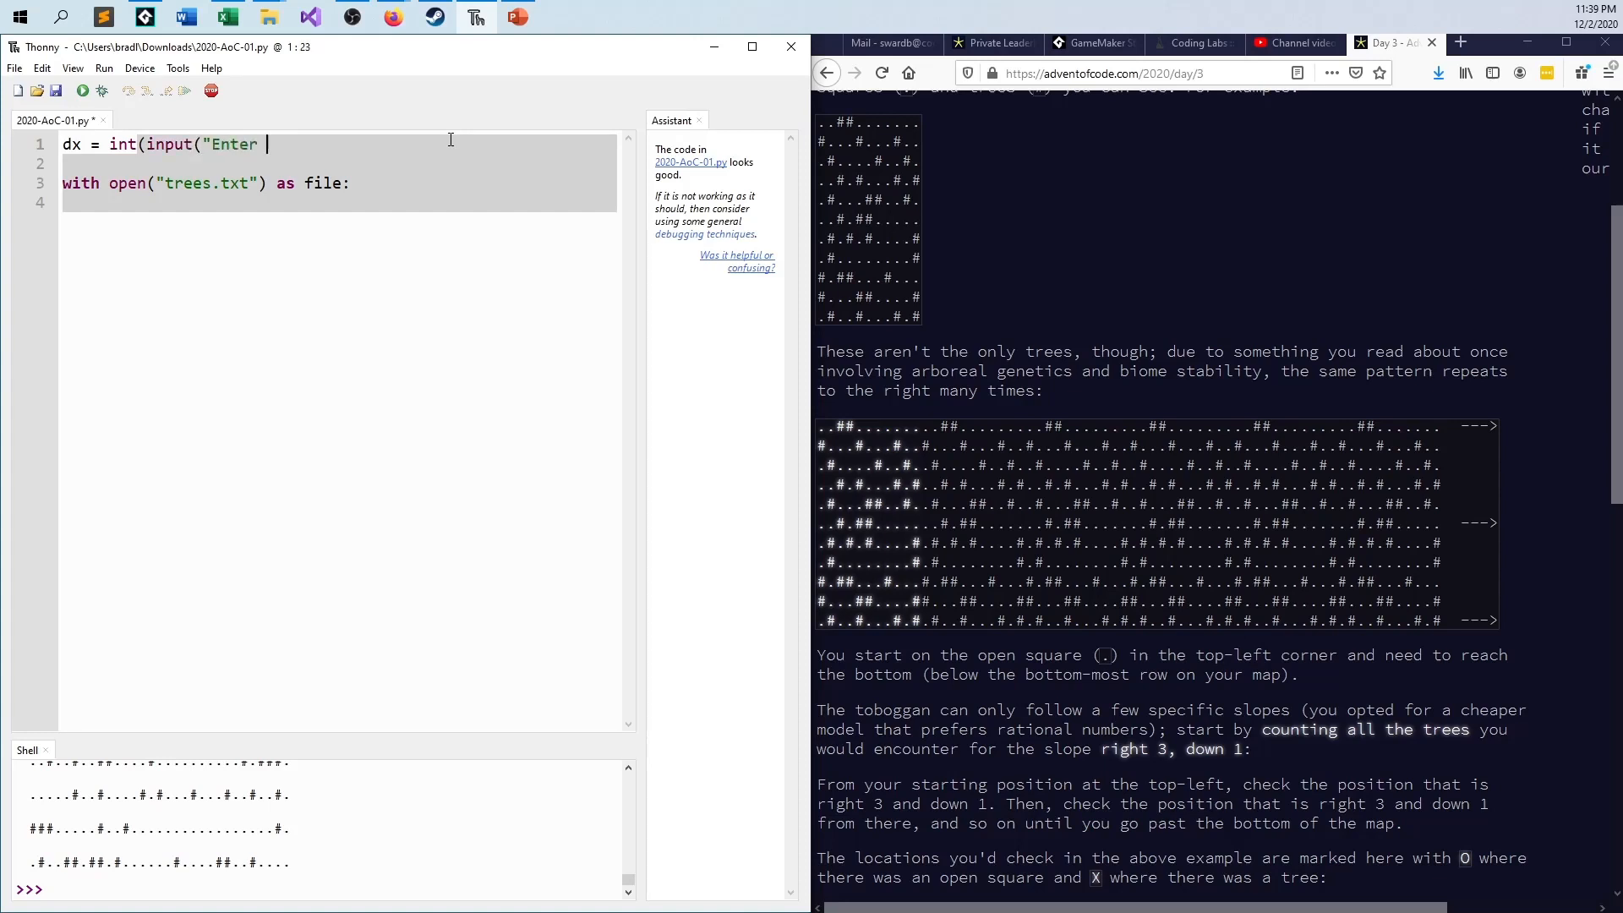
type("dx: \"))")
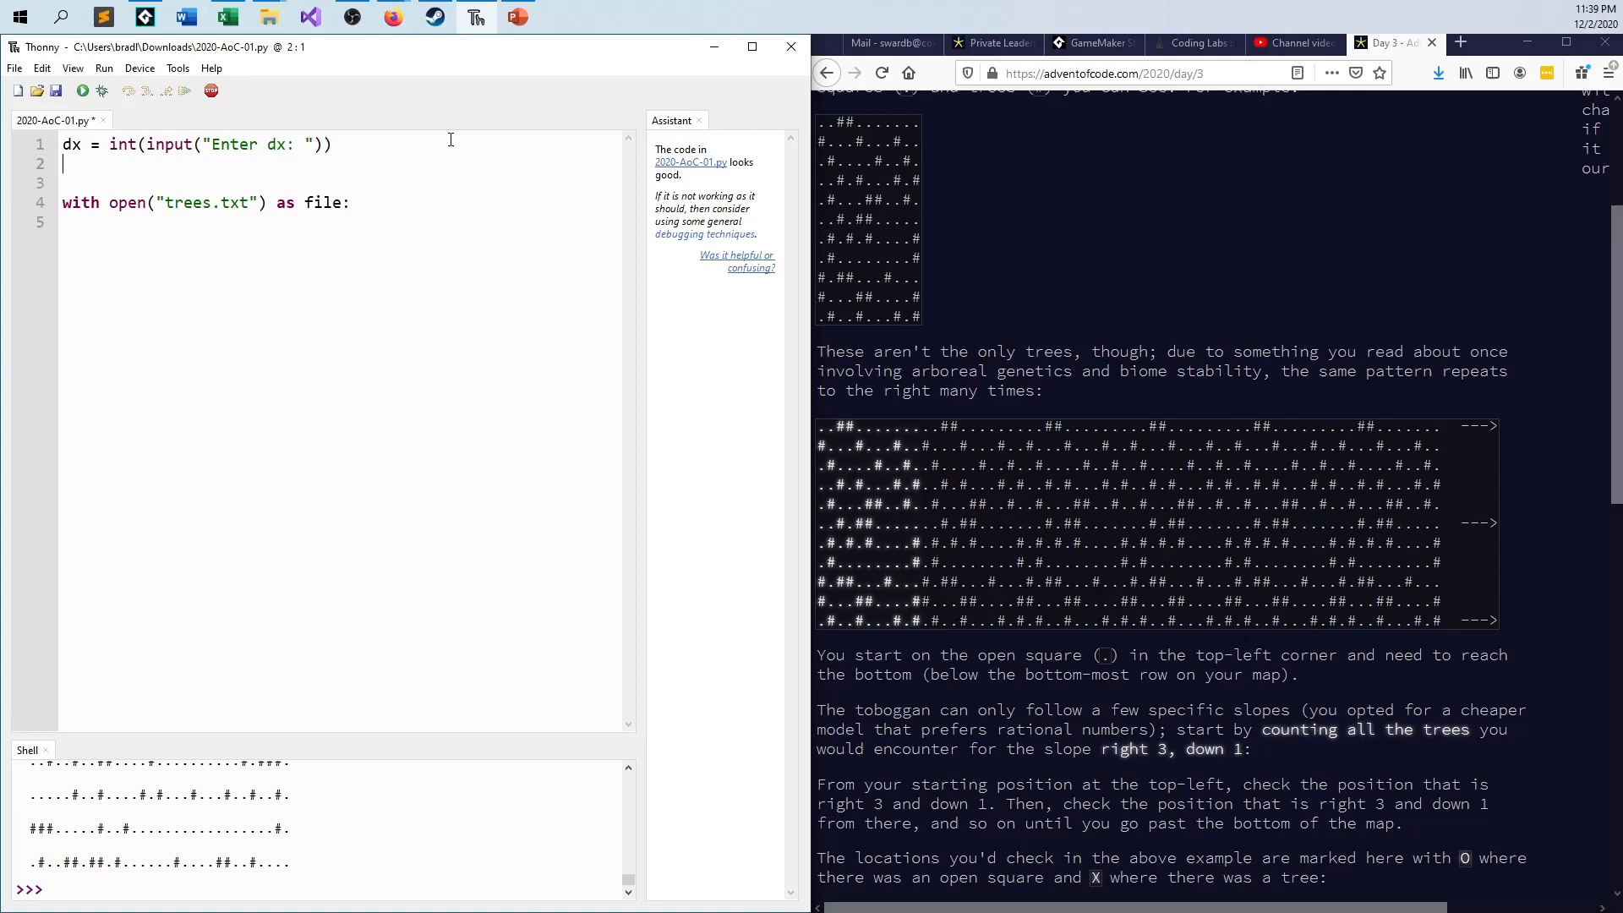
Step: Add dy = int(input("Enter dy: ")) on the following line
type("dy = i")
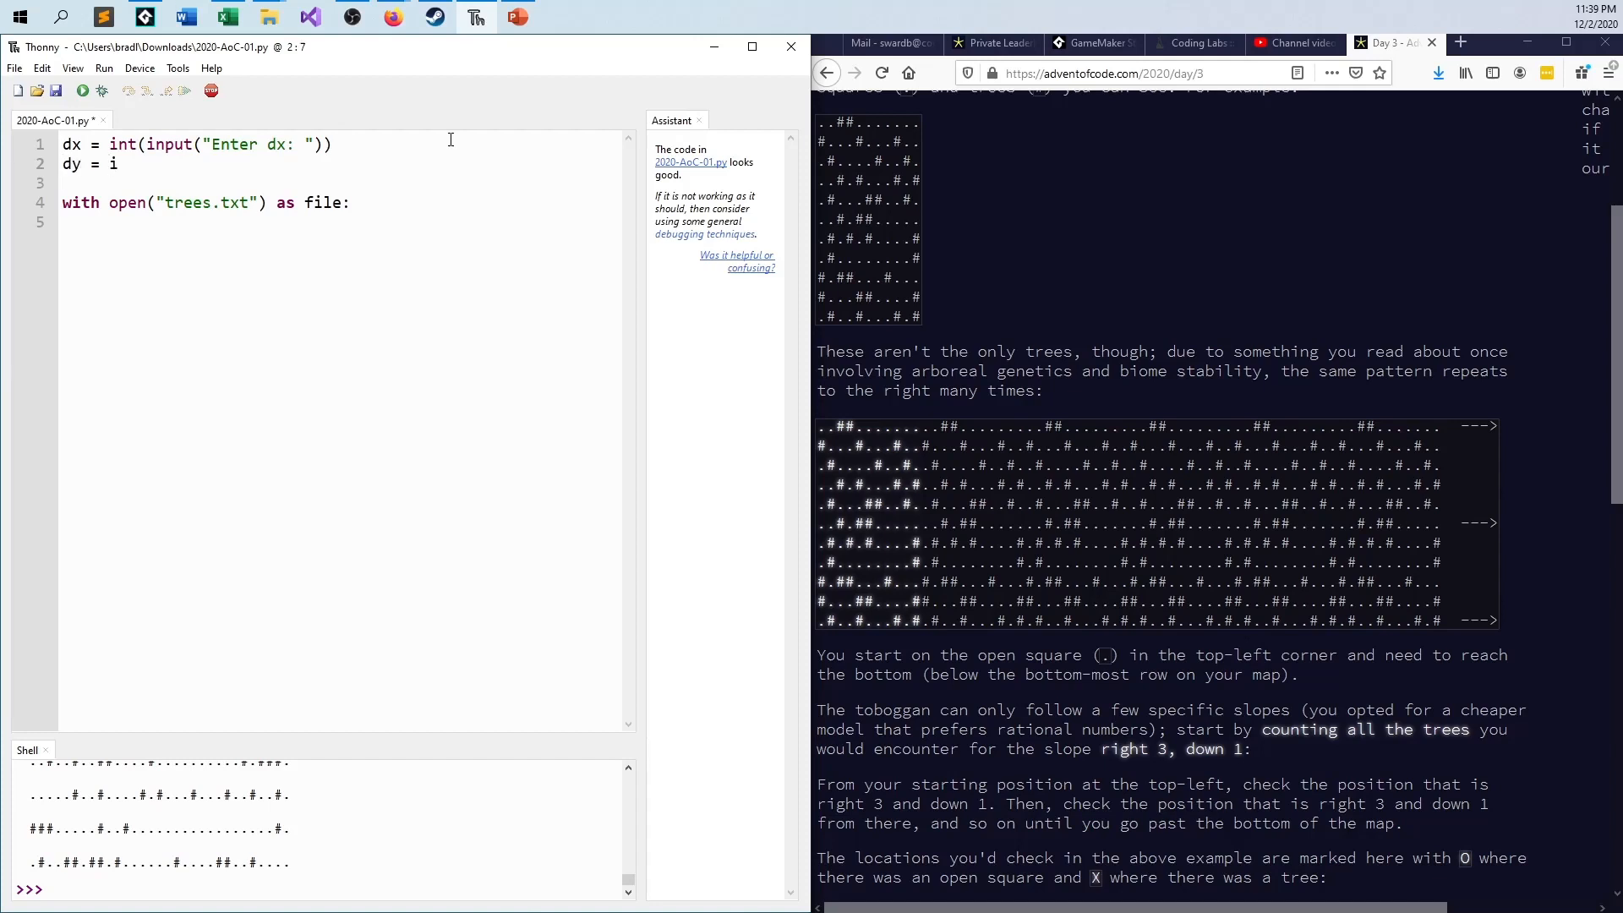
type("nt(input(")
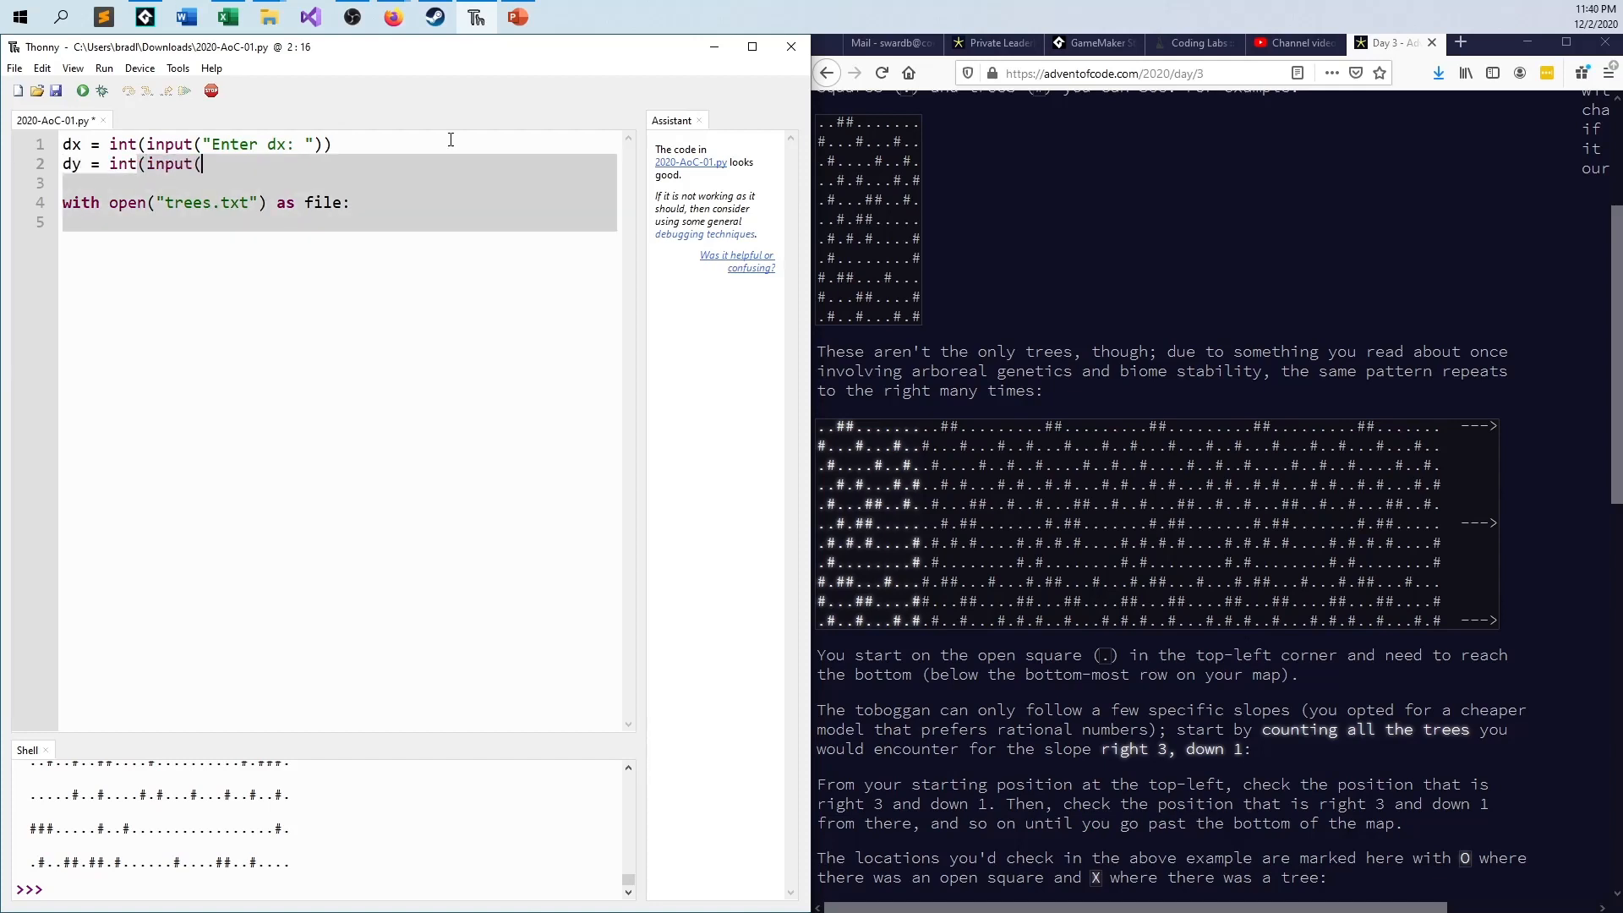
type("\"Enter")
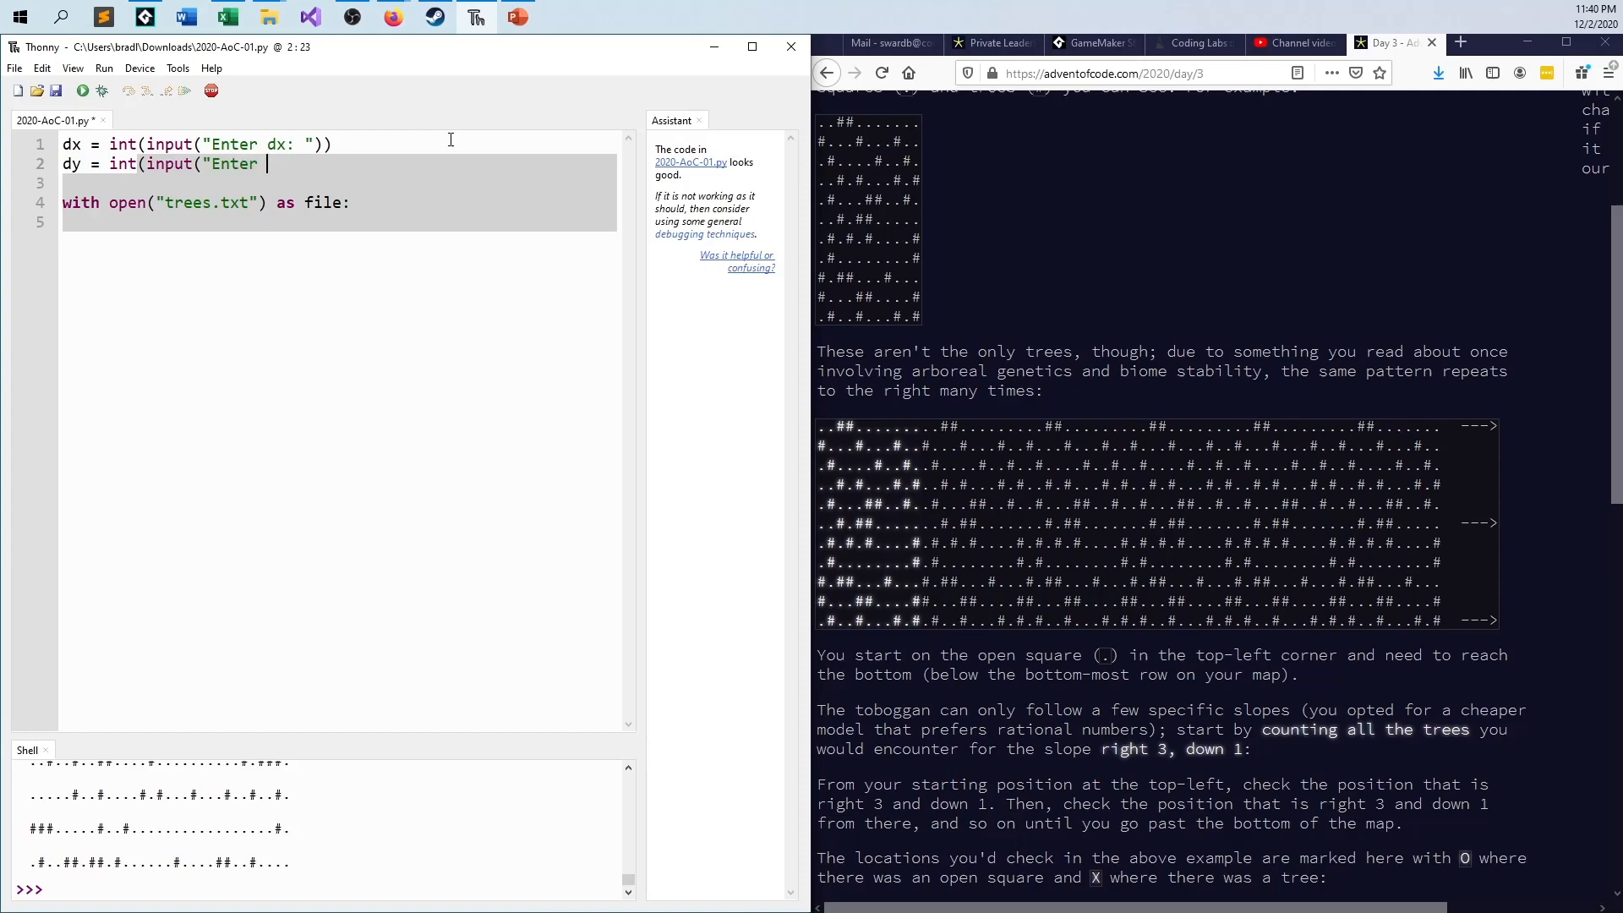
type("dy:")
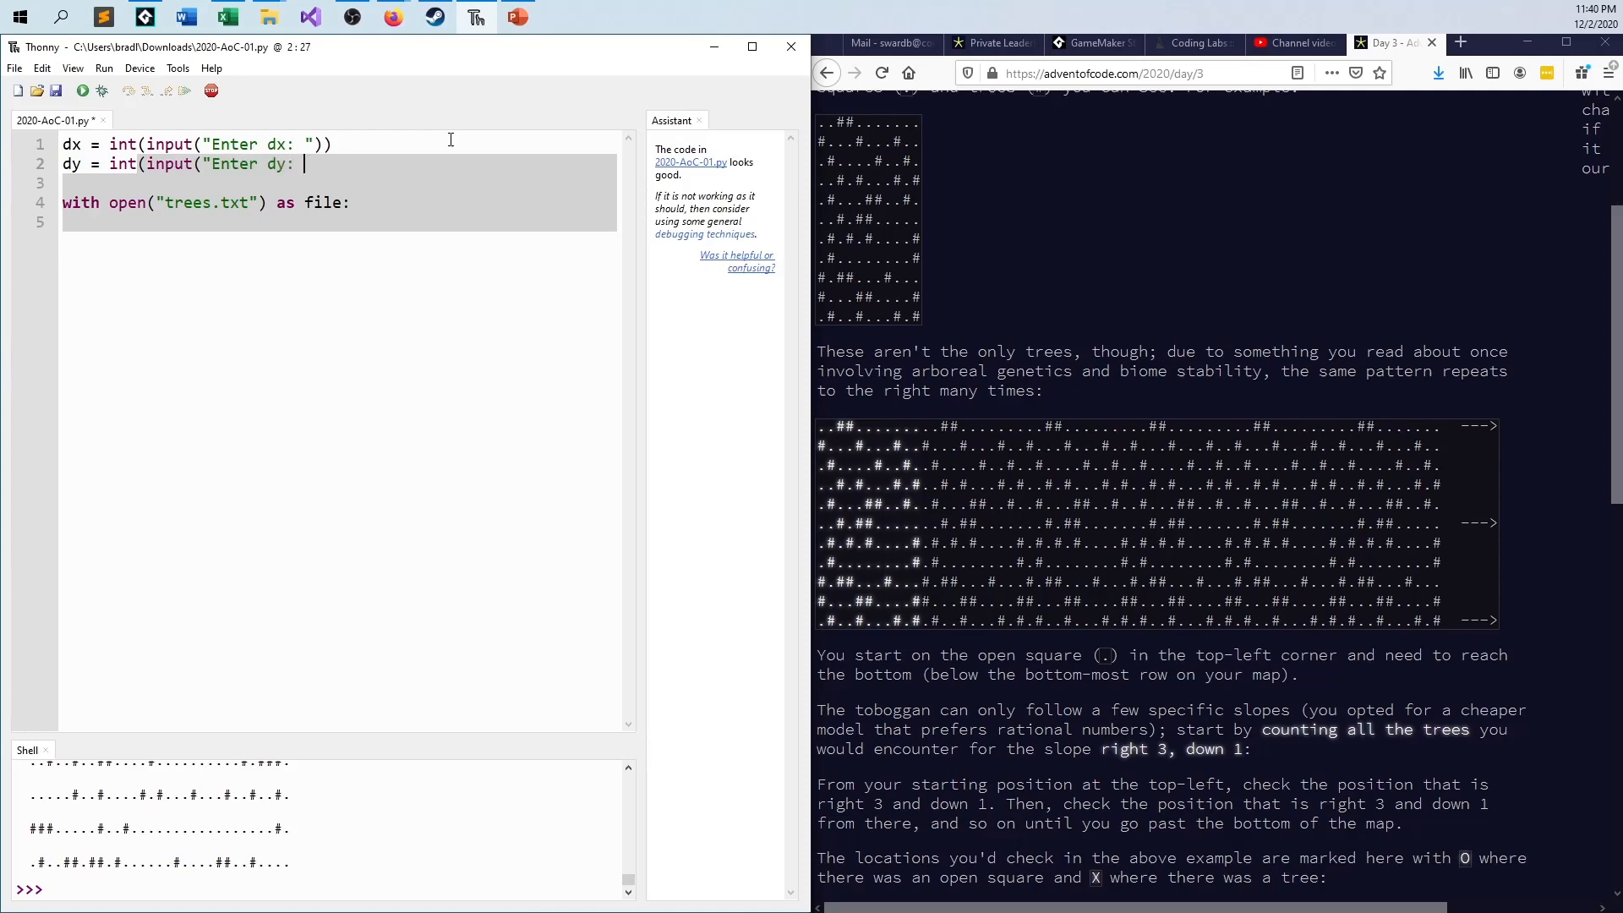
type("\")")
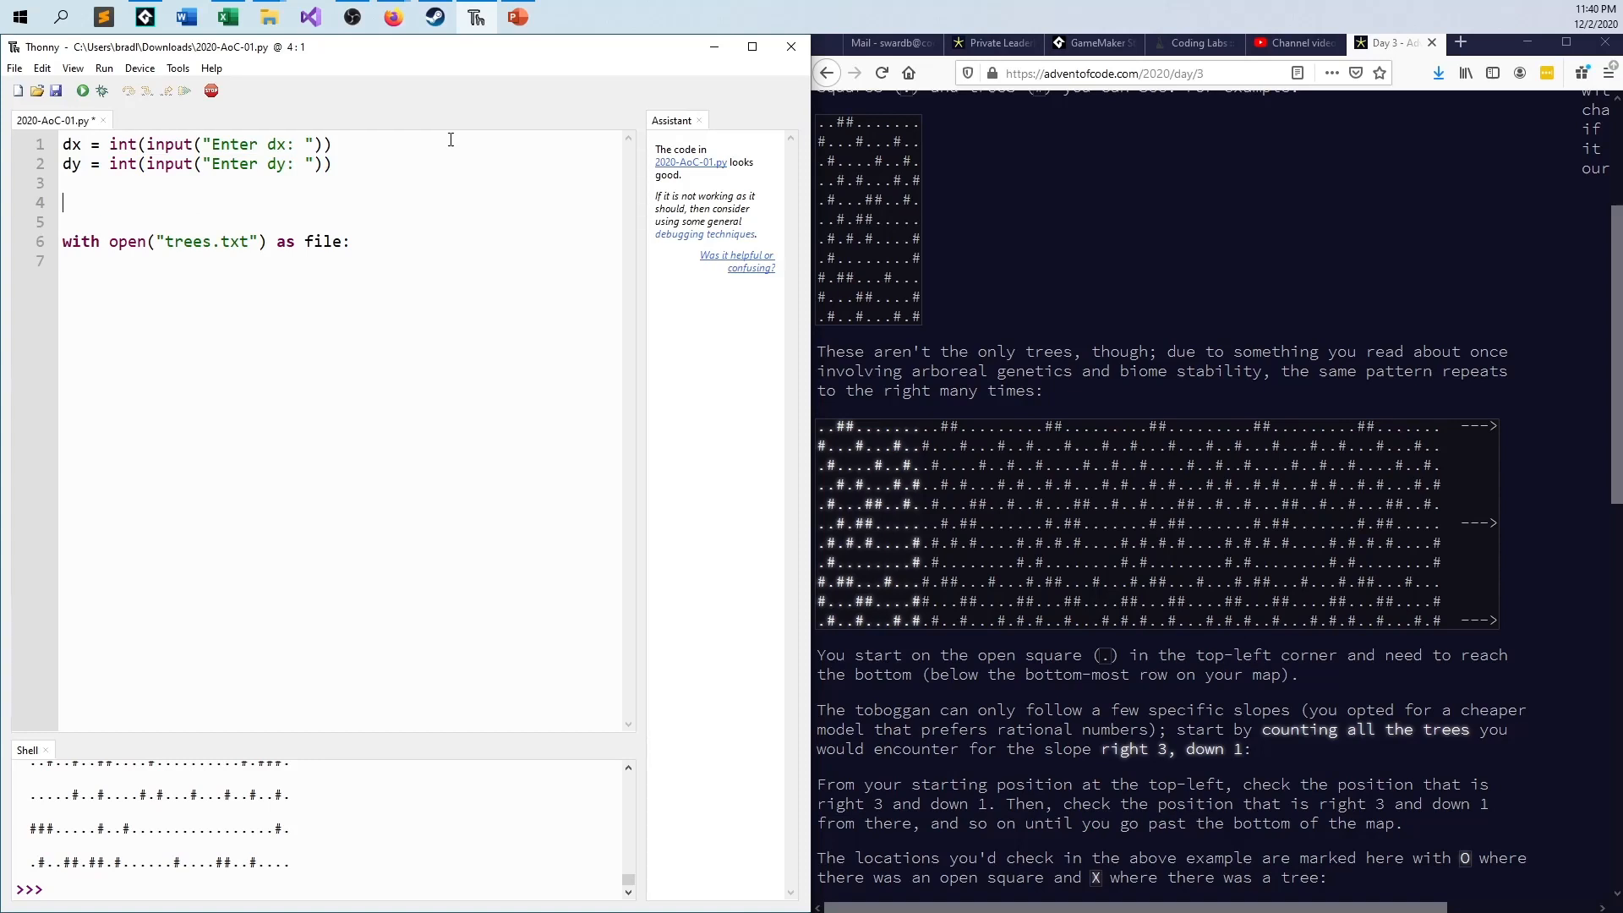
Step: Type v = [x for x in file.read.split("\n") inside the trees.txt block
left_click(64, 182)
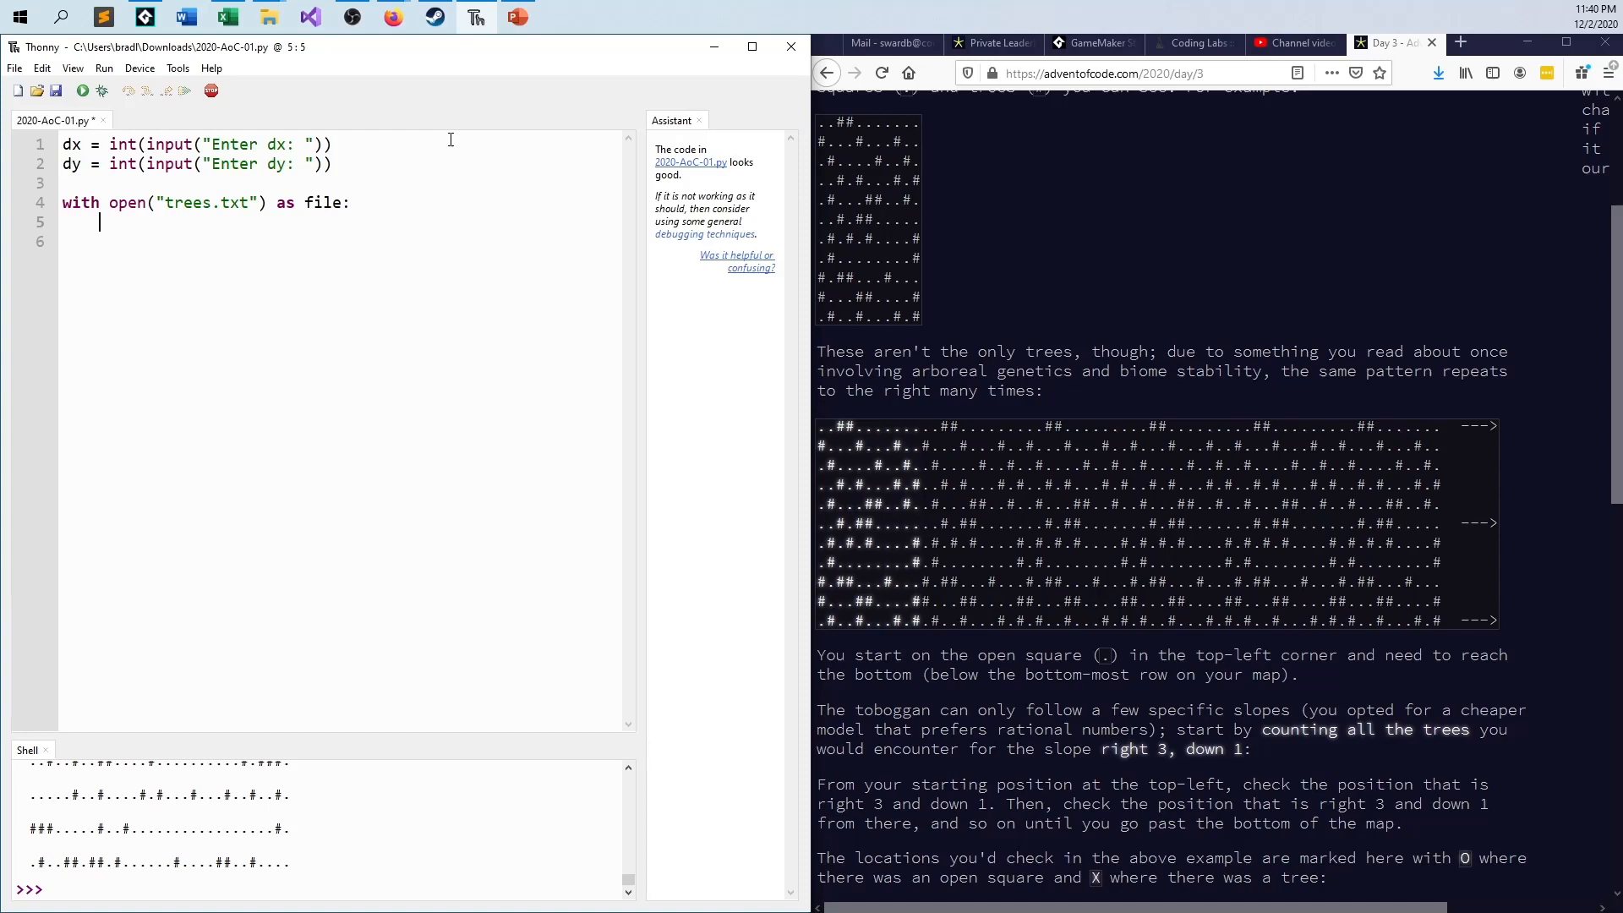
type("v =")
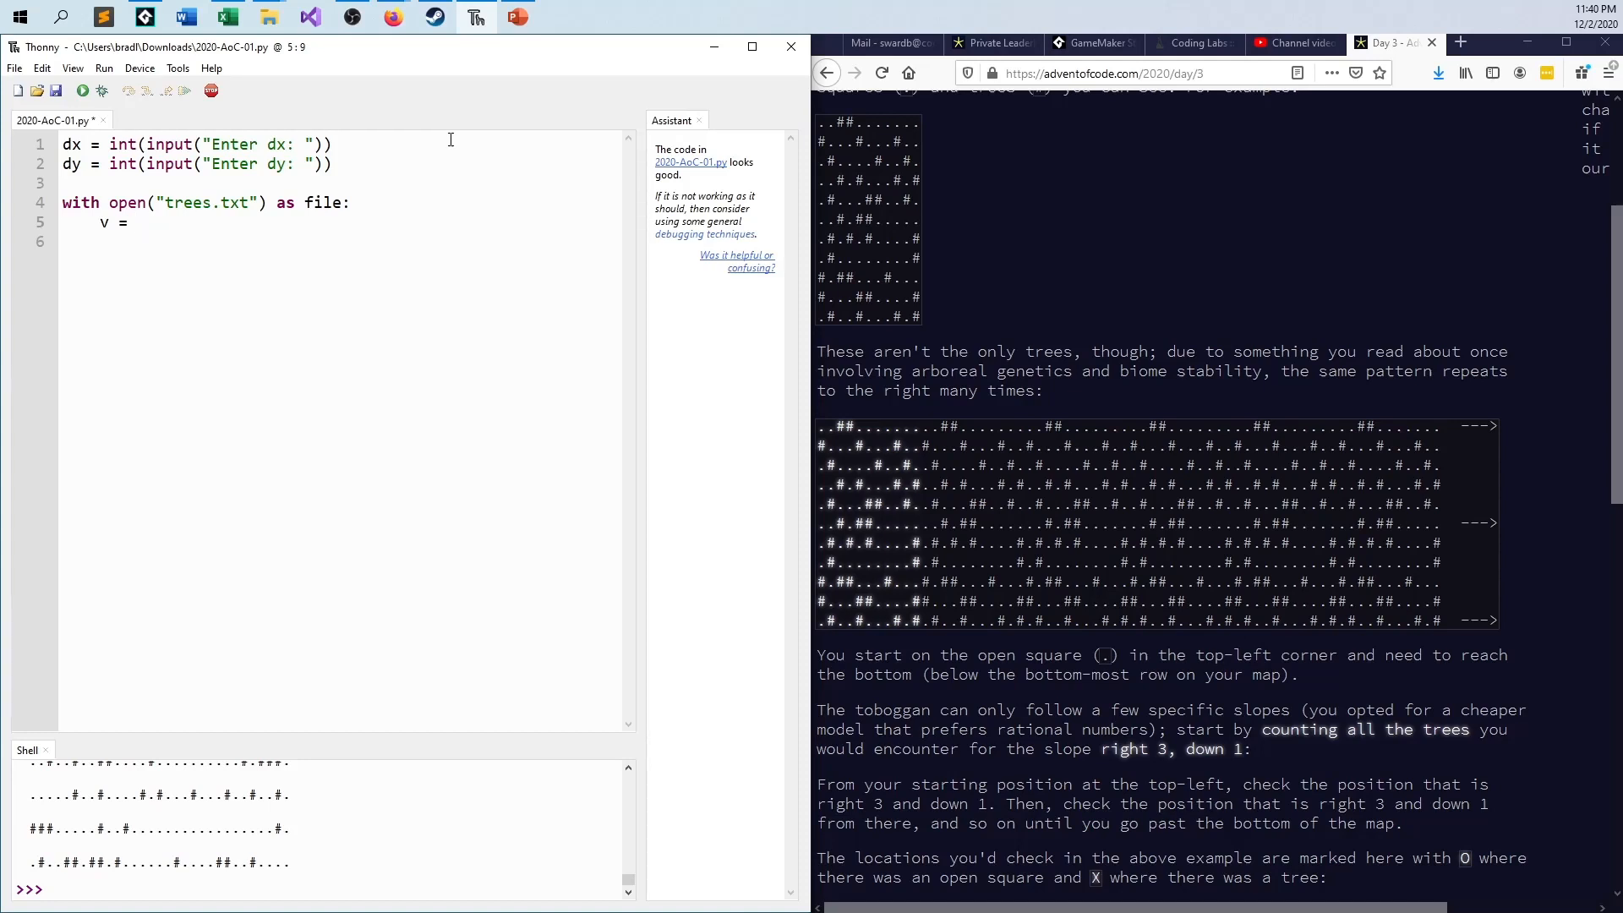
left_click(135, 221)
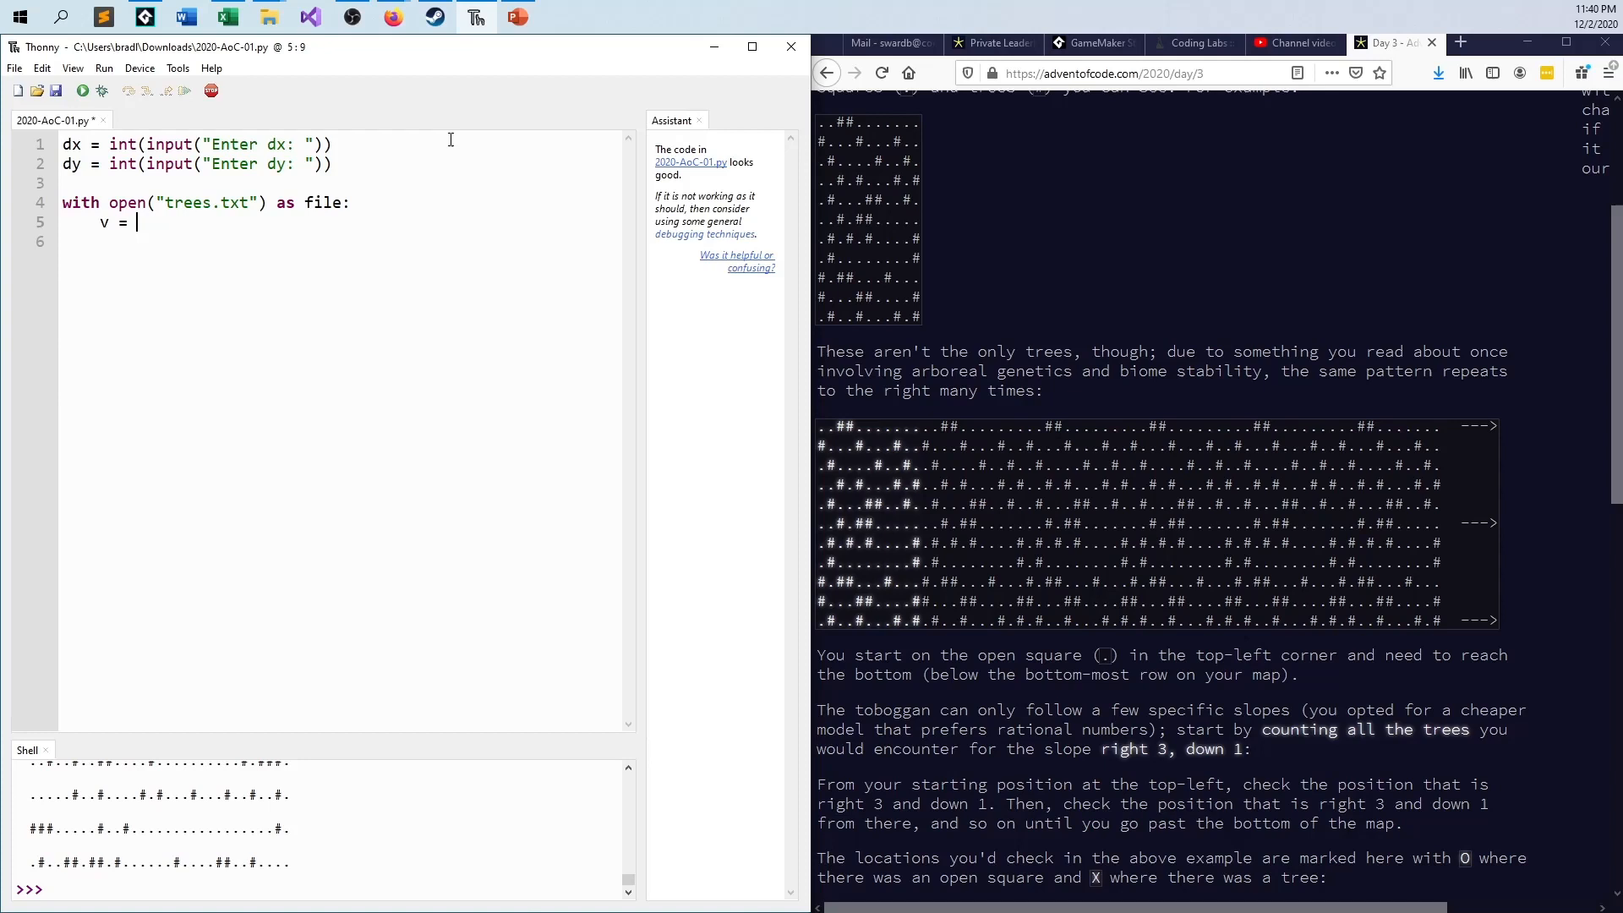
type("[")
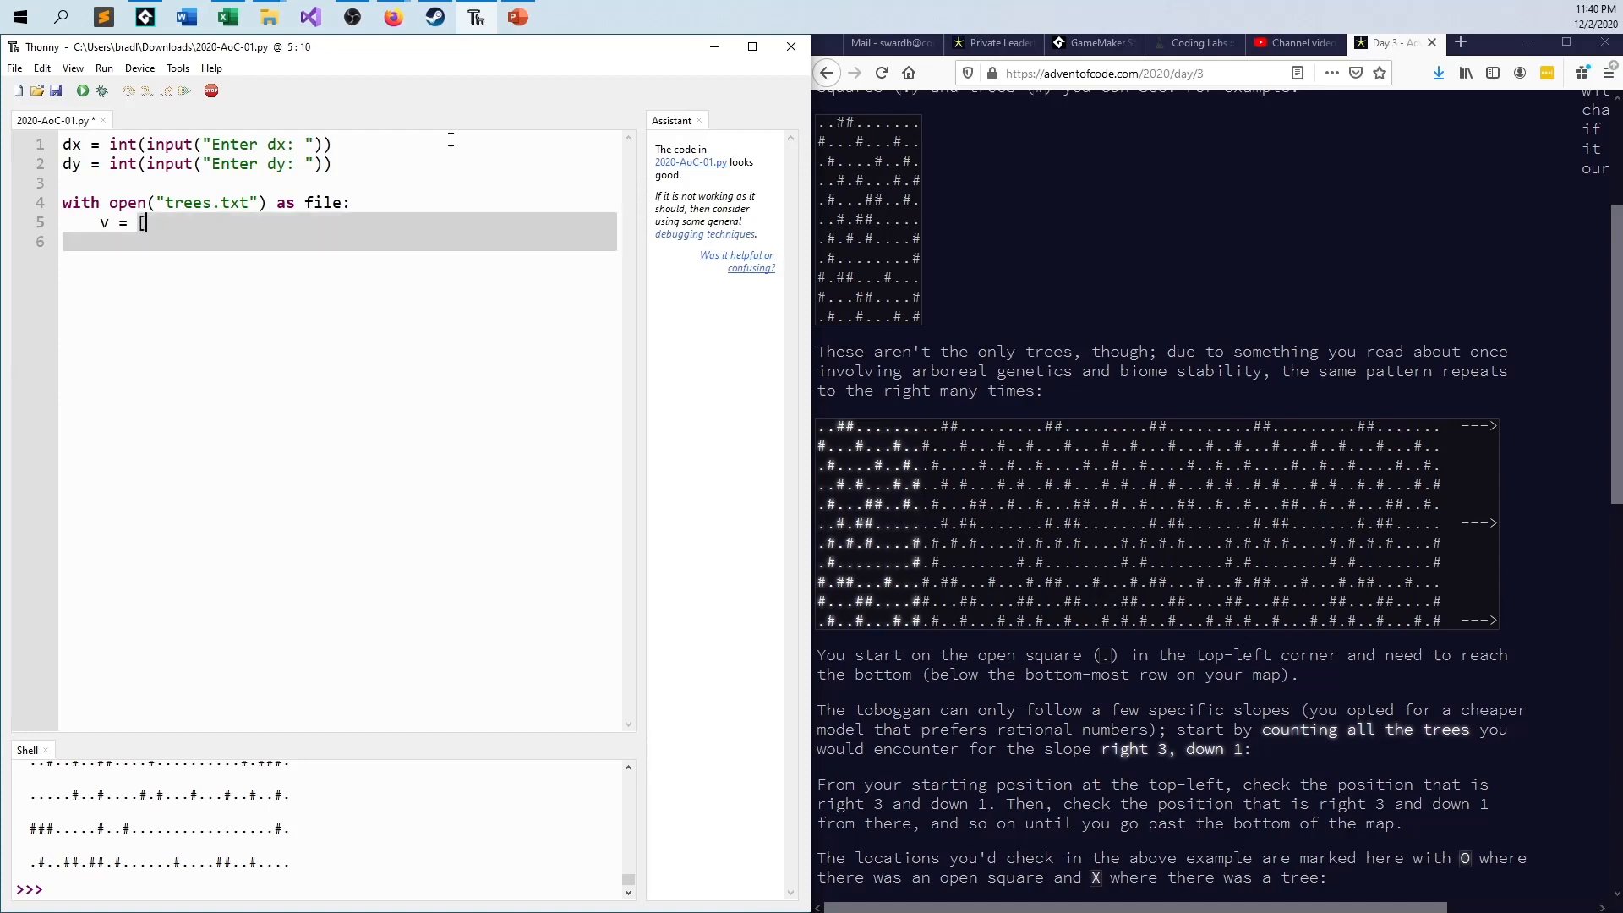
type("x for x")
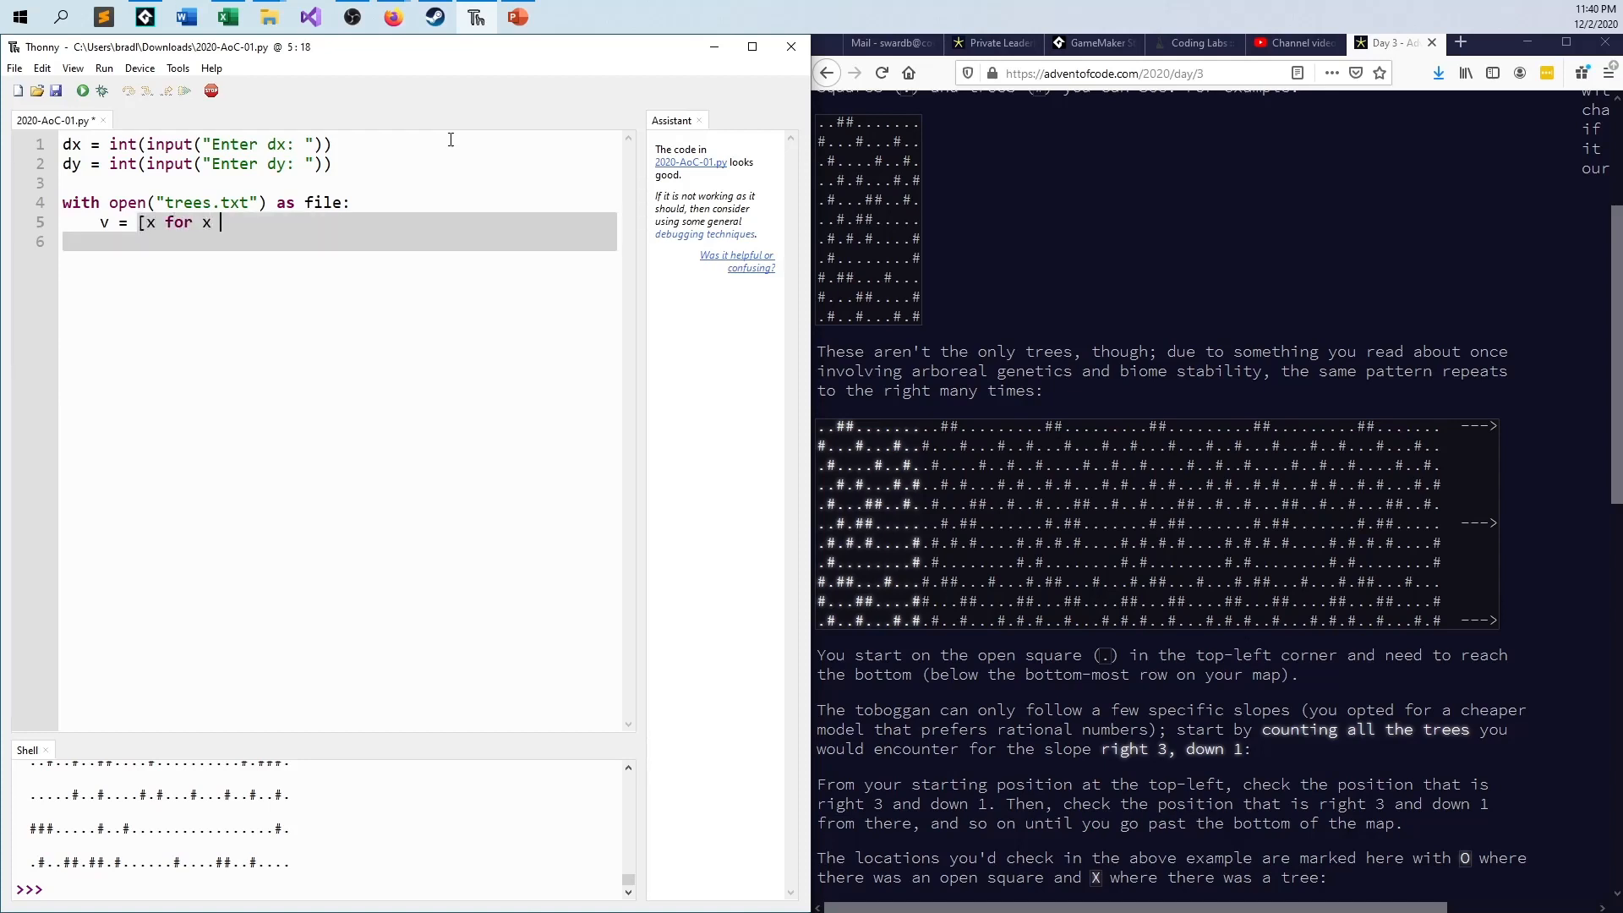
type("in file.r")
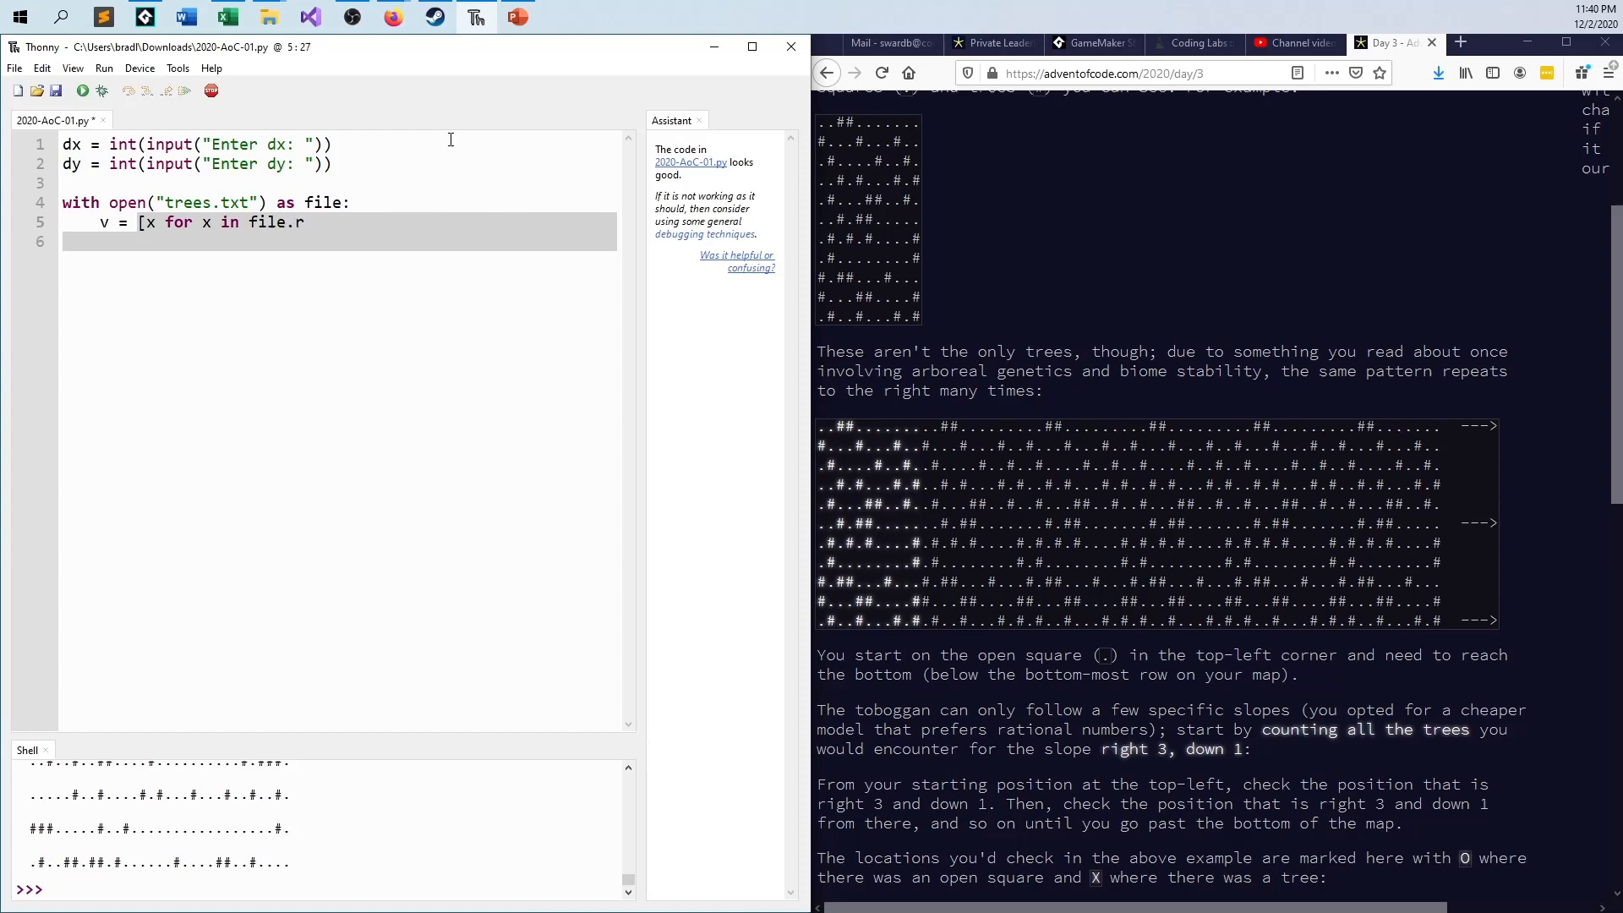
type("ead")
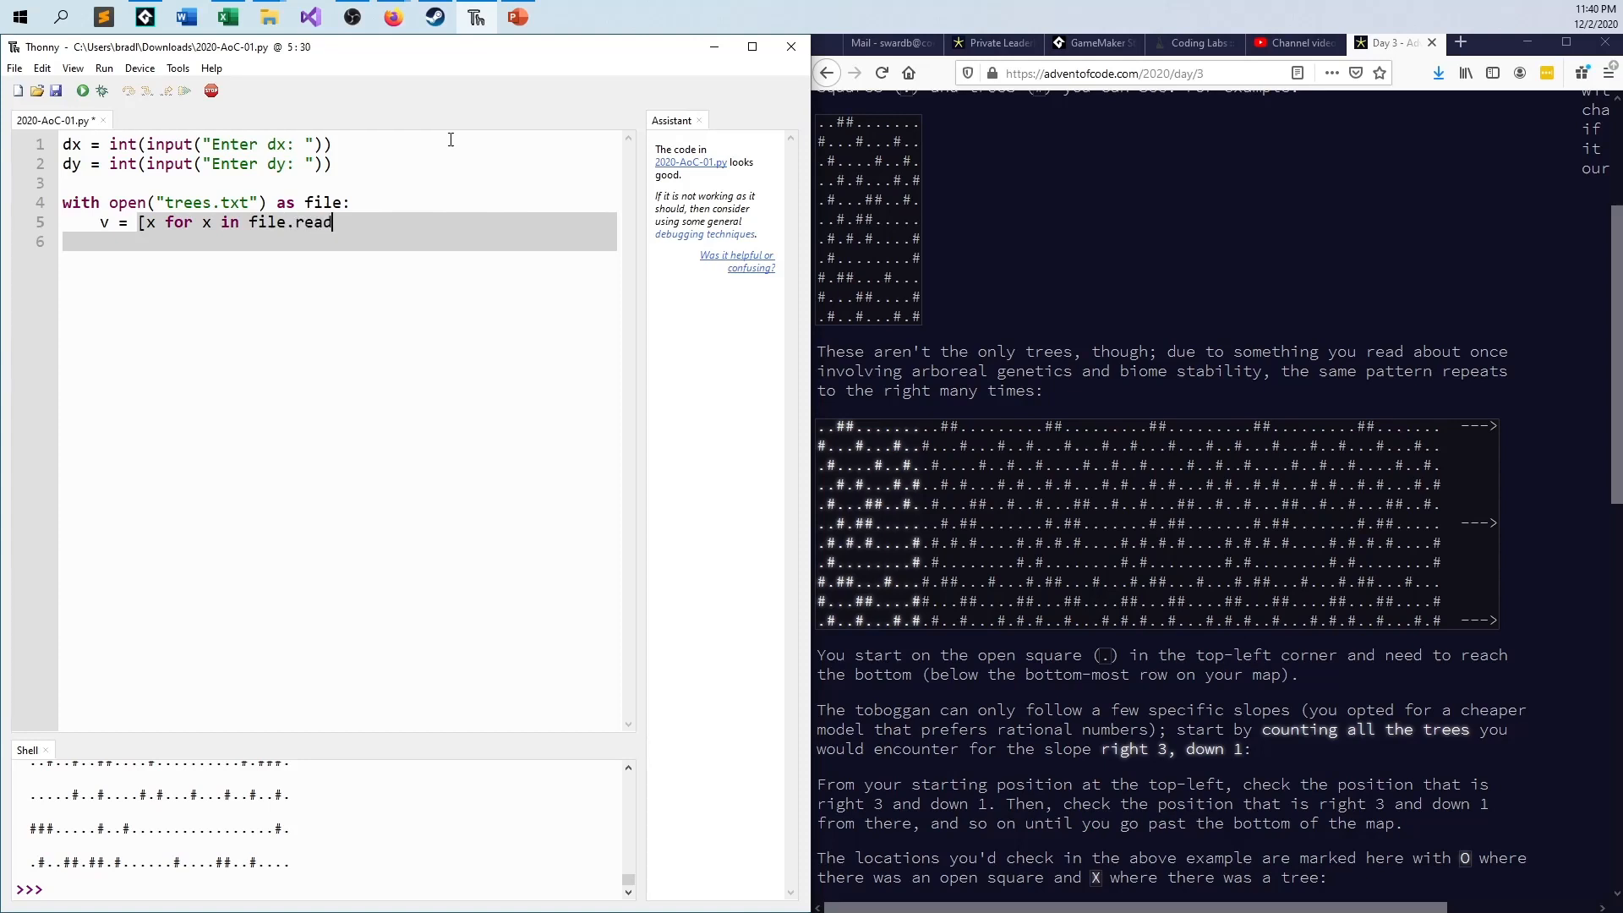
type(".split(\"")
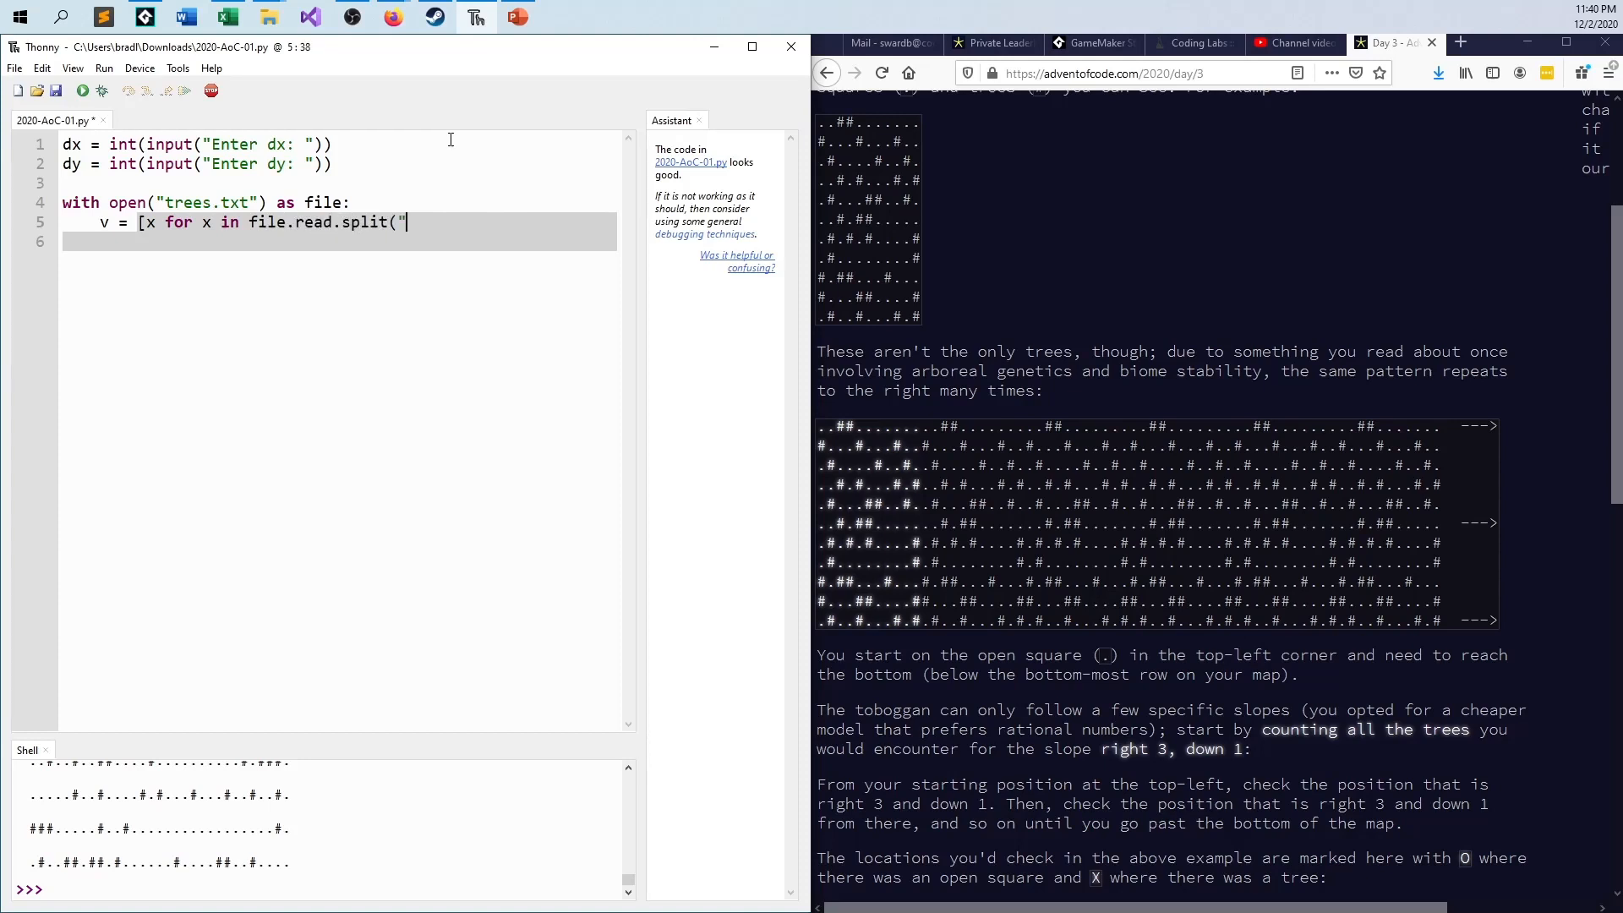
type("\\n")
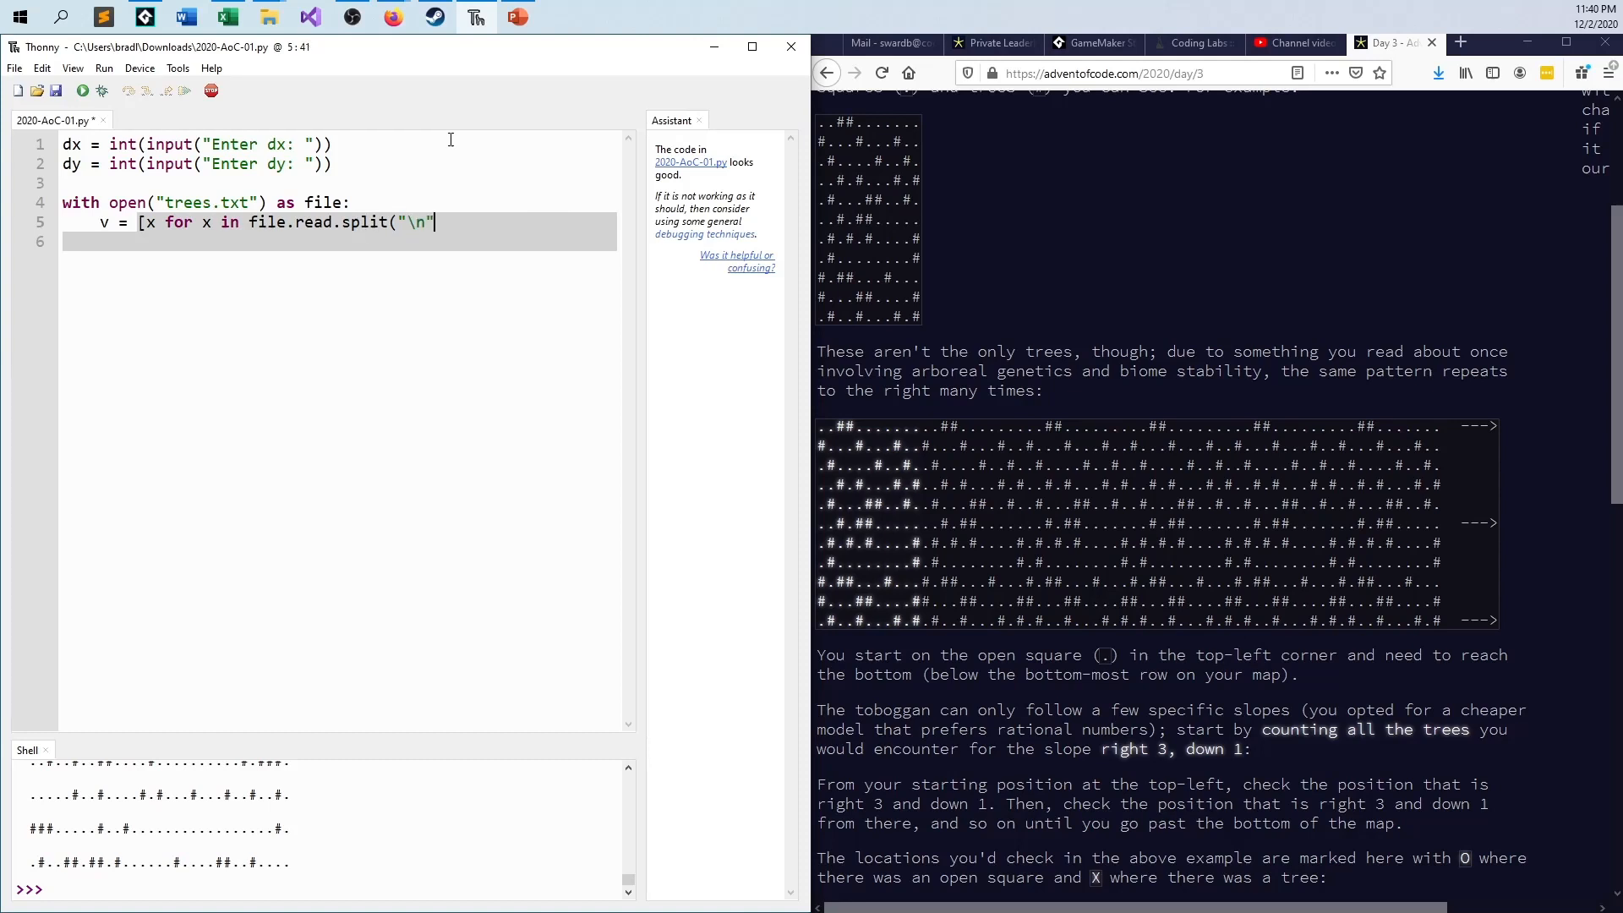
type(")")
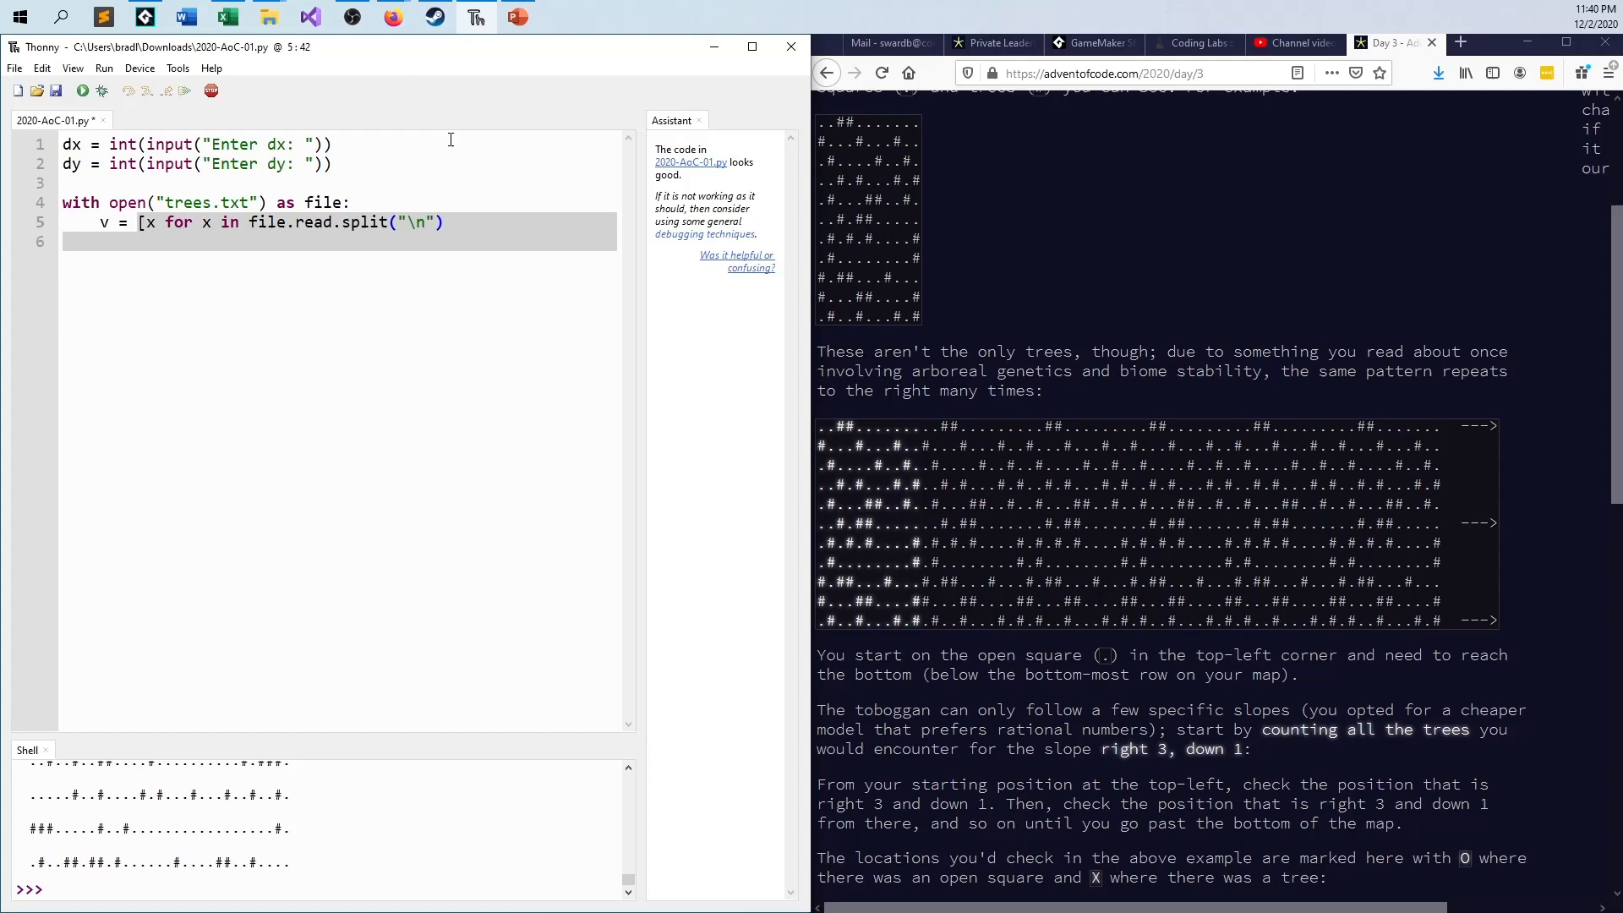
Step: Finish the list comprehension with the [::dy] slice and start a new line below
left_click(443, 222)
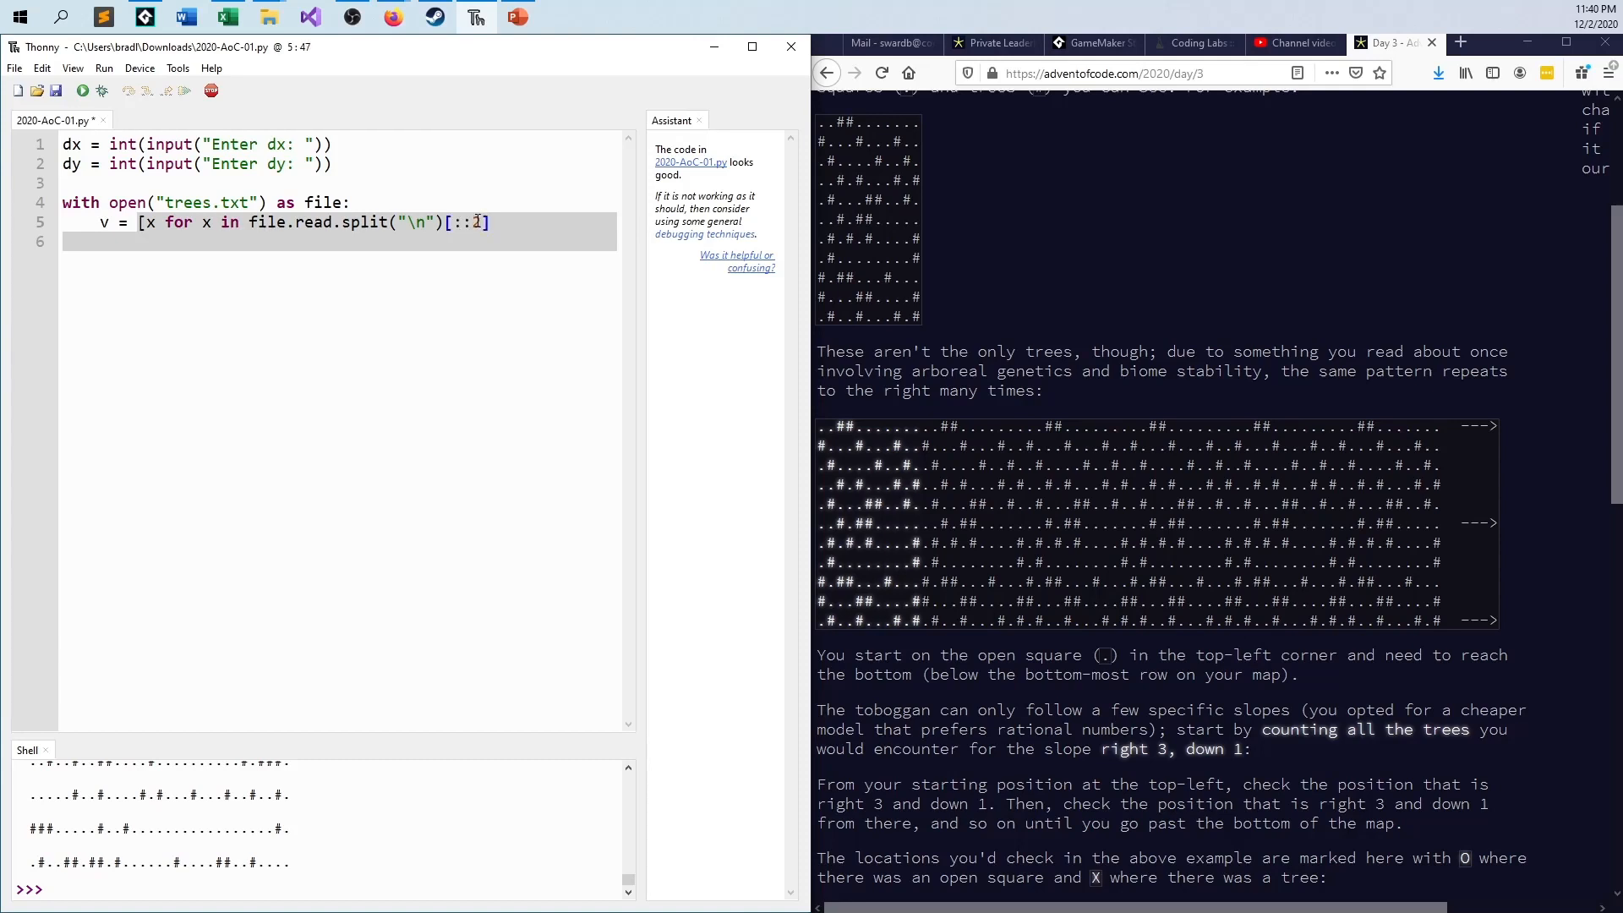
type("2")
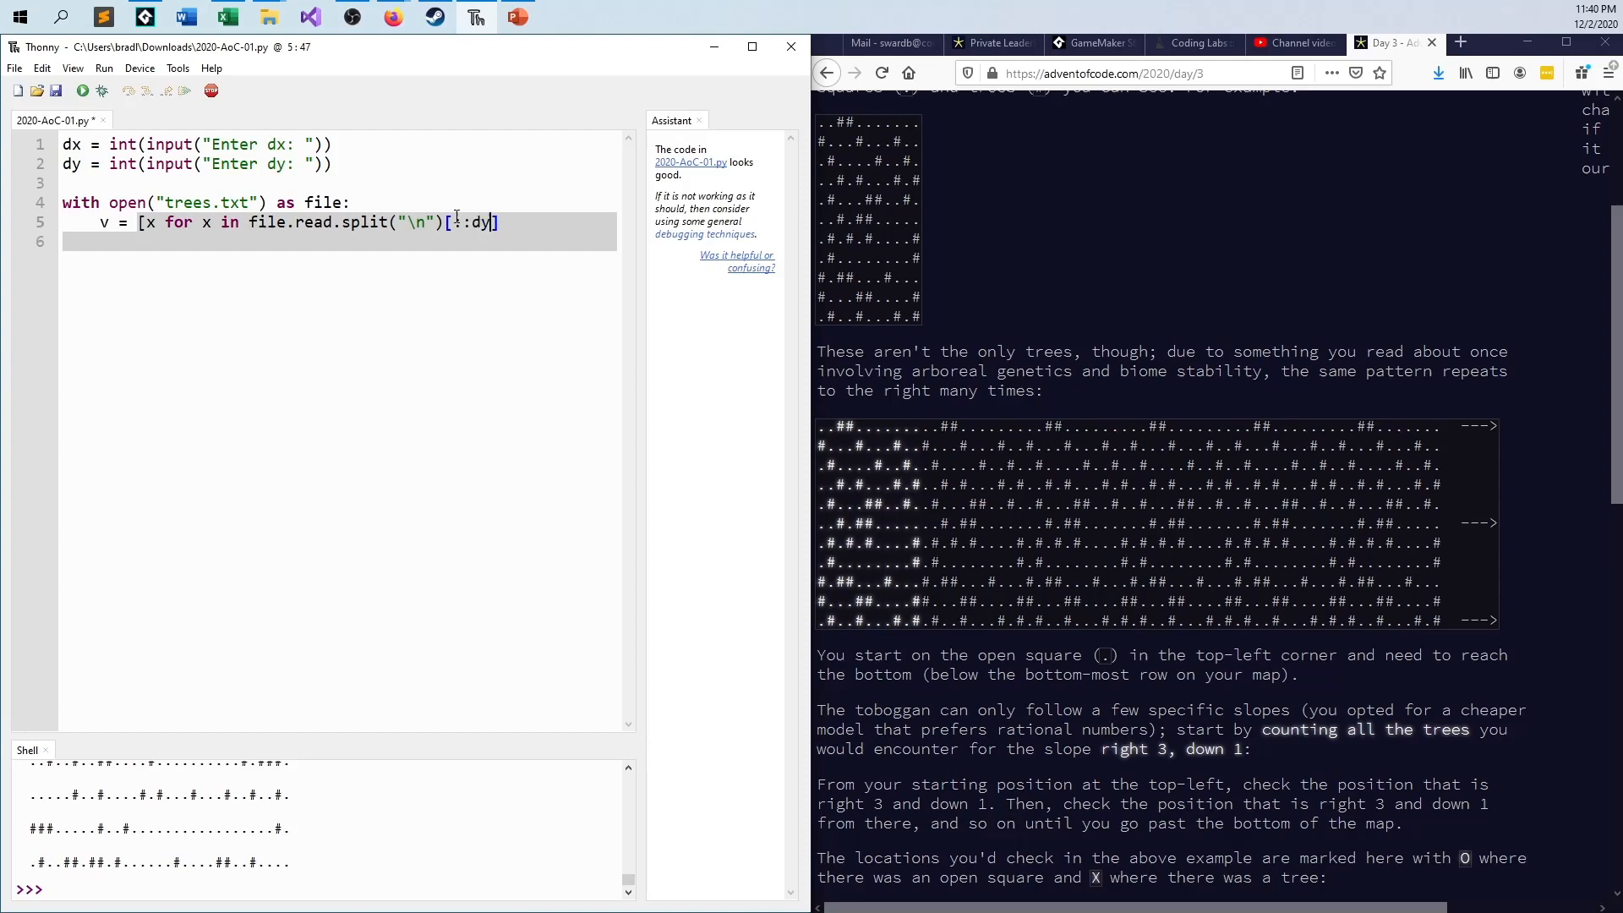
type(":")
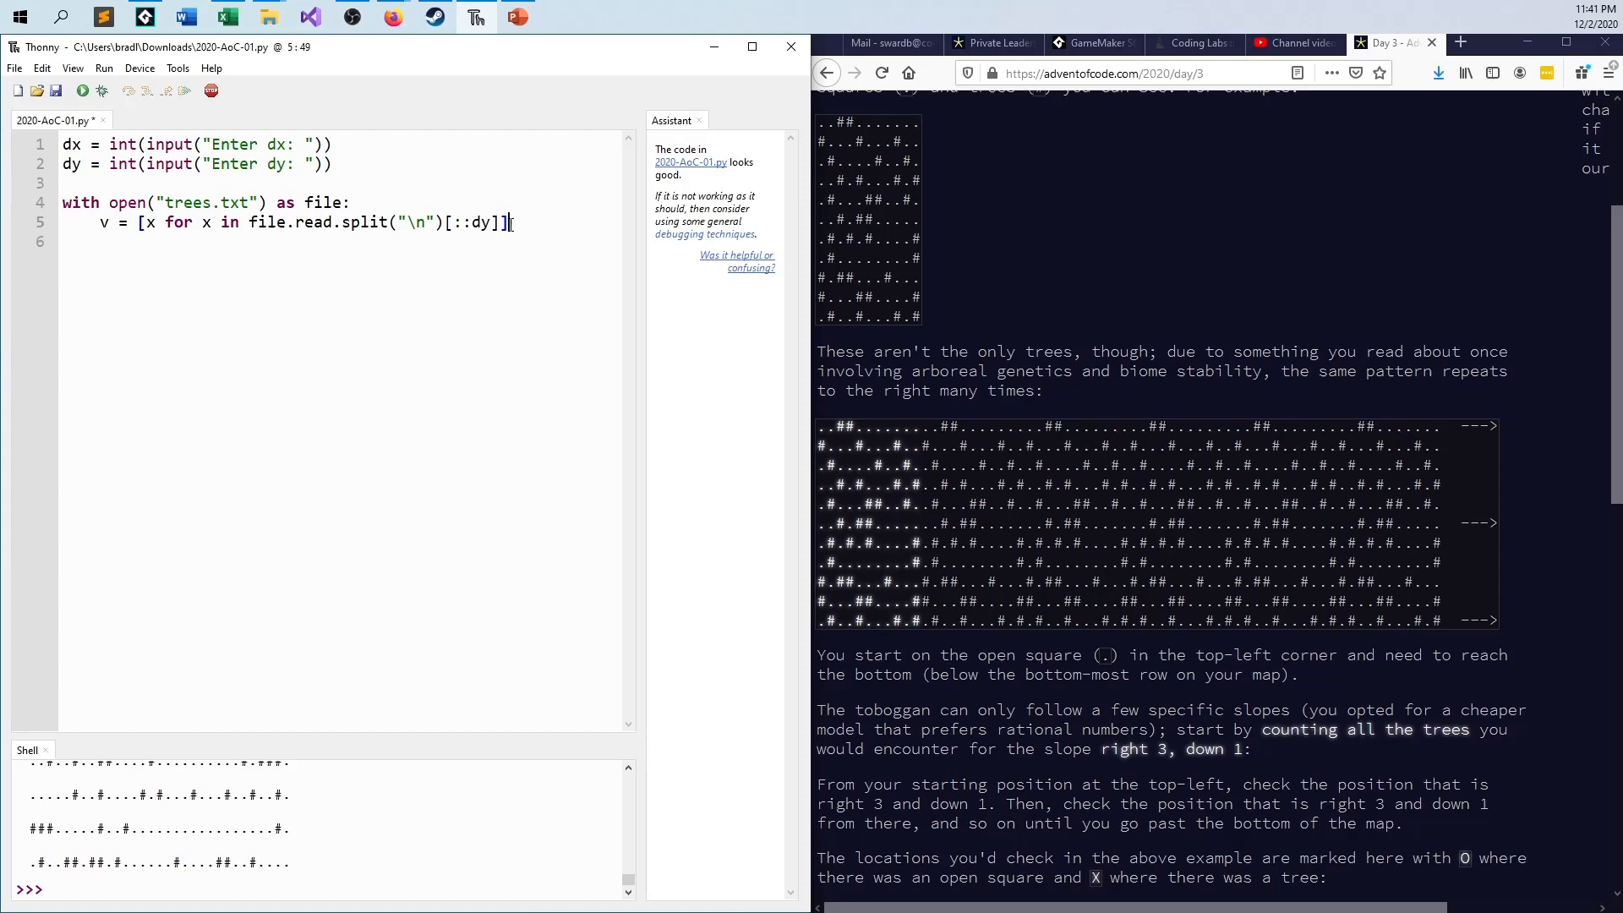
key("Return")
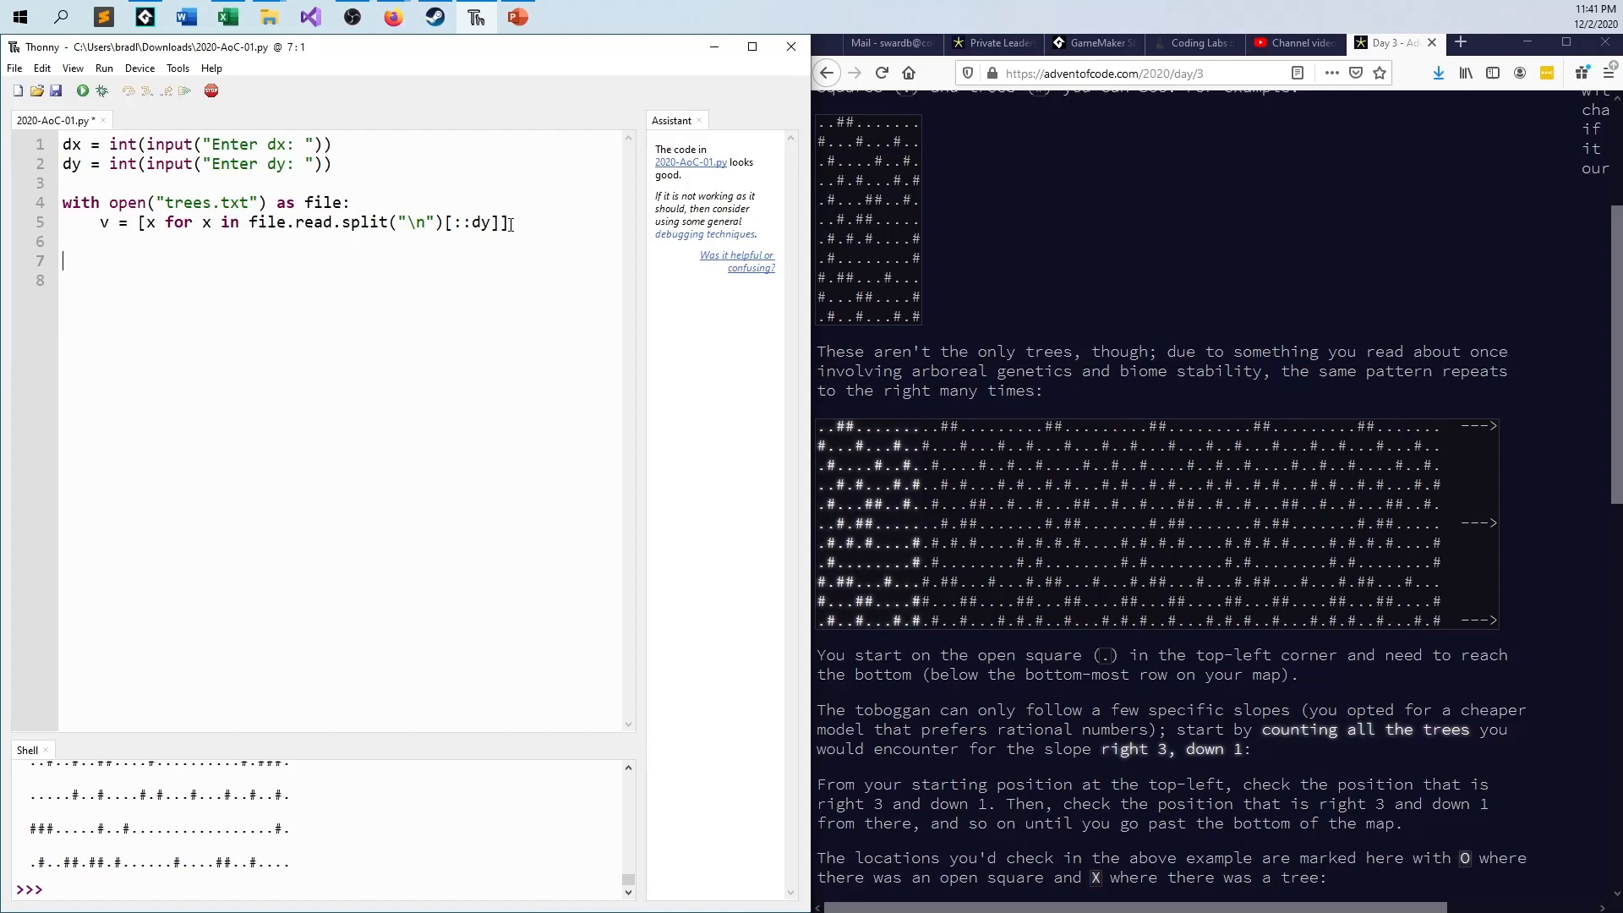
Step: Initialize trees = 0 and x = 0, and begin a for y in v loop
type("trees")
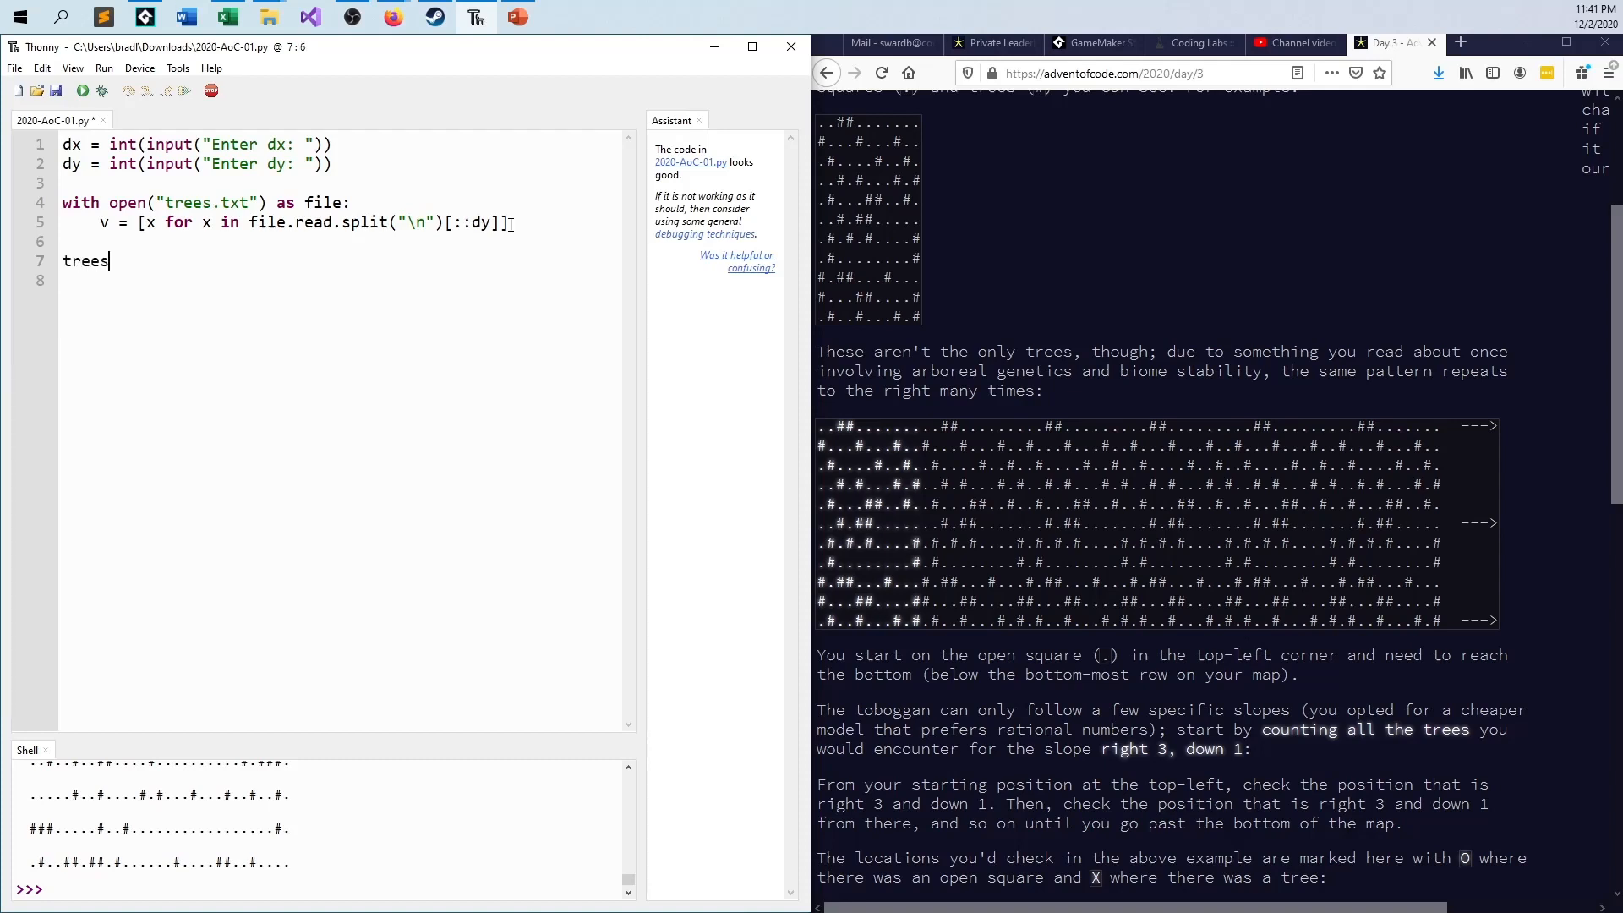
type("= 0")
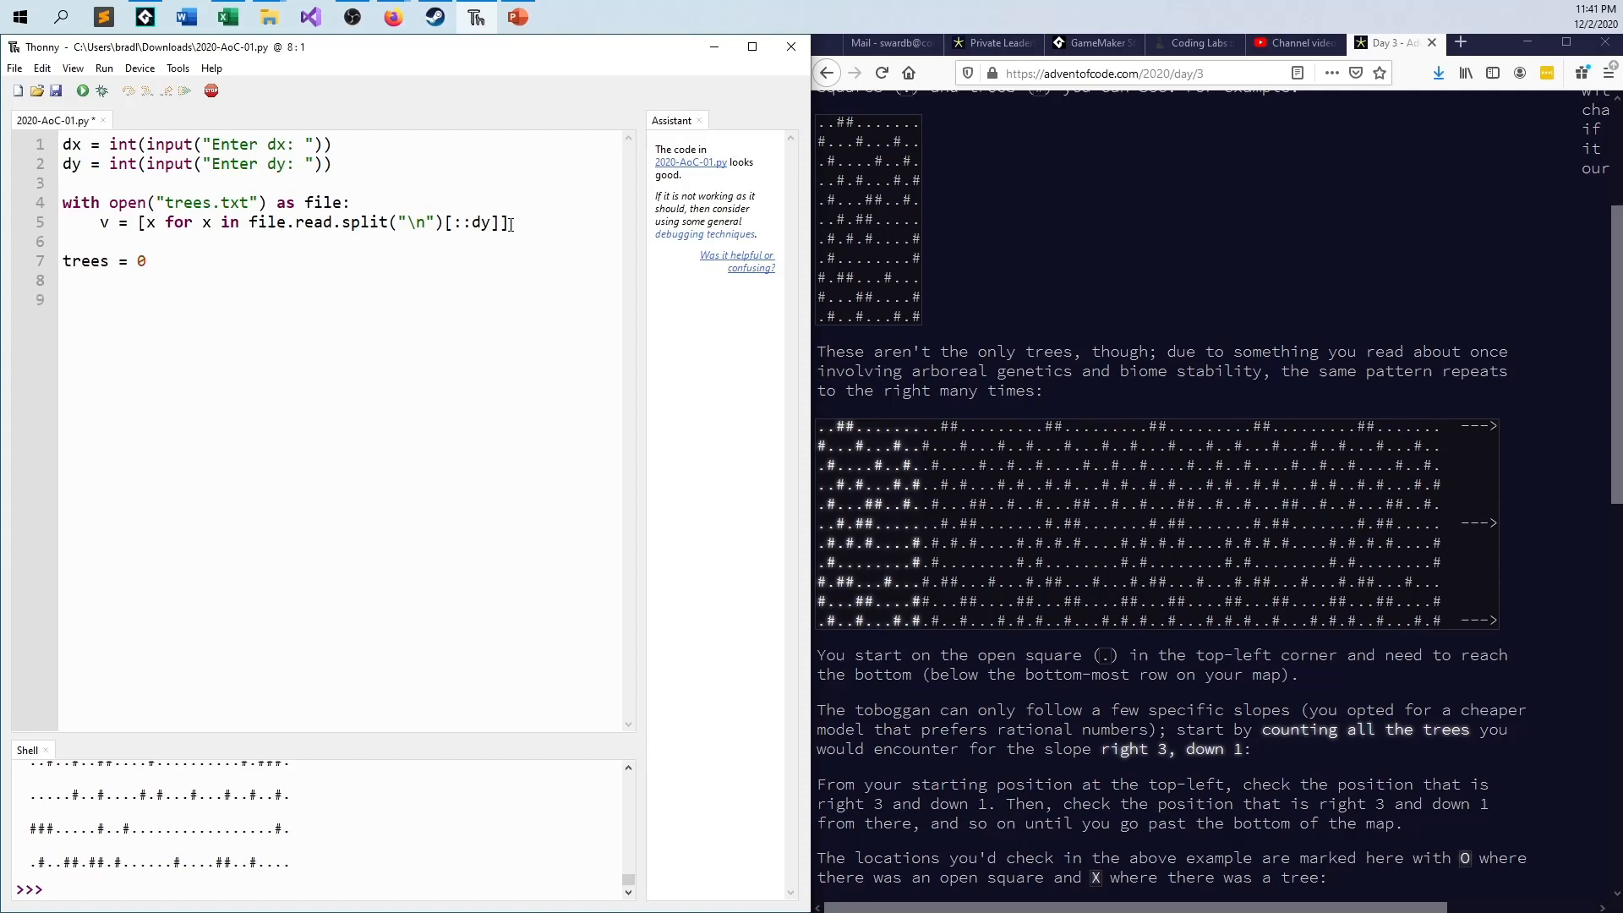
type("x = 0")
left_click(343, 300)
type("for")
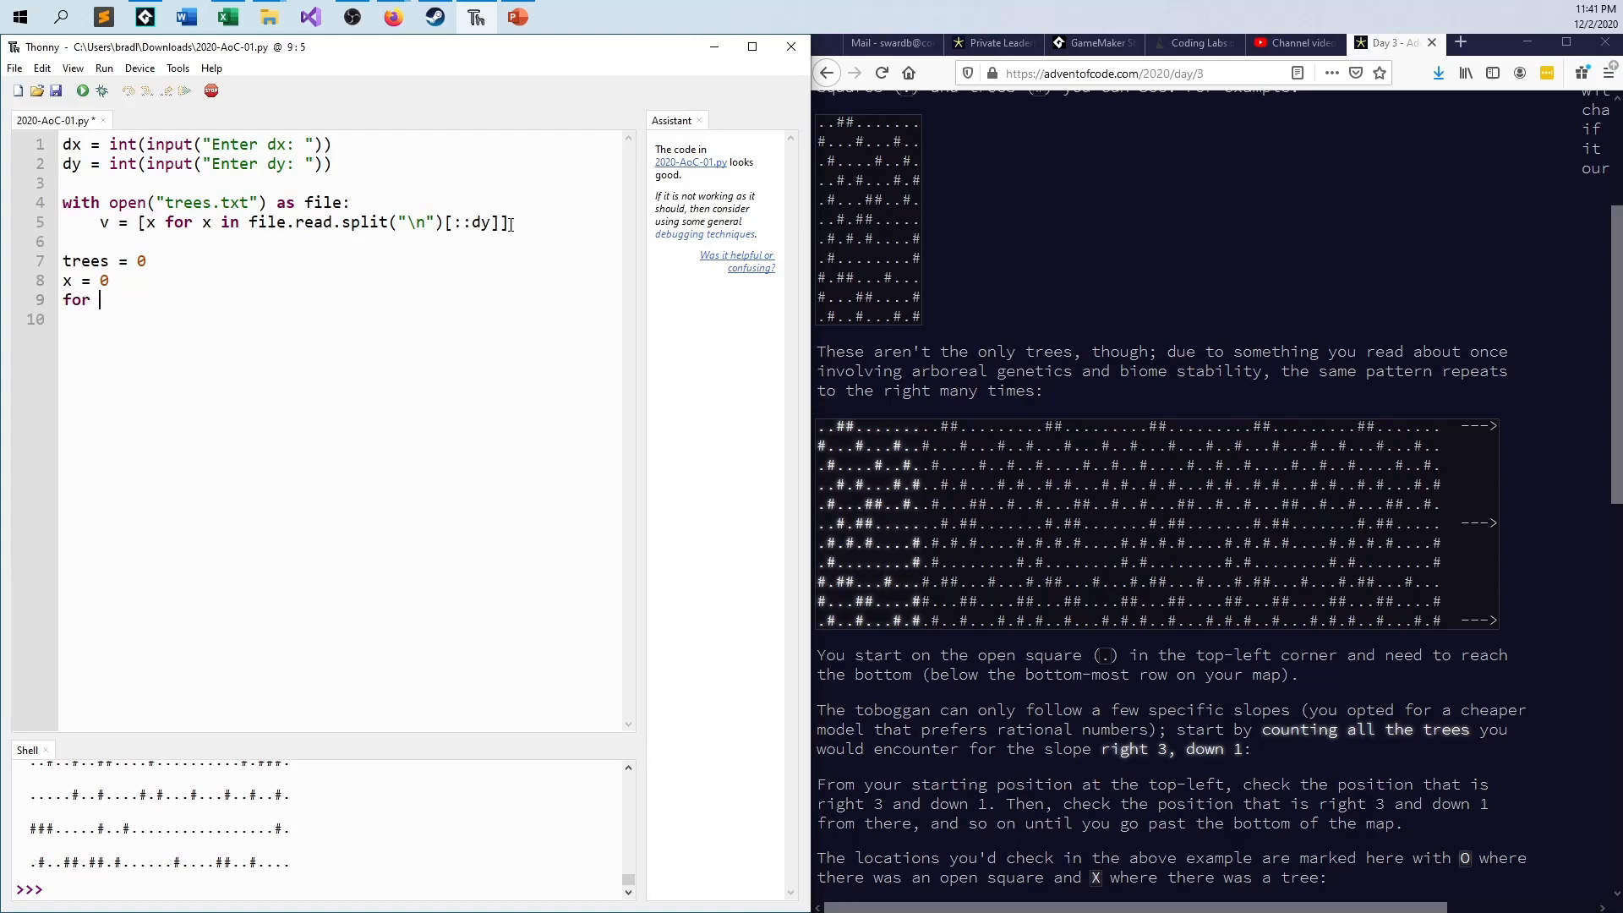
type("y in v:")
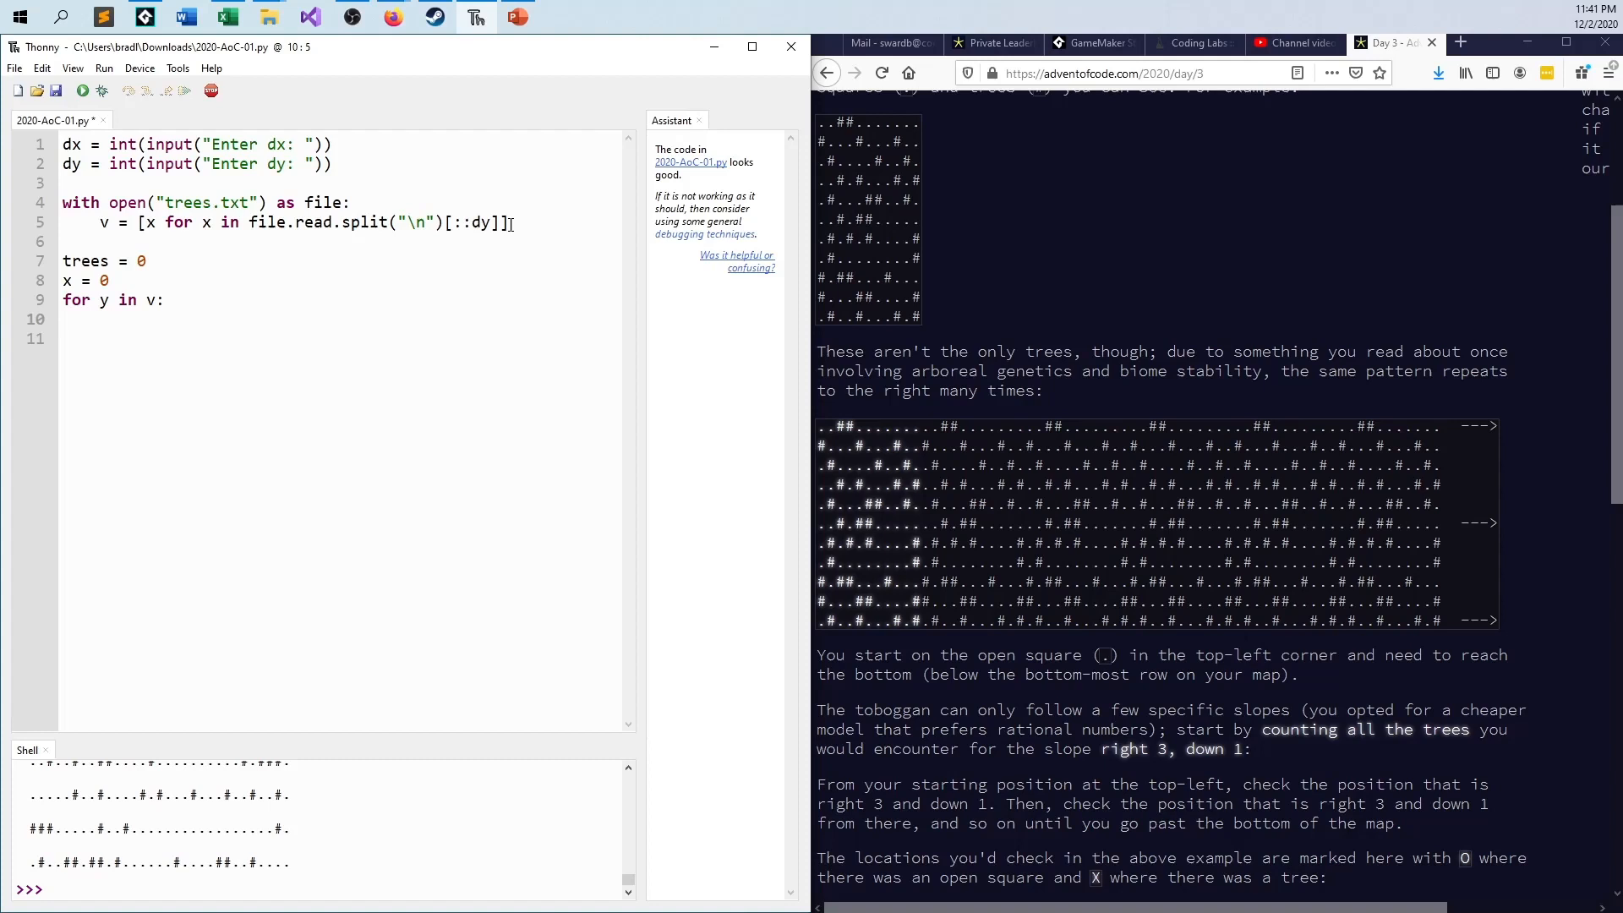
Step: Add trees += (y[x % len(v[0])] == "#") as the loop body
left_click(98, 319)
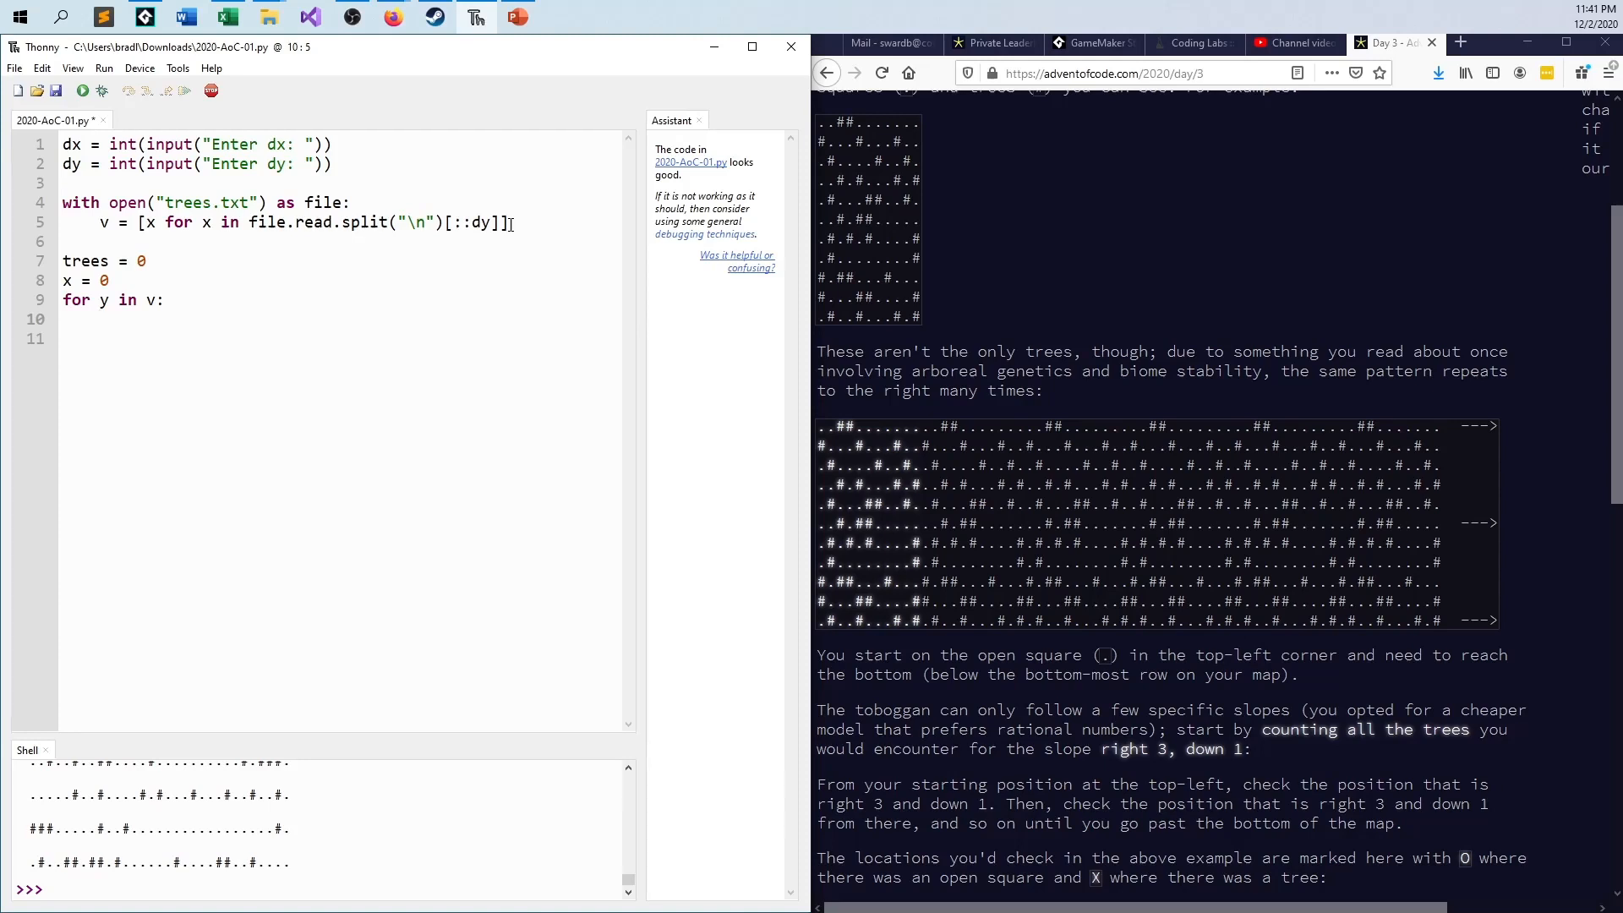
type("trees")
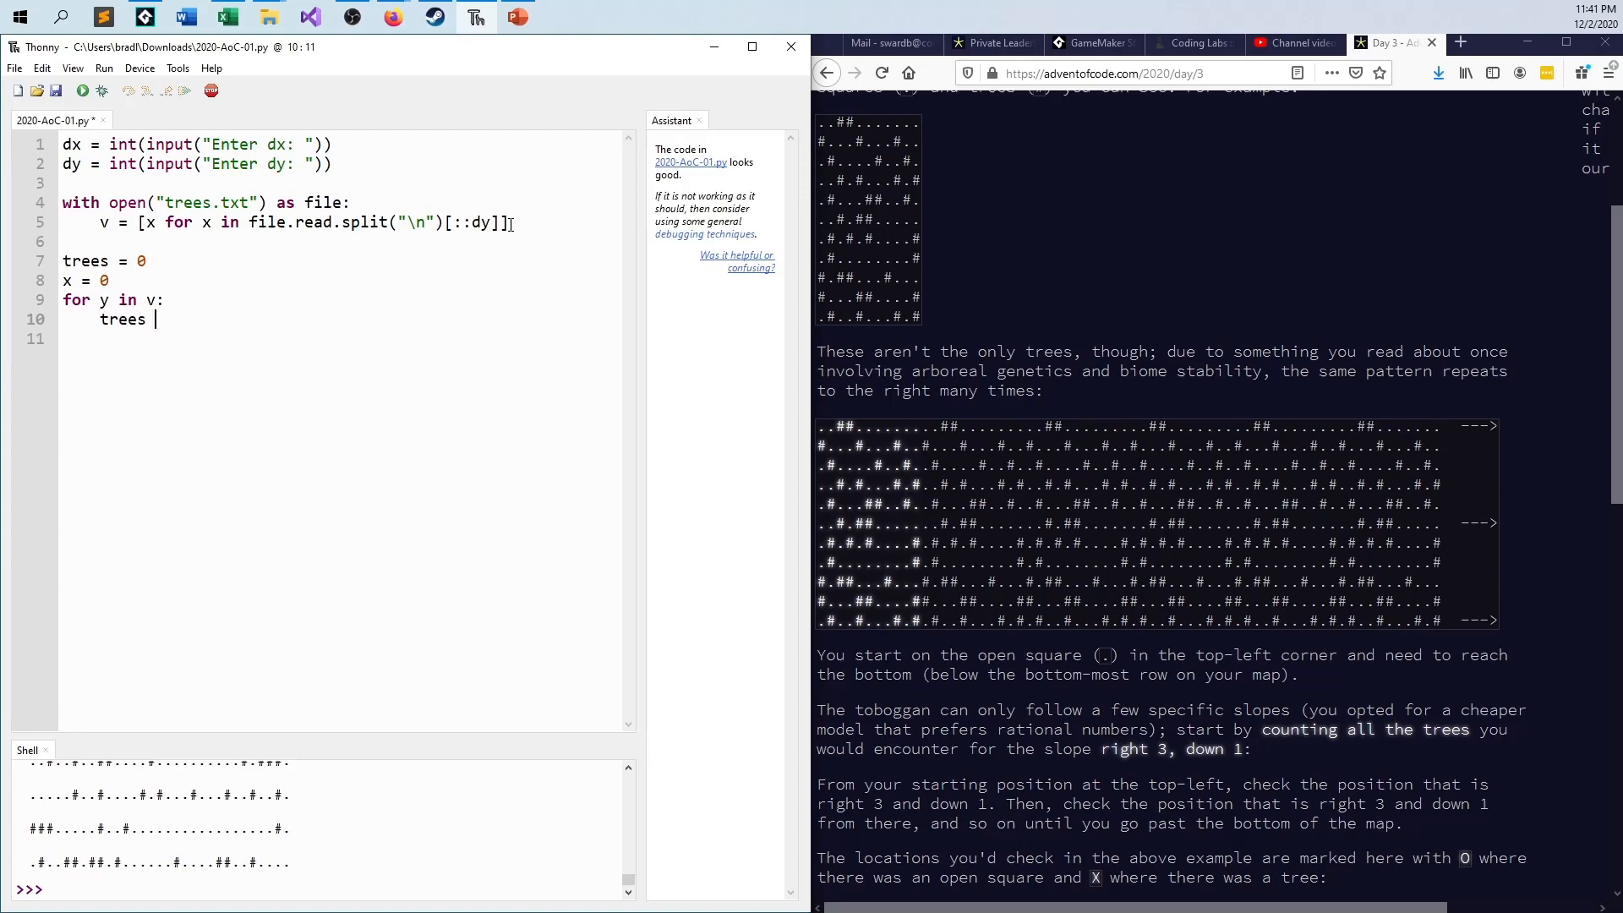
type("+=")
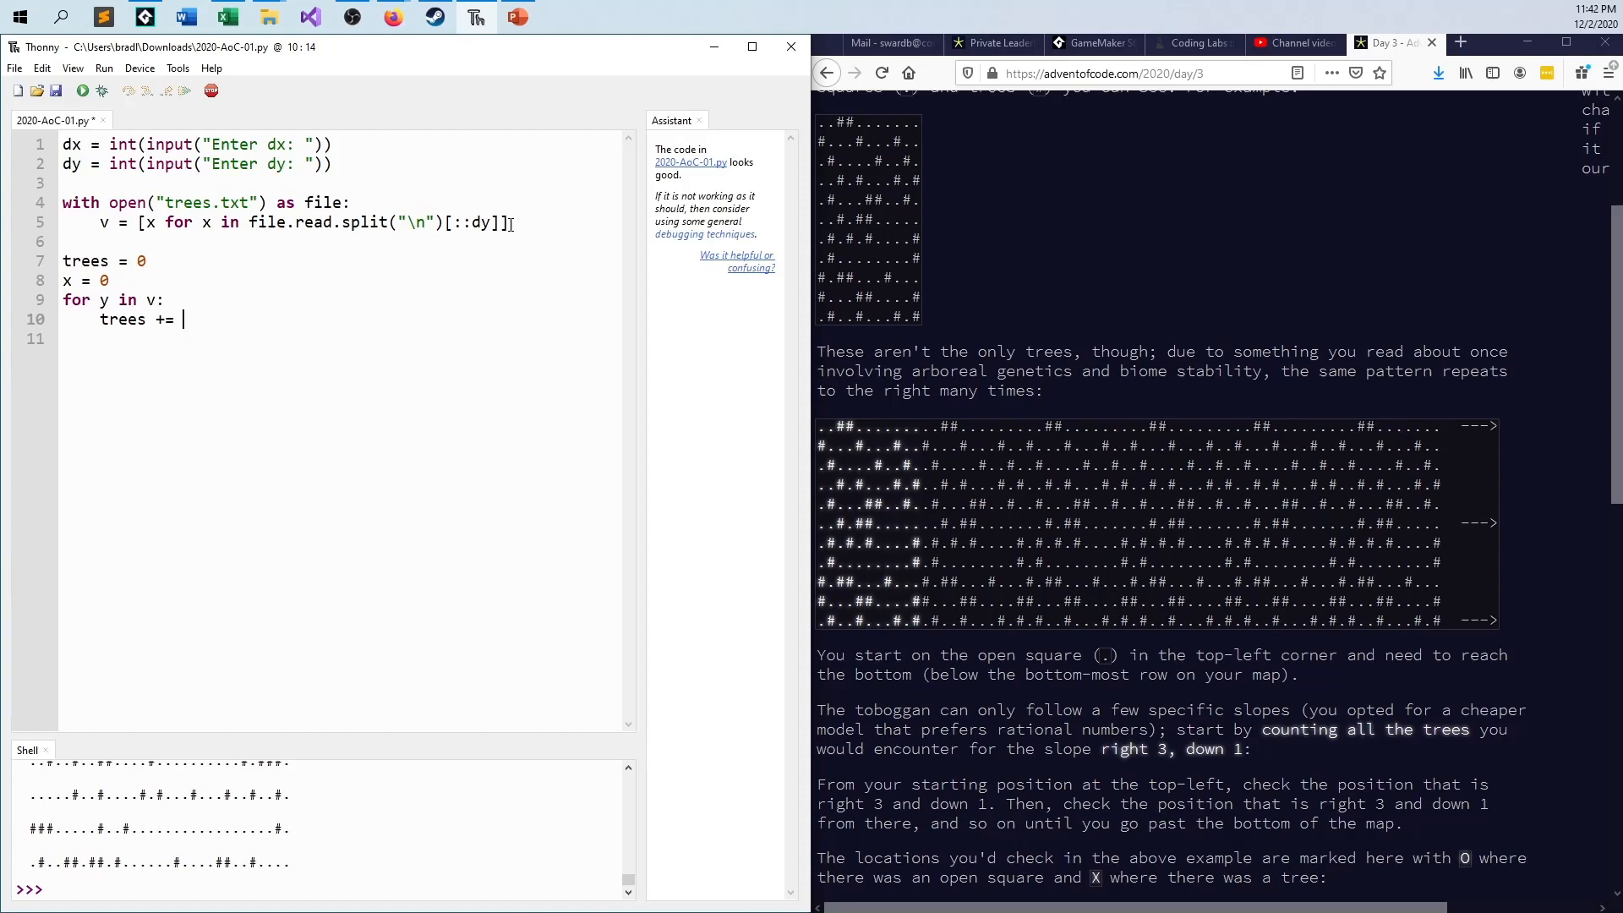
type("(")
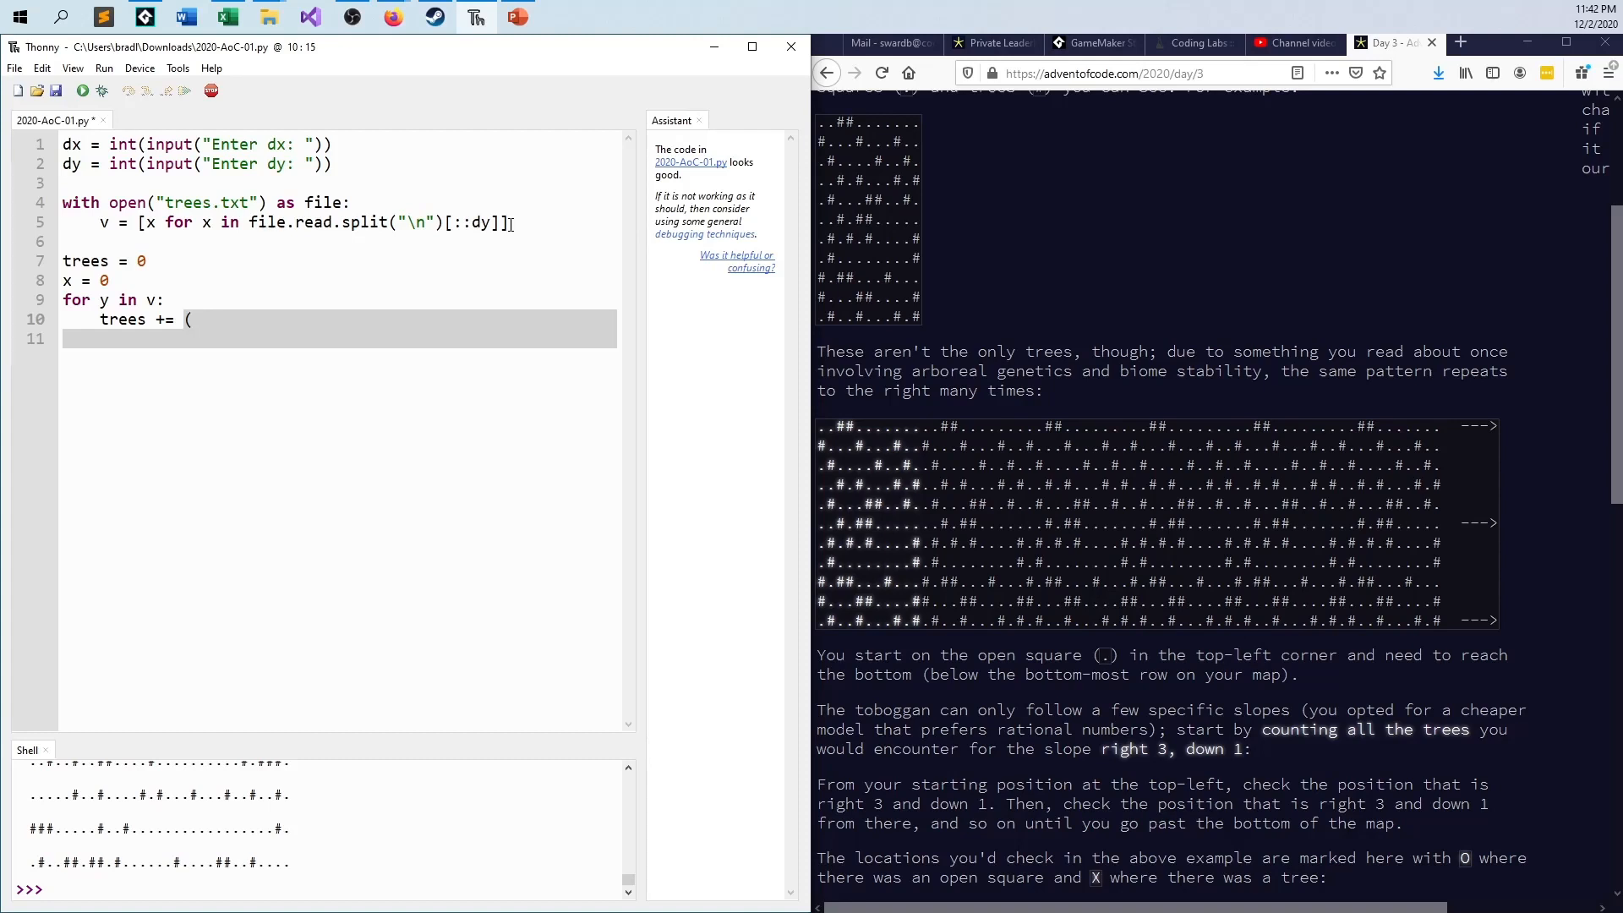
type("y")
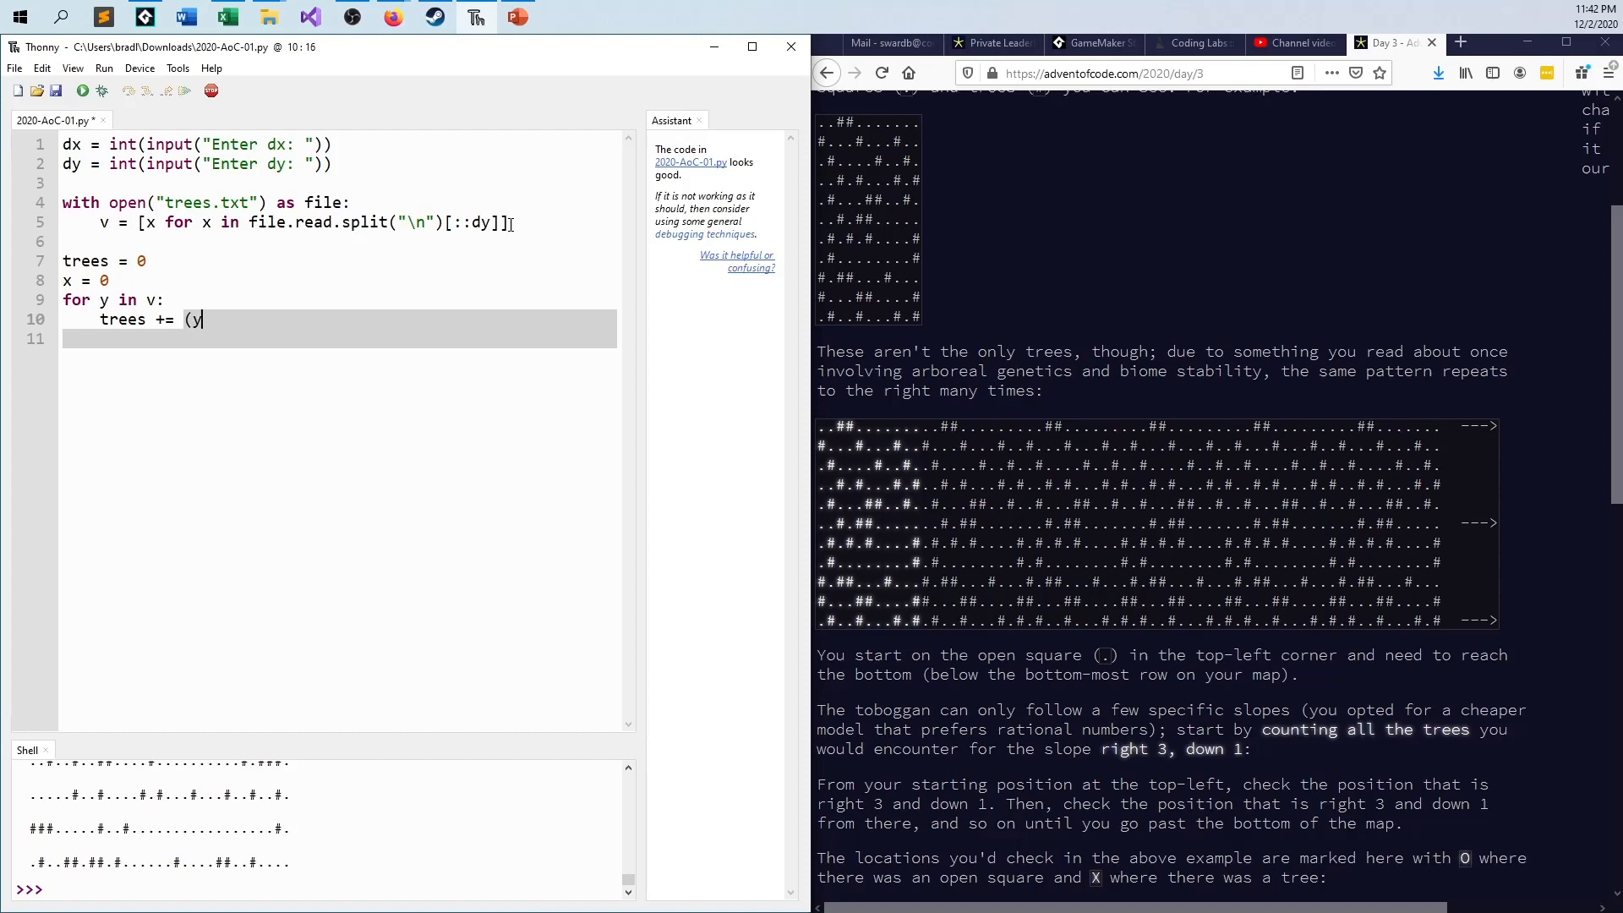
type("[x")
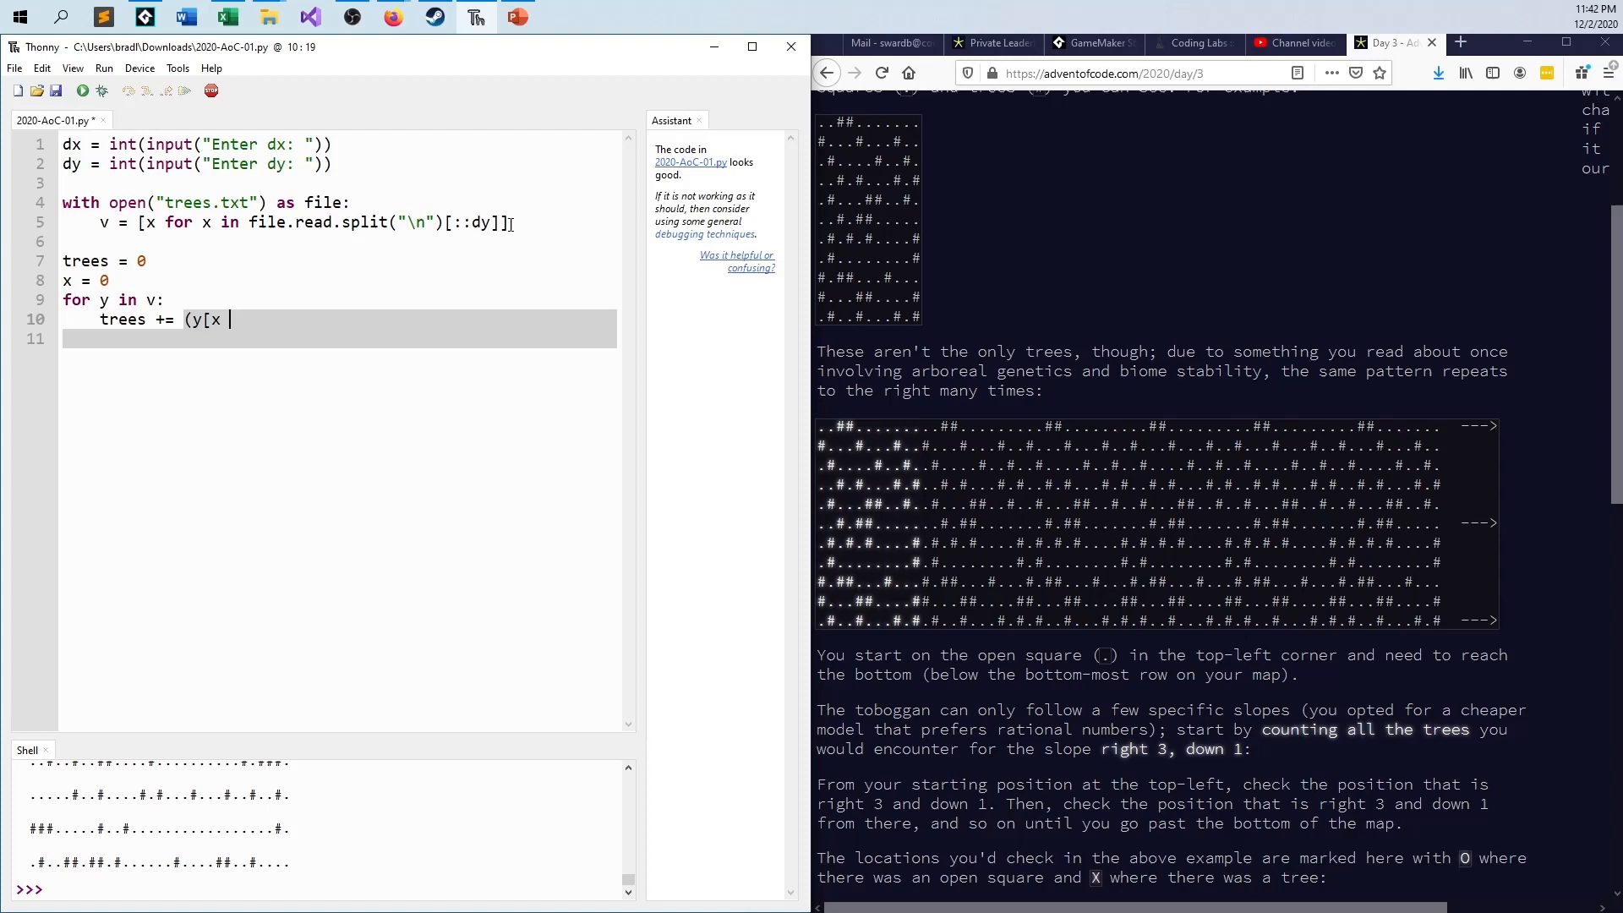
type("% l")
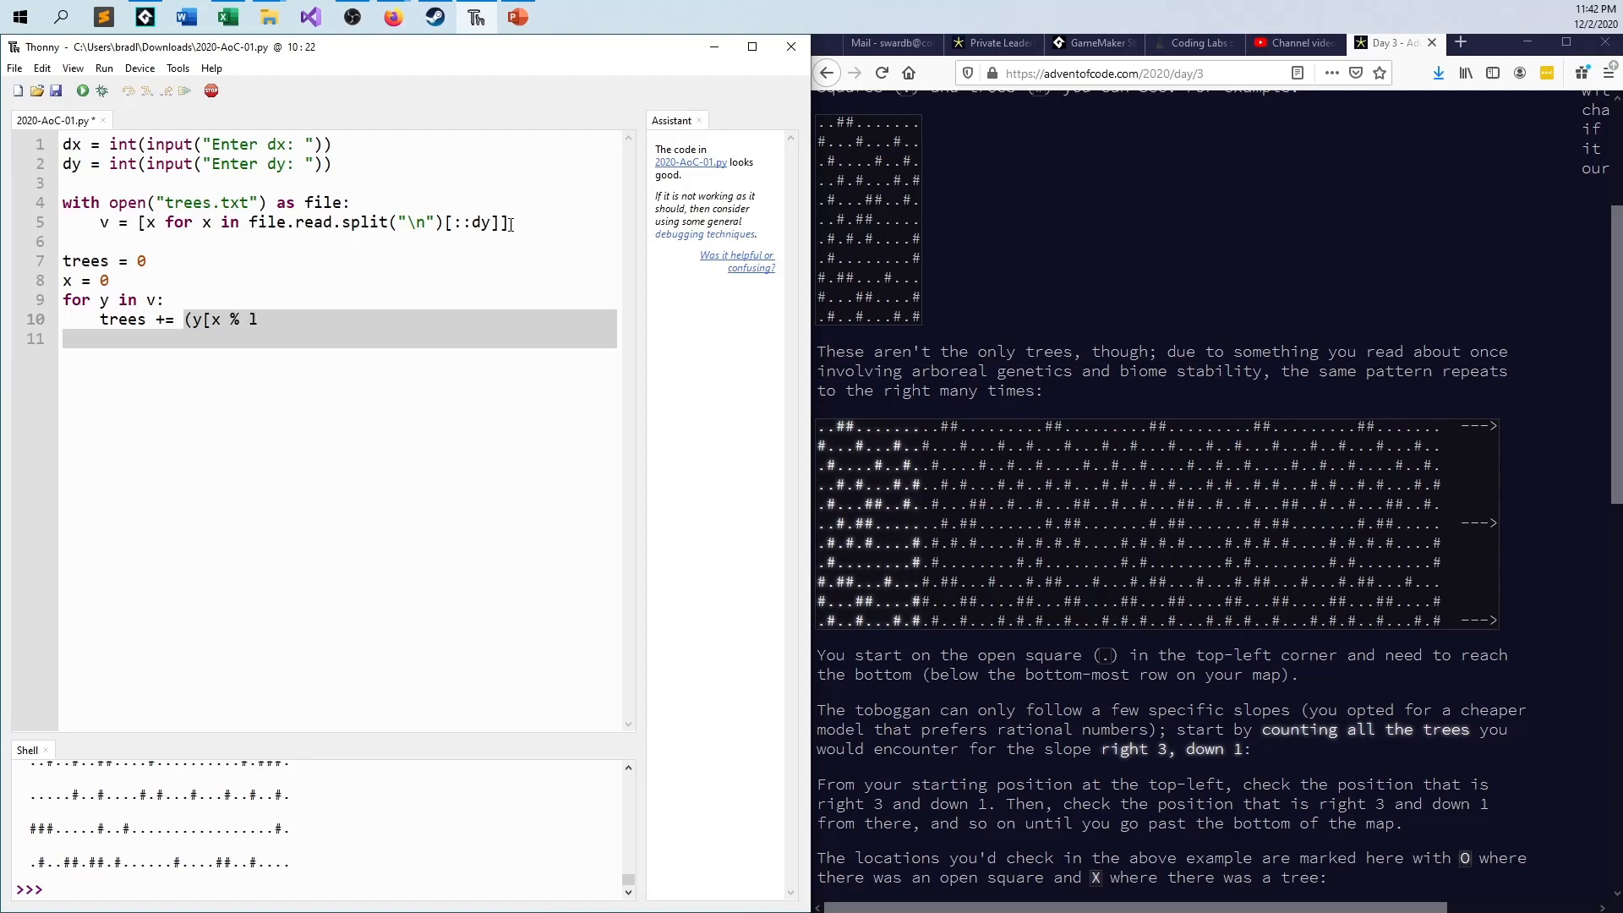
type("en(")
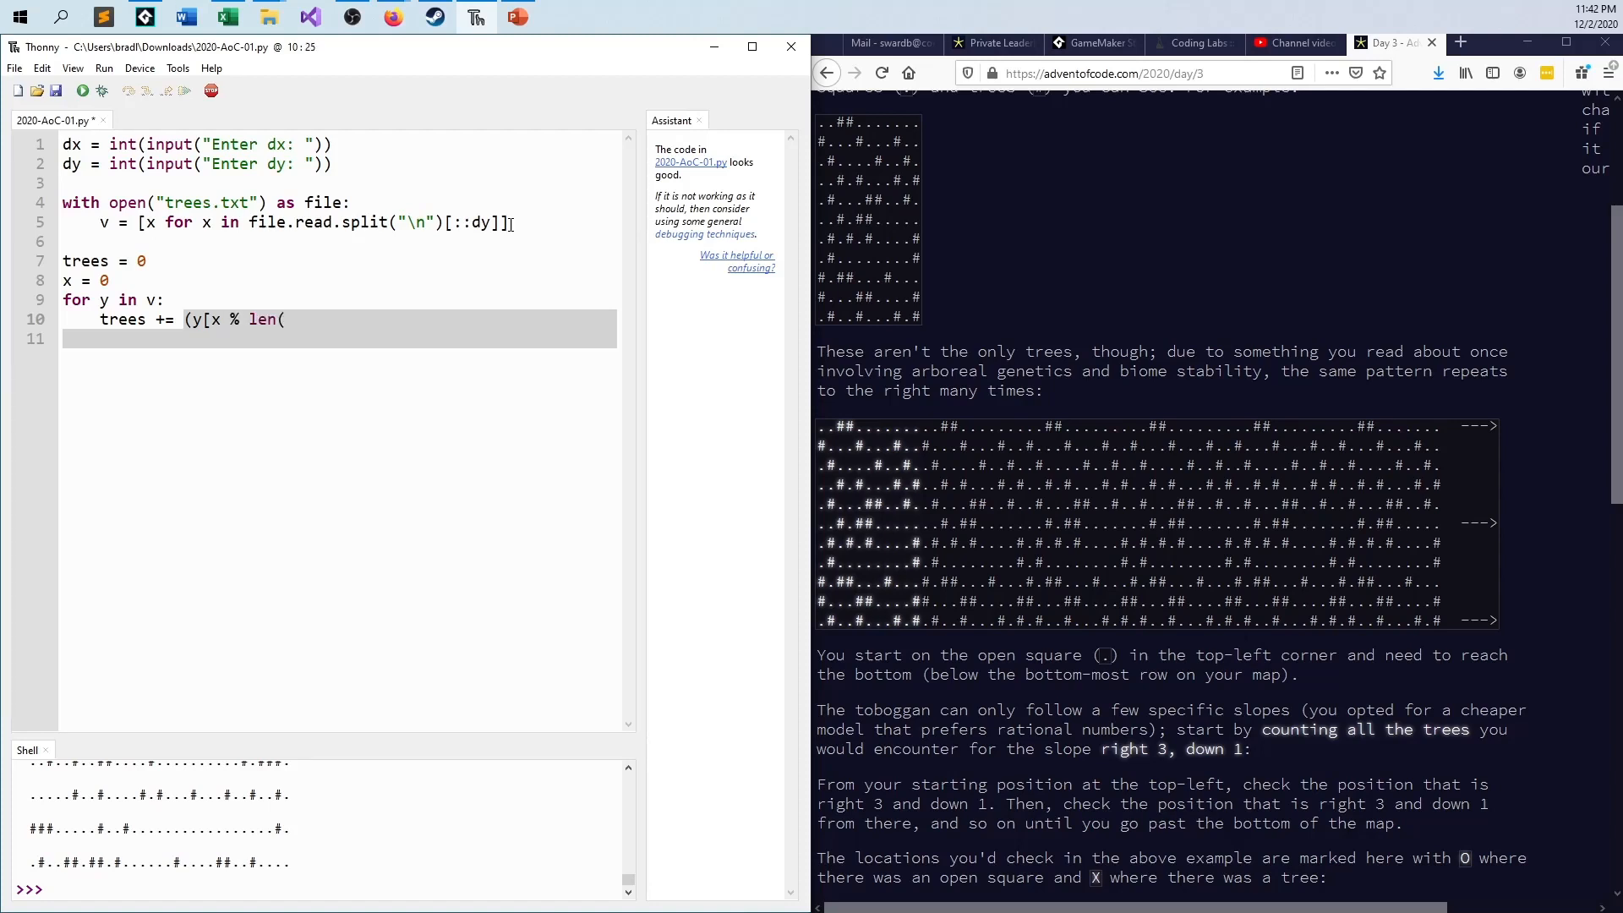
type("v[")
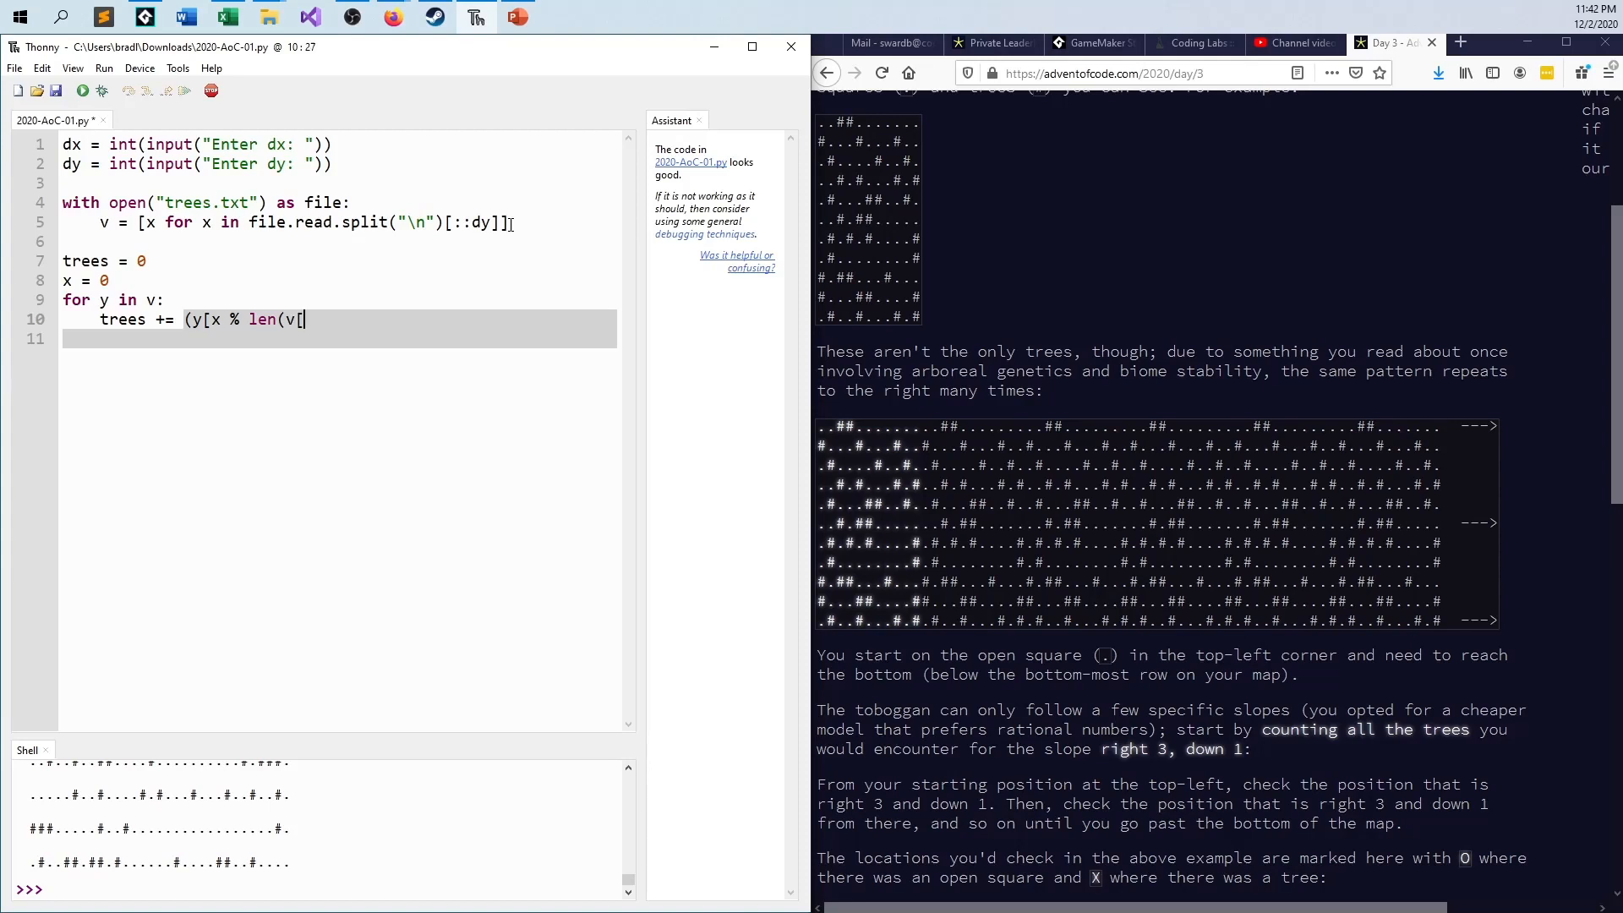
type("0]")
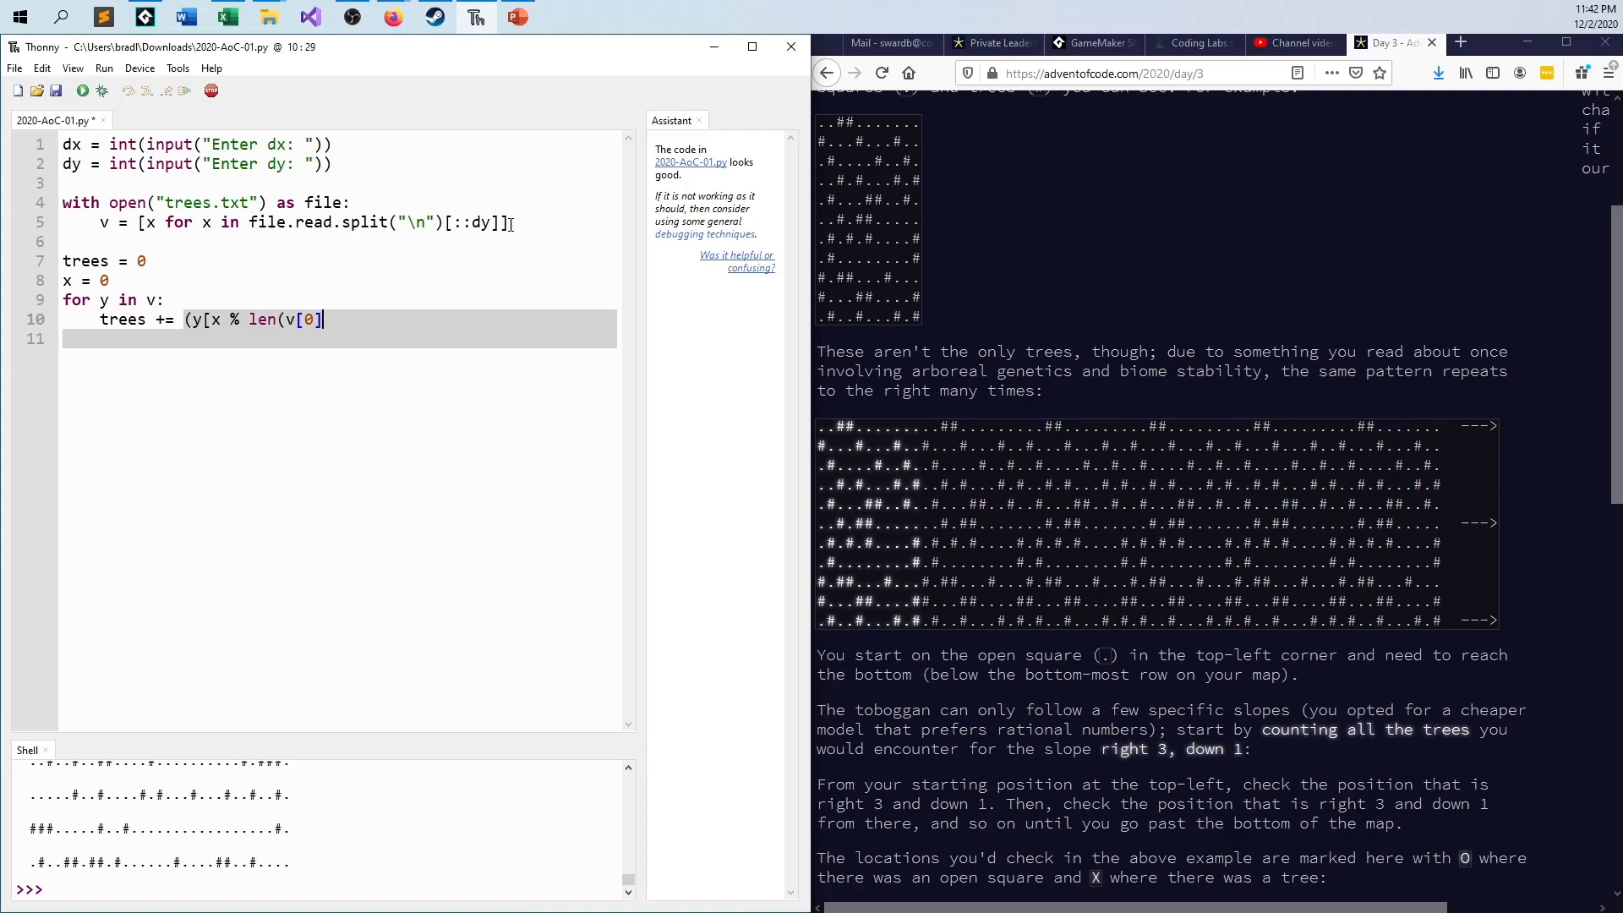
type(")]")
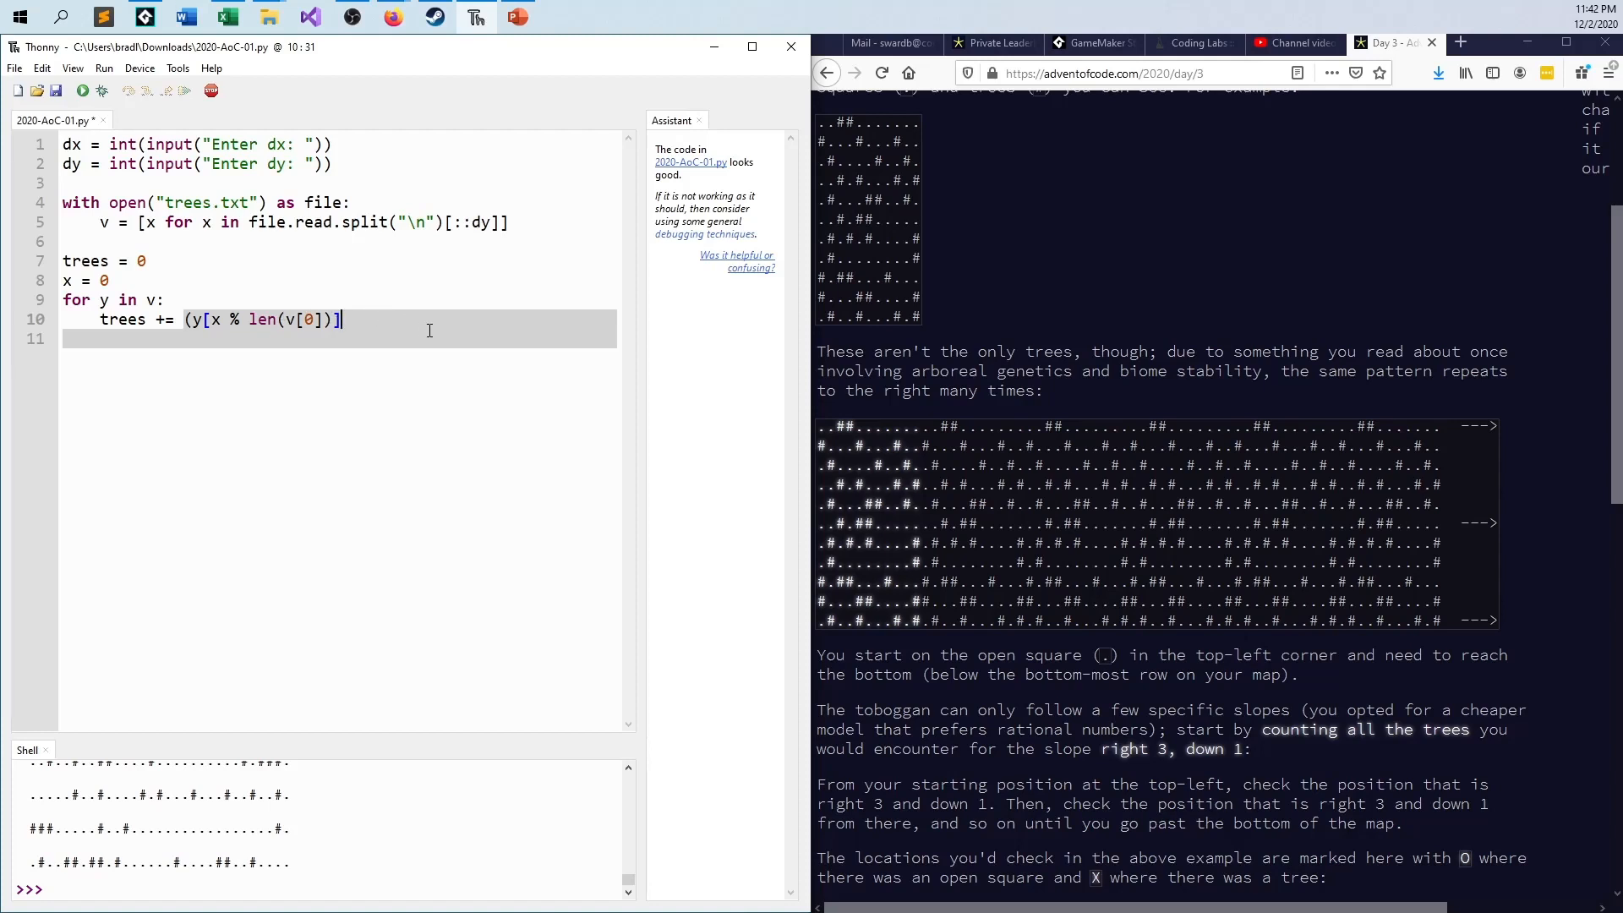
mouse_move(371, 344)
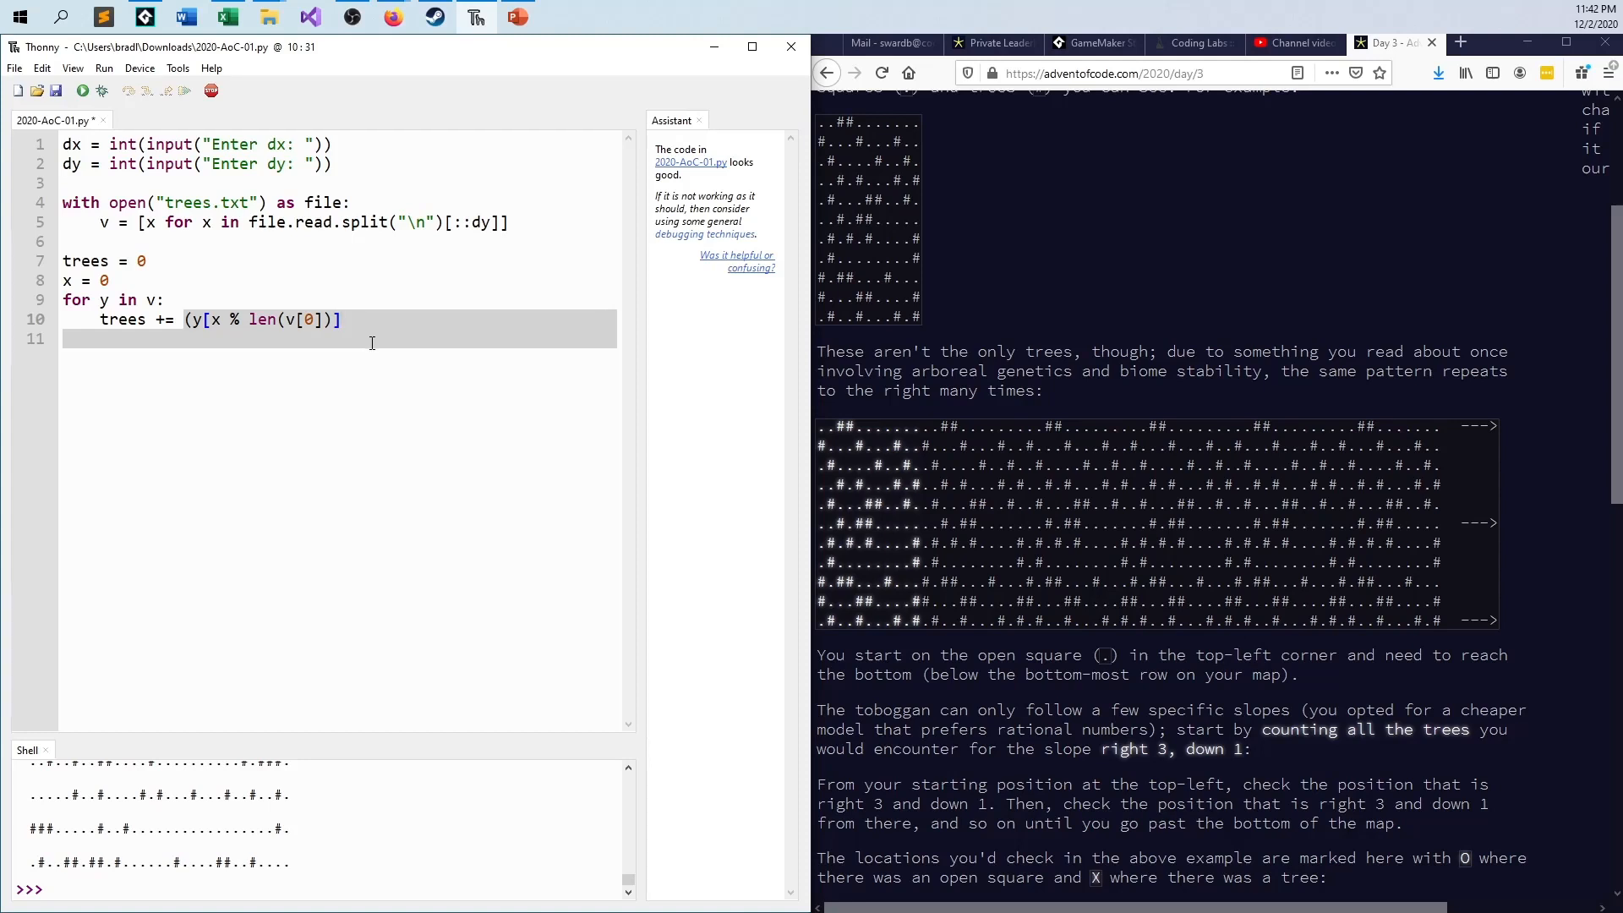
mouse_move(366, 335)
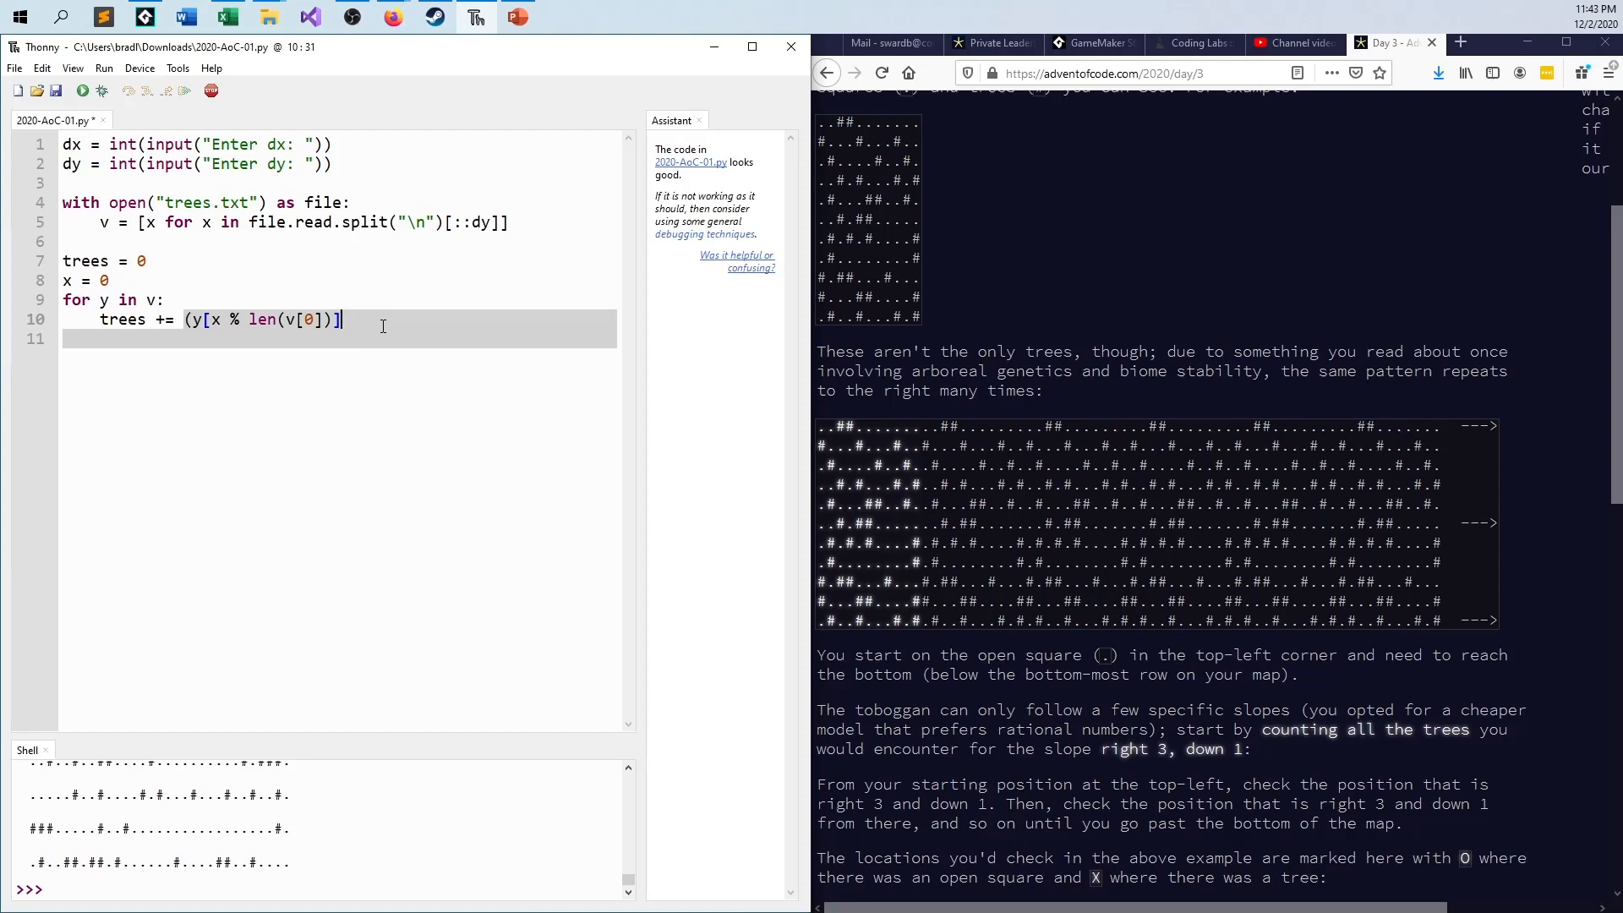
mouse_move(390, 319)
type(" ==")
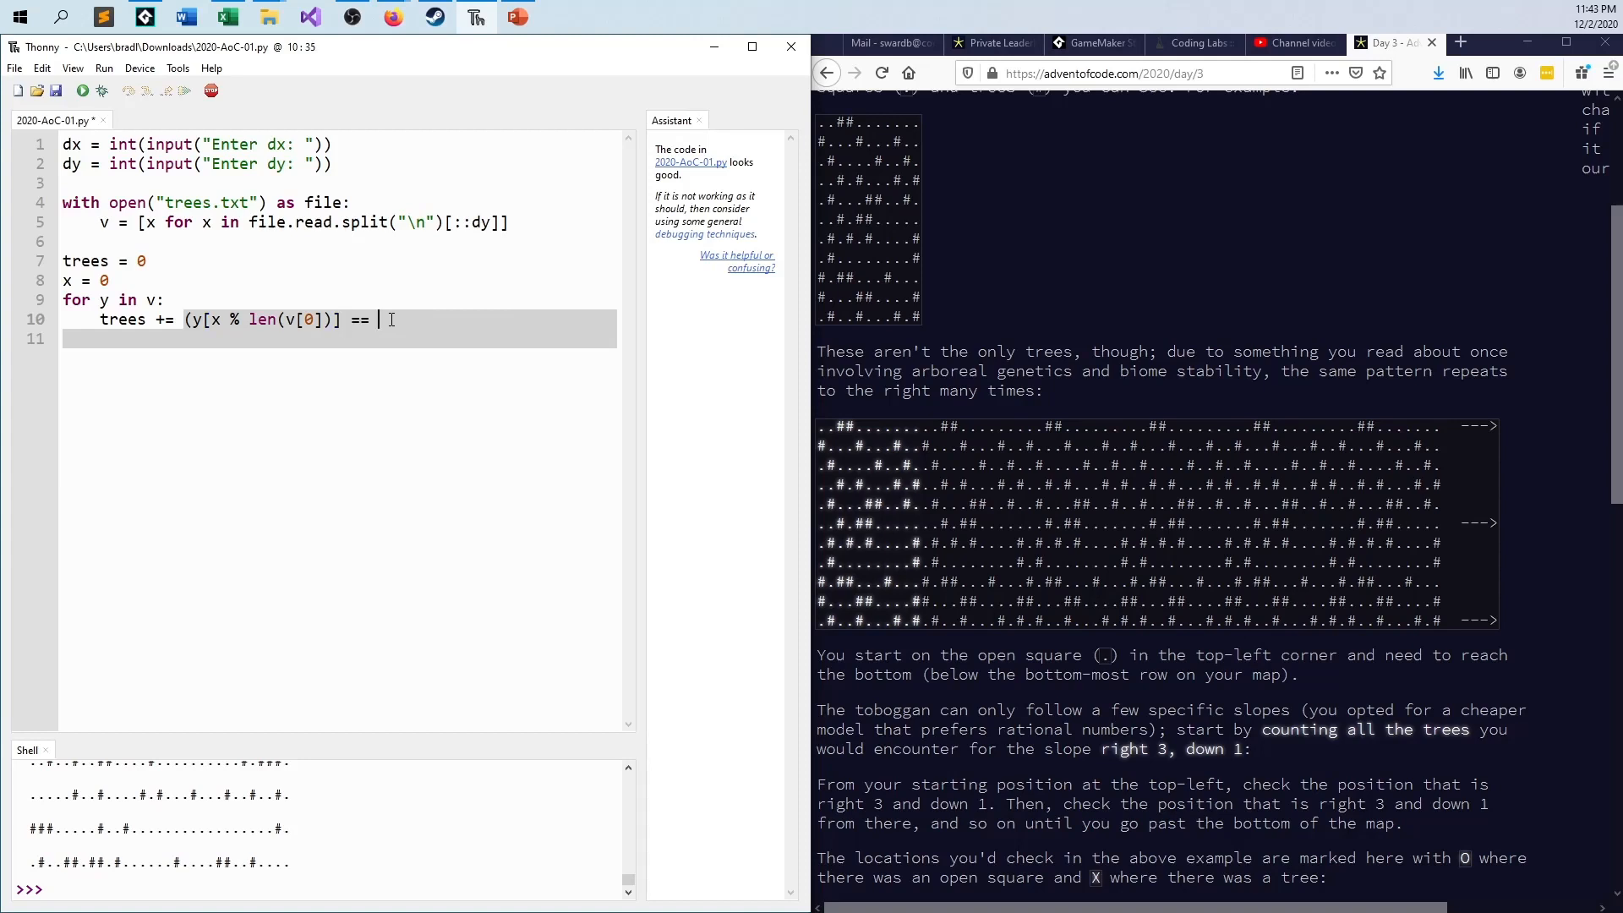
type("\"#\"")
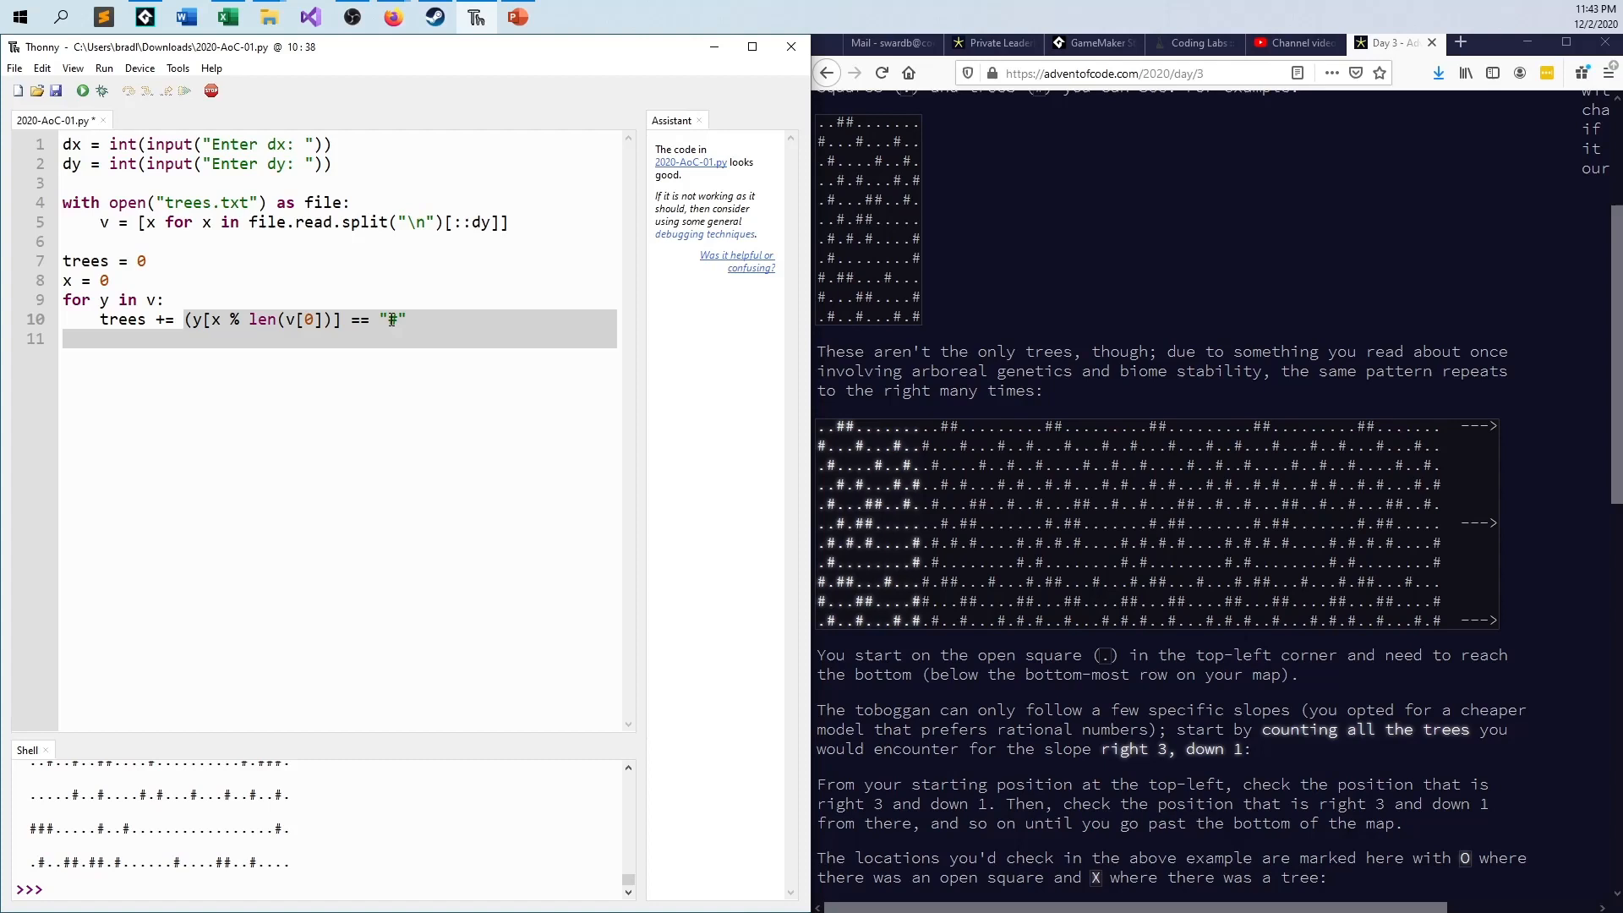
type(")")
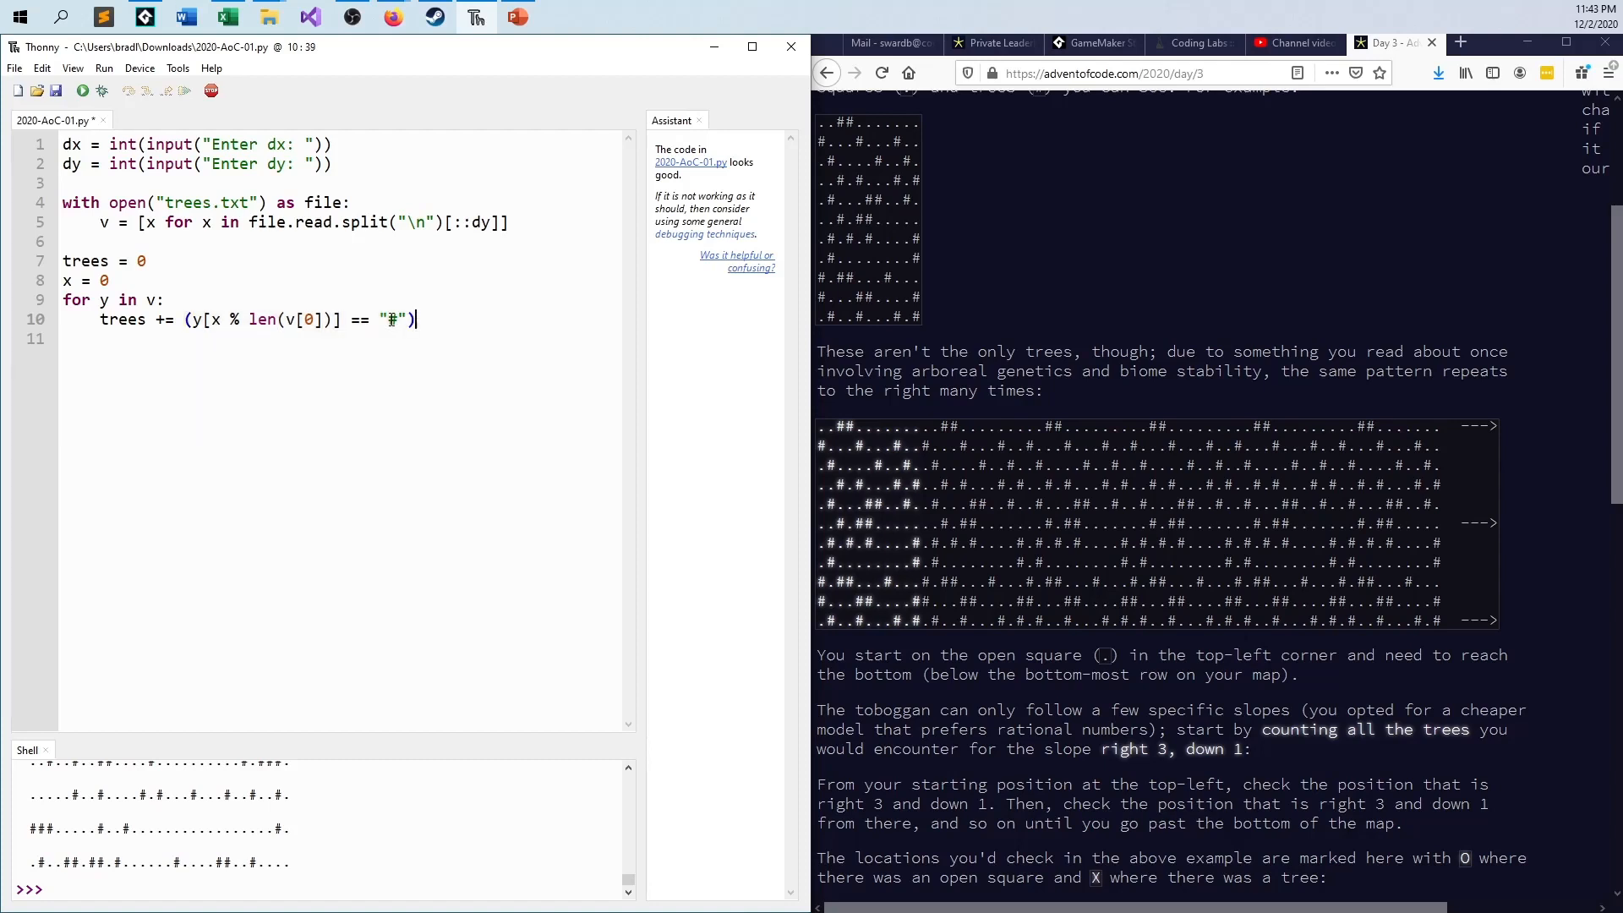
key("Return")
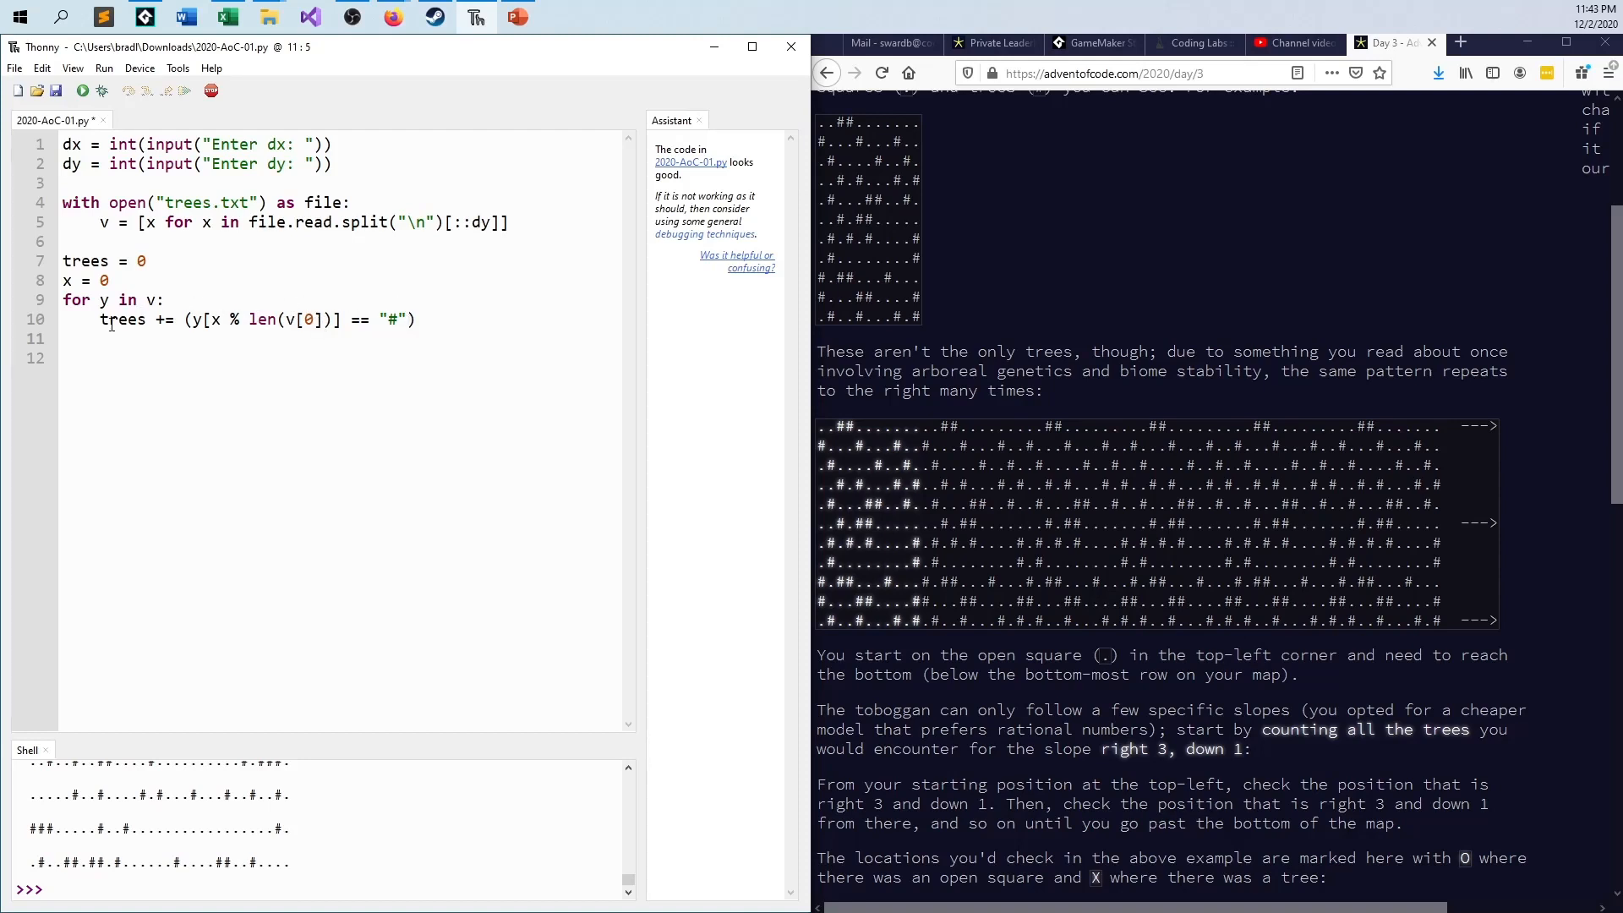
Step: Add x += dx and print("Number of trees: " + str(trees)), then run the script
type("x")
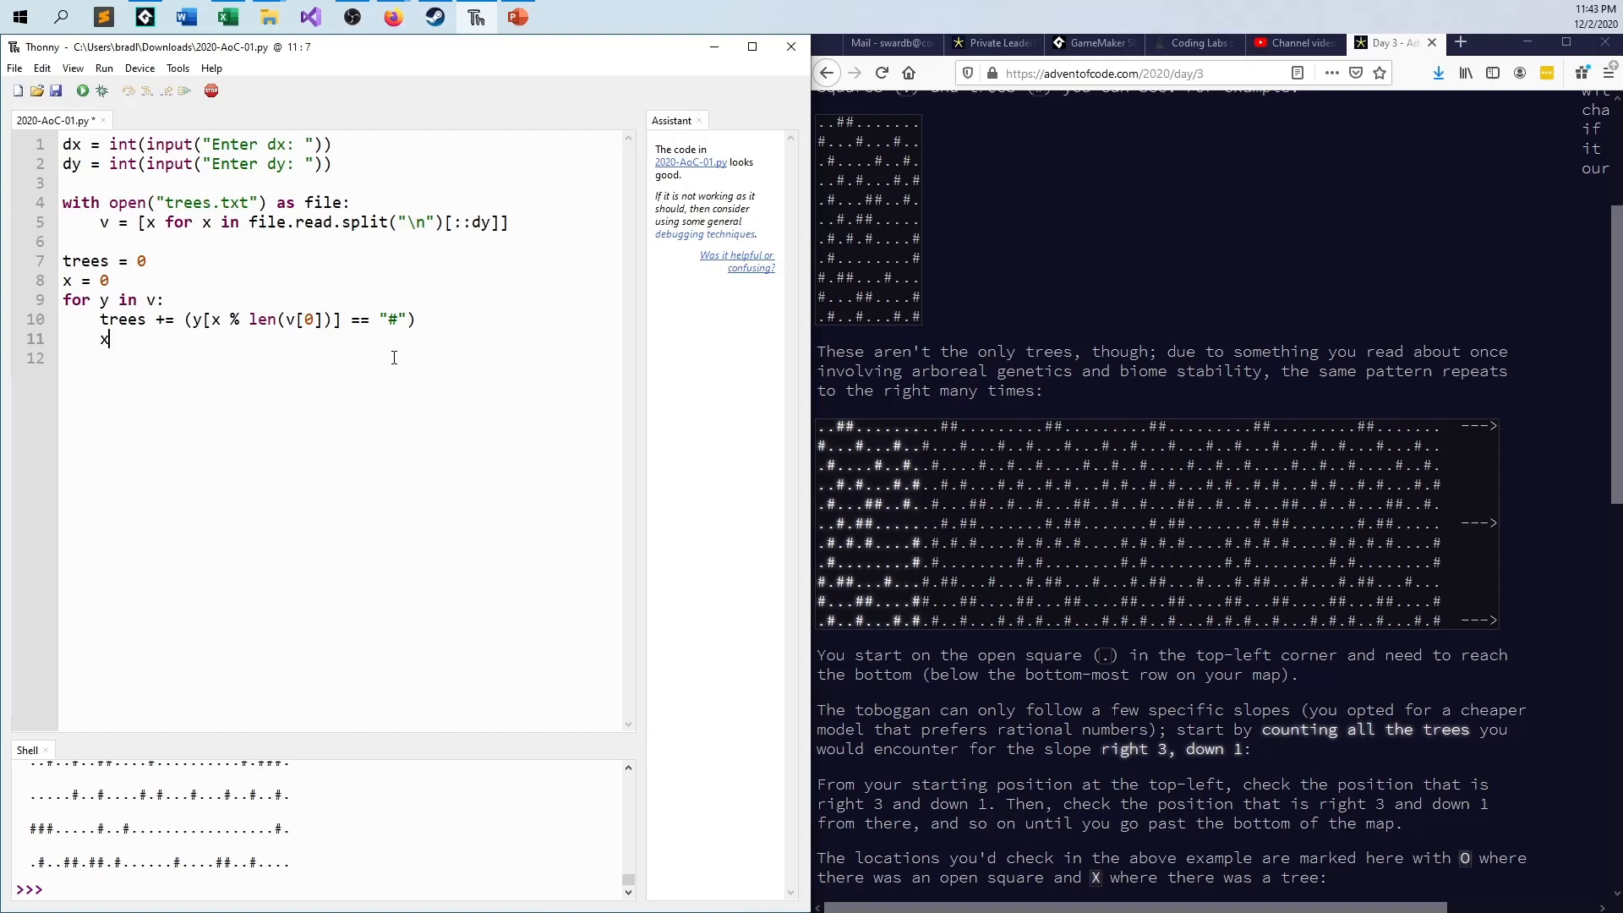
type("+= dx")
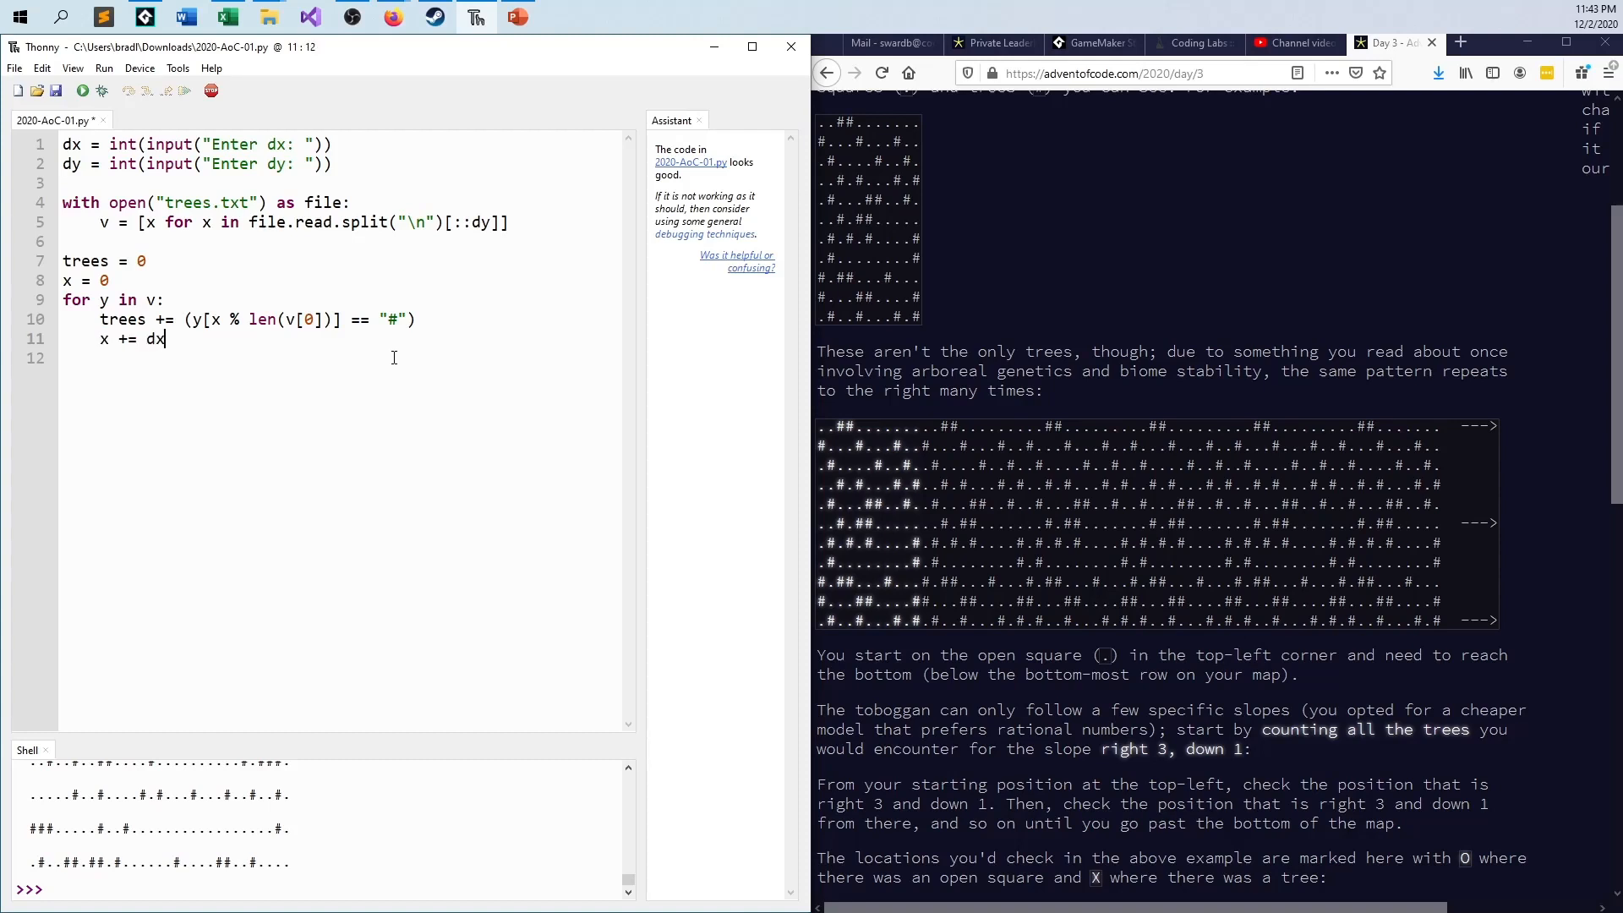
type("p")
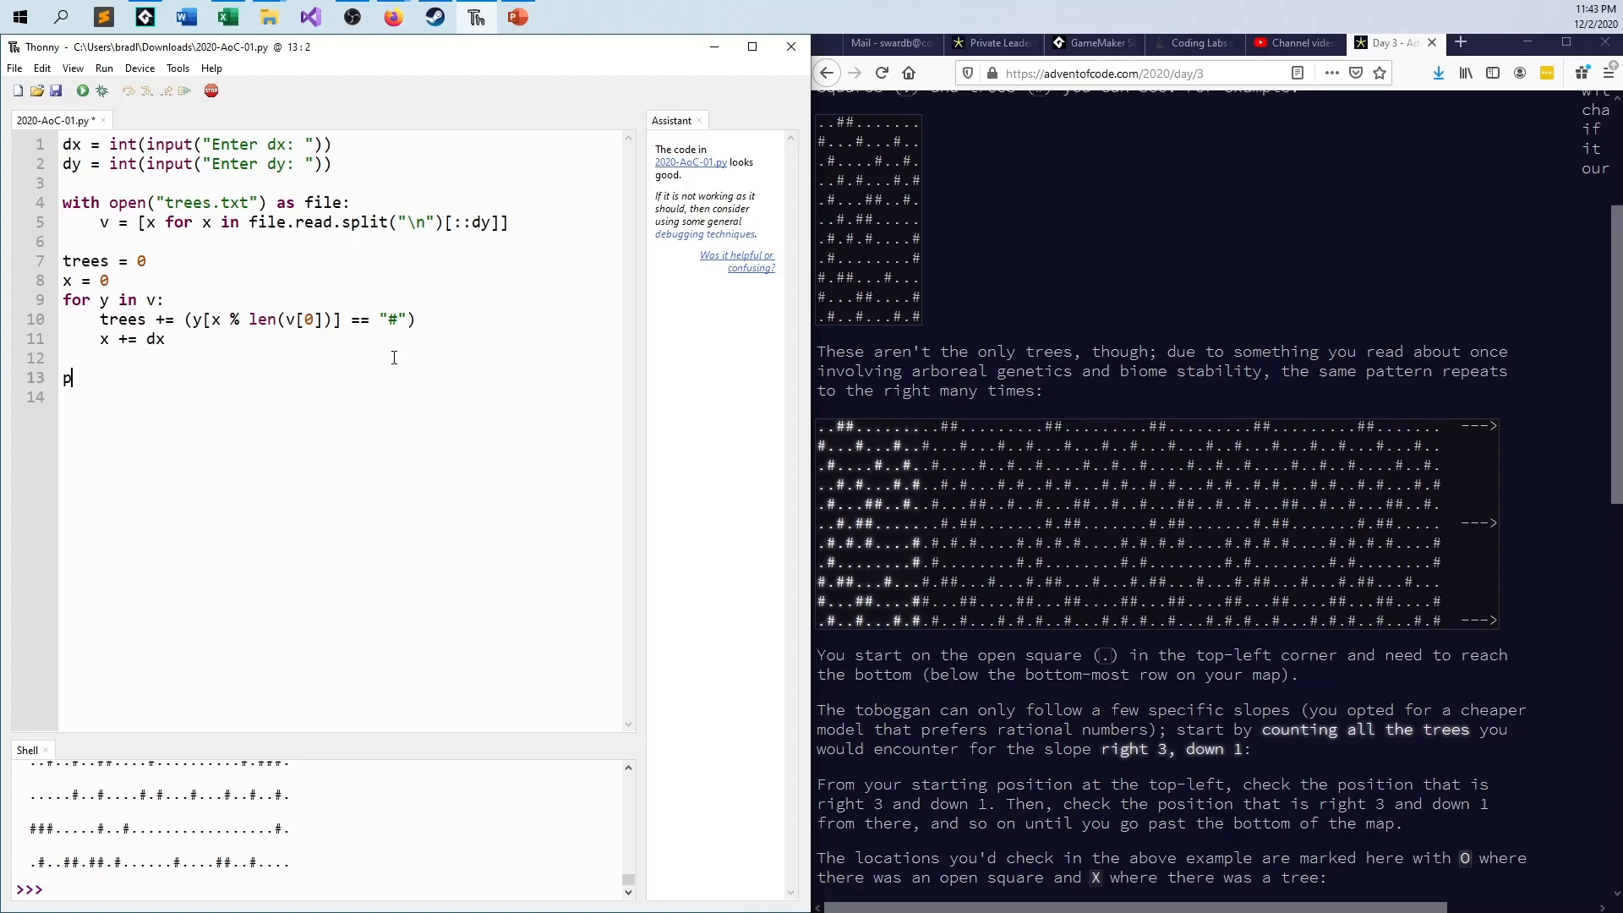
type("rint(\"")
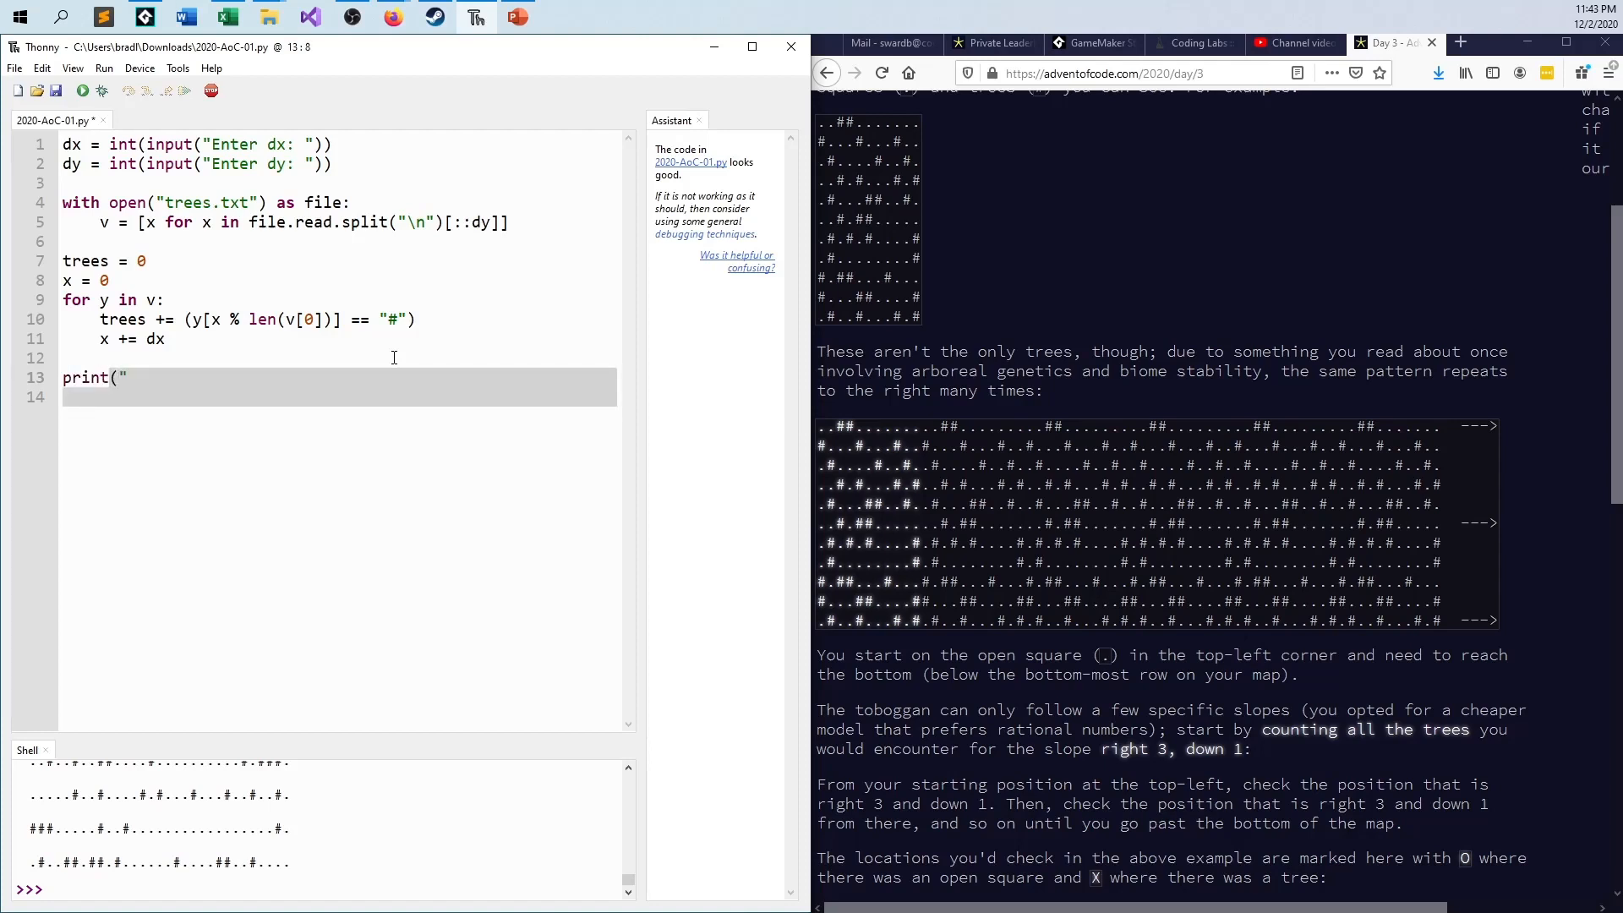
type("Number of tre")
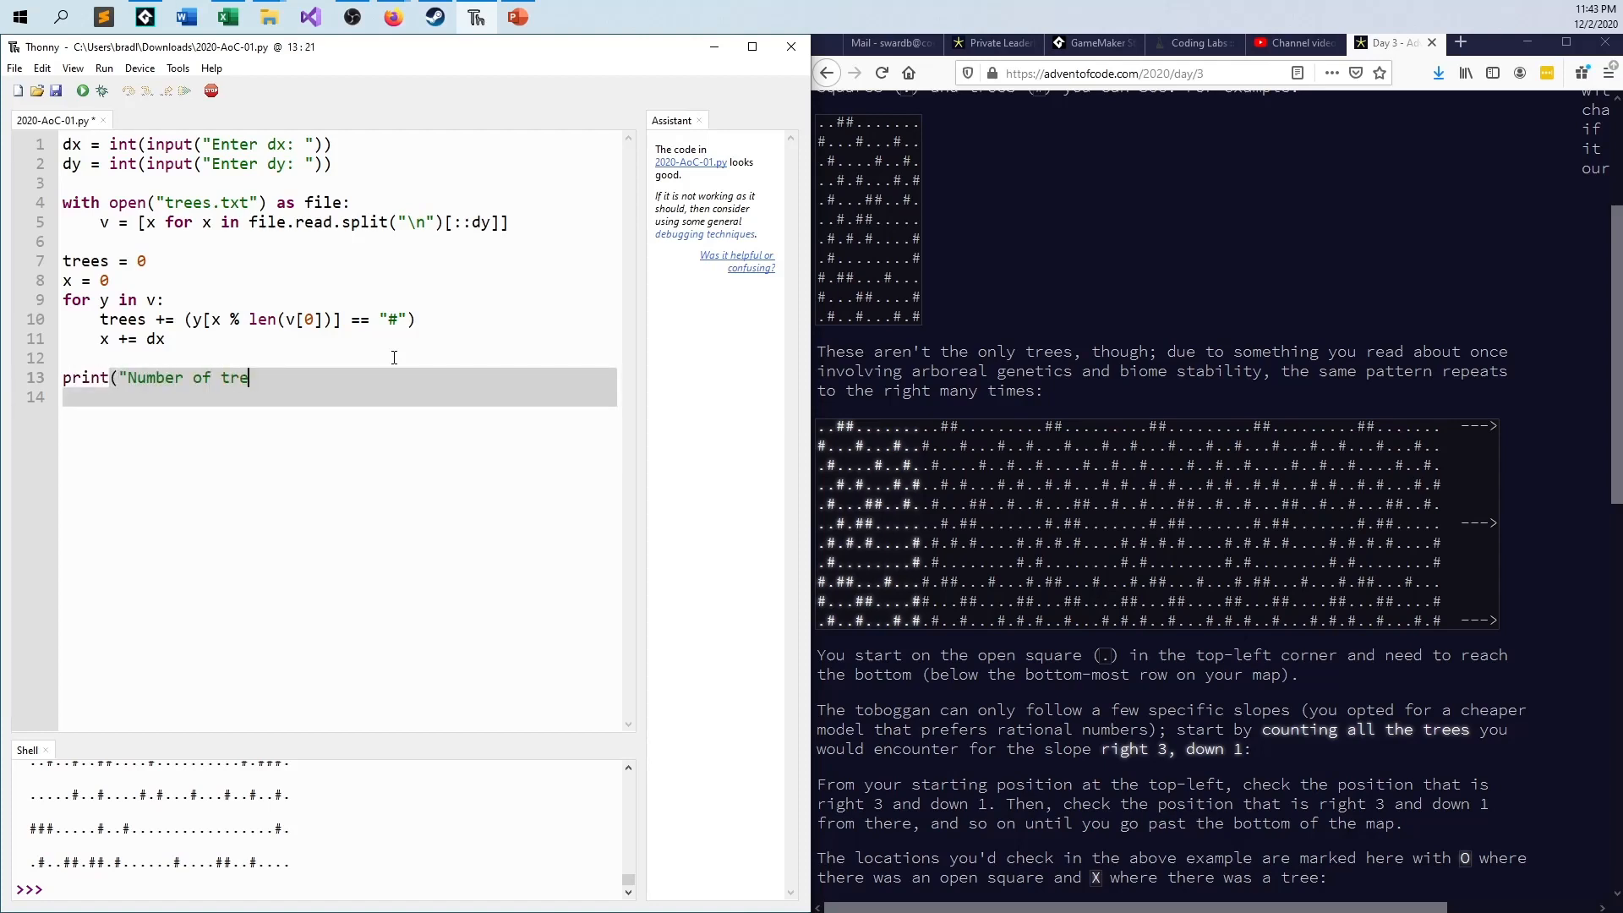
type("es: \"")
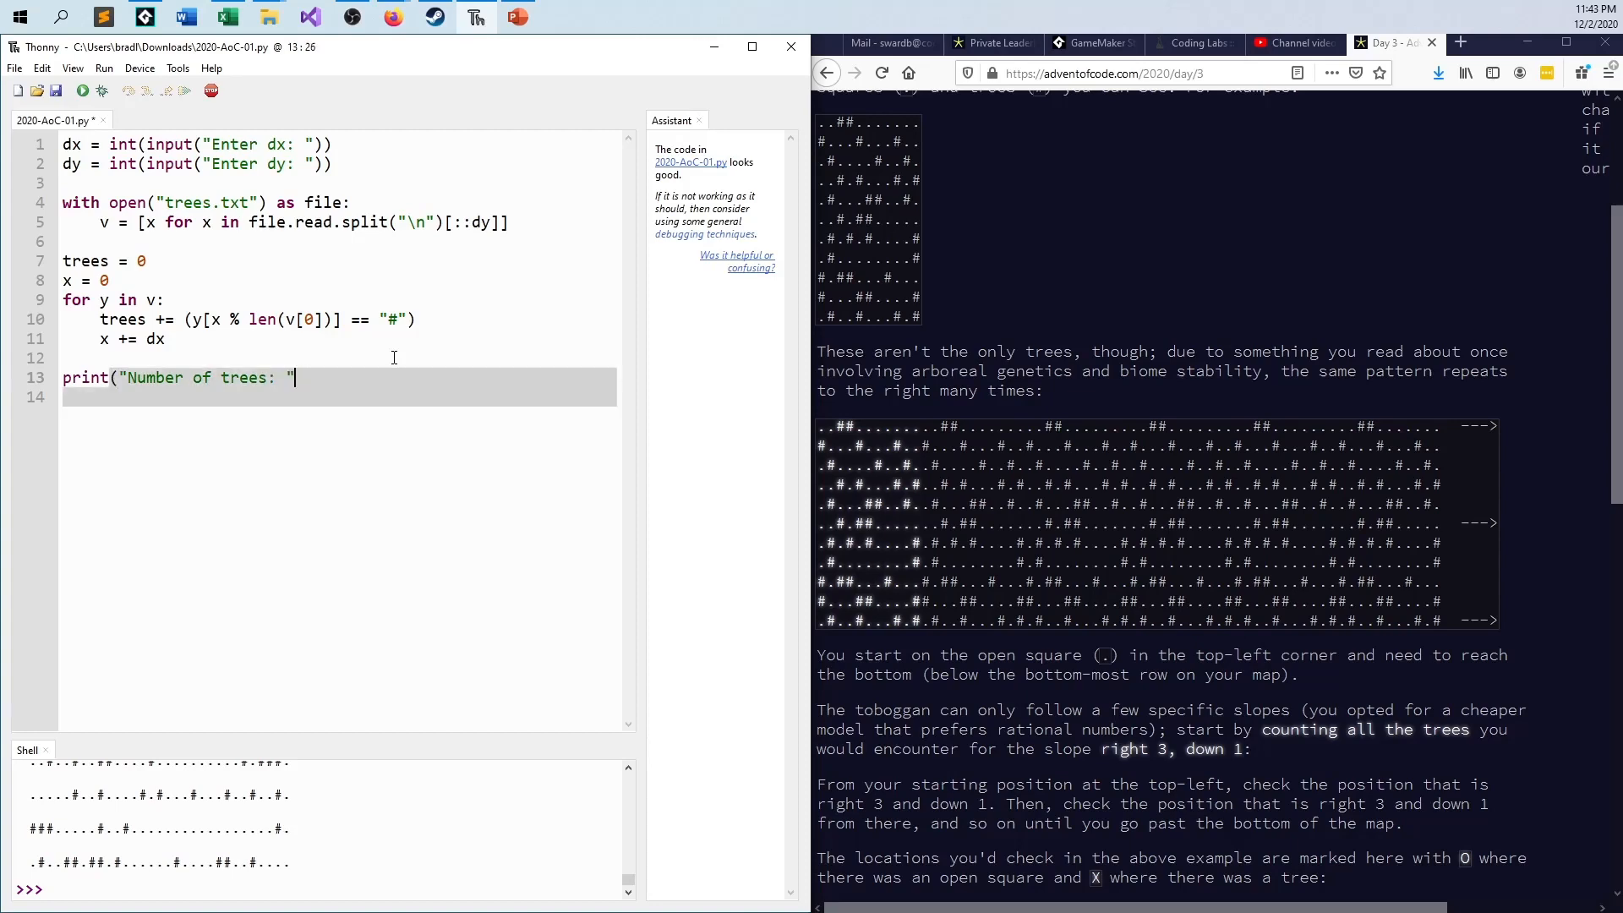
type("+ str")
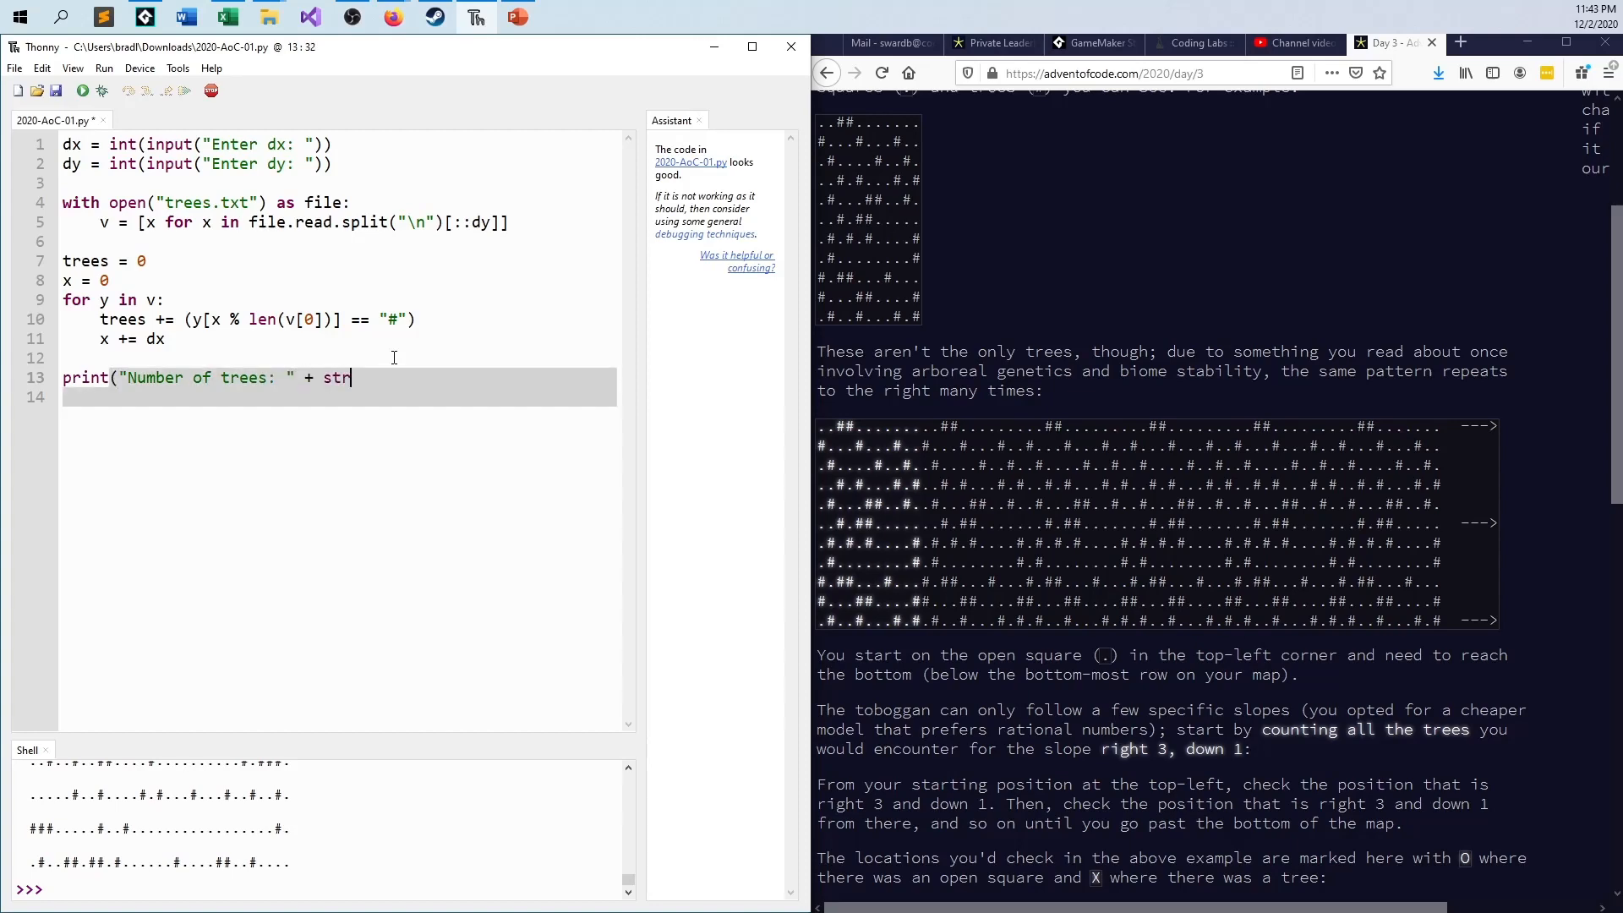
type("(trees))")
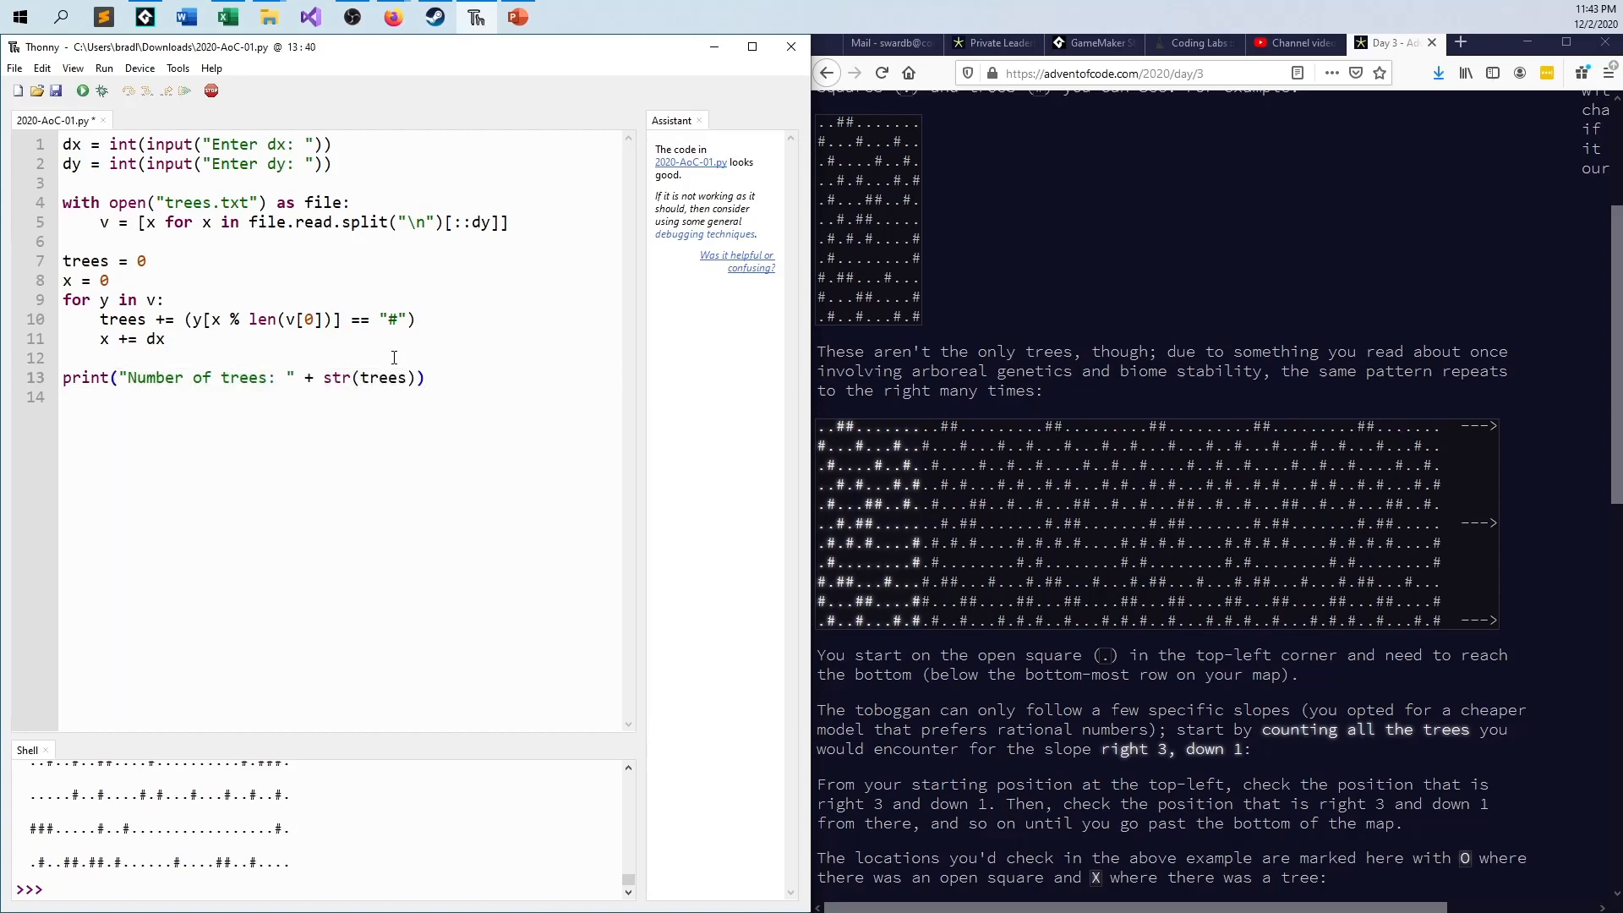
left_click(83, 90)
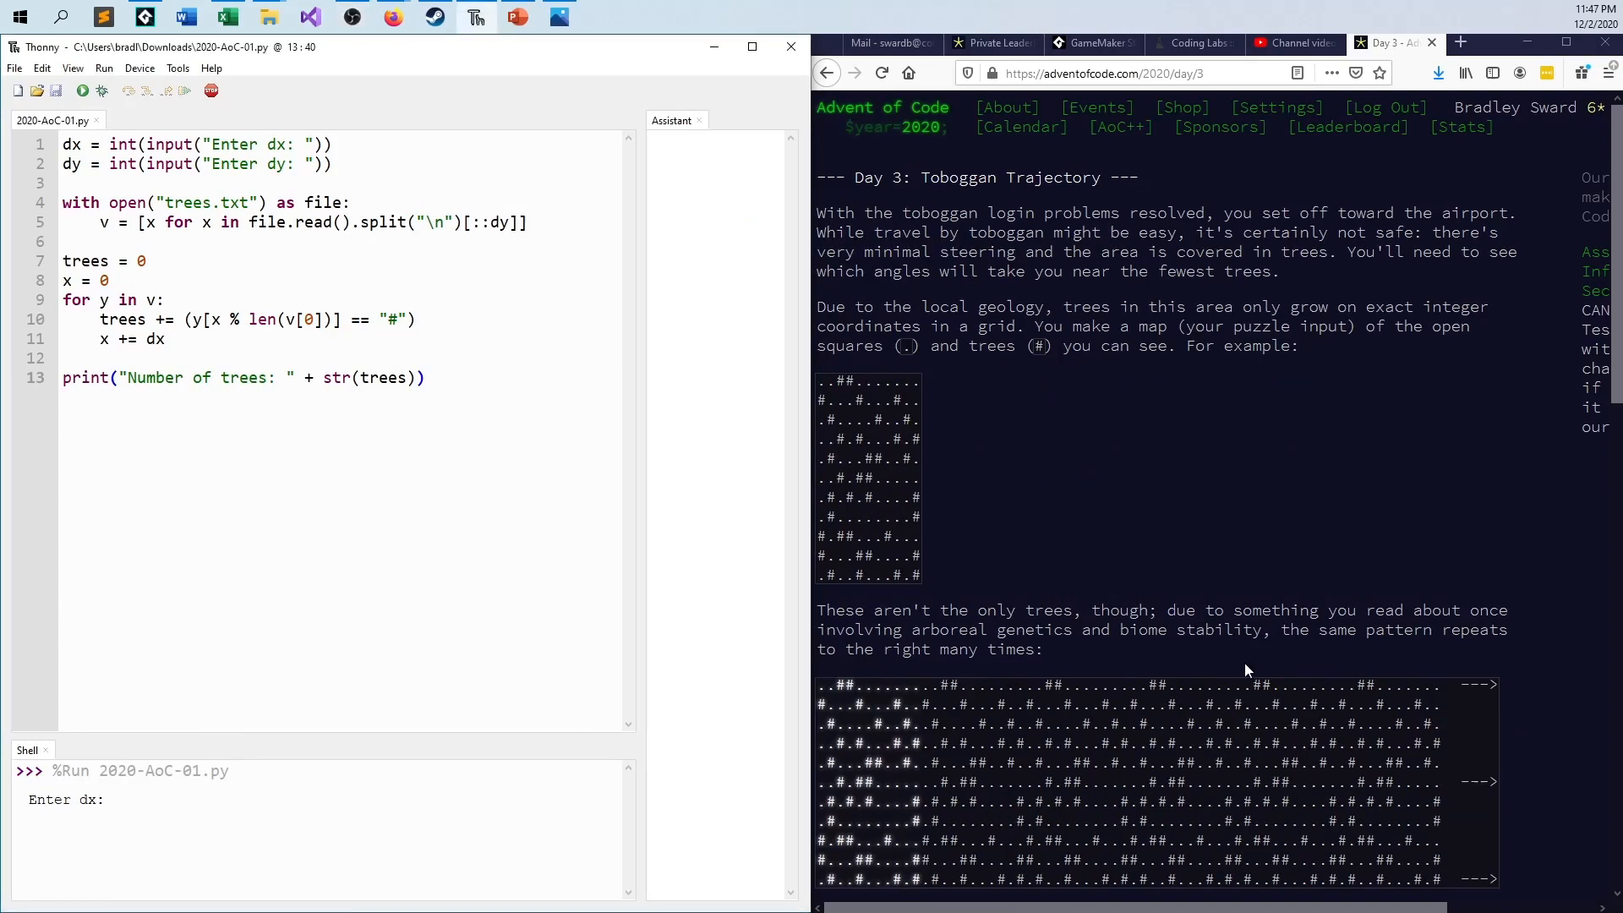
Step: Enter slope 3, 1 to get 203 trees, then scroll to Part Two's slope list
type("3")
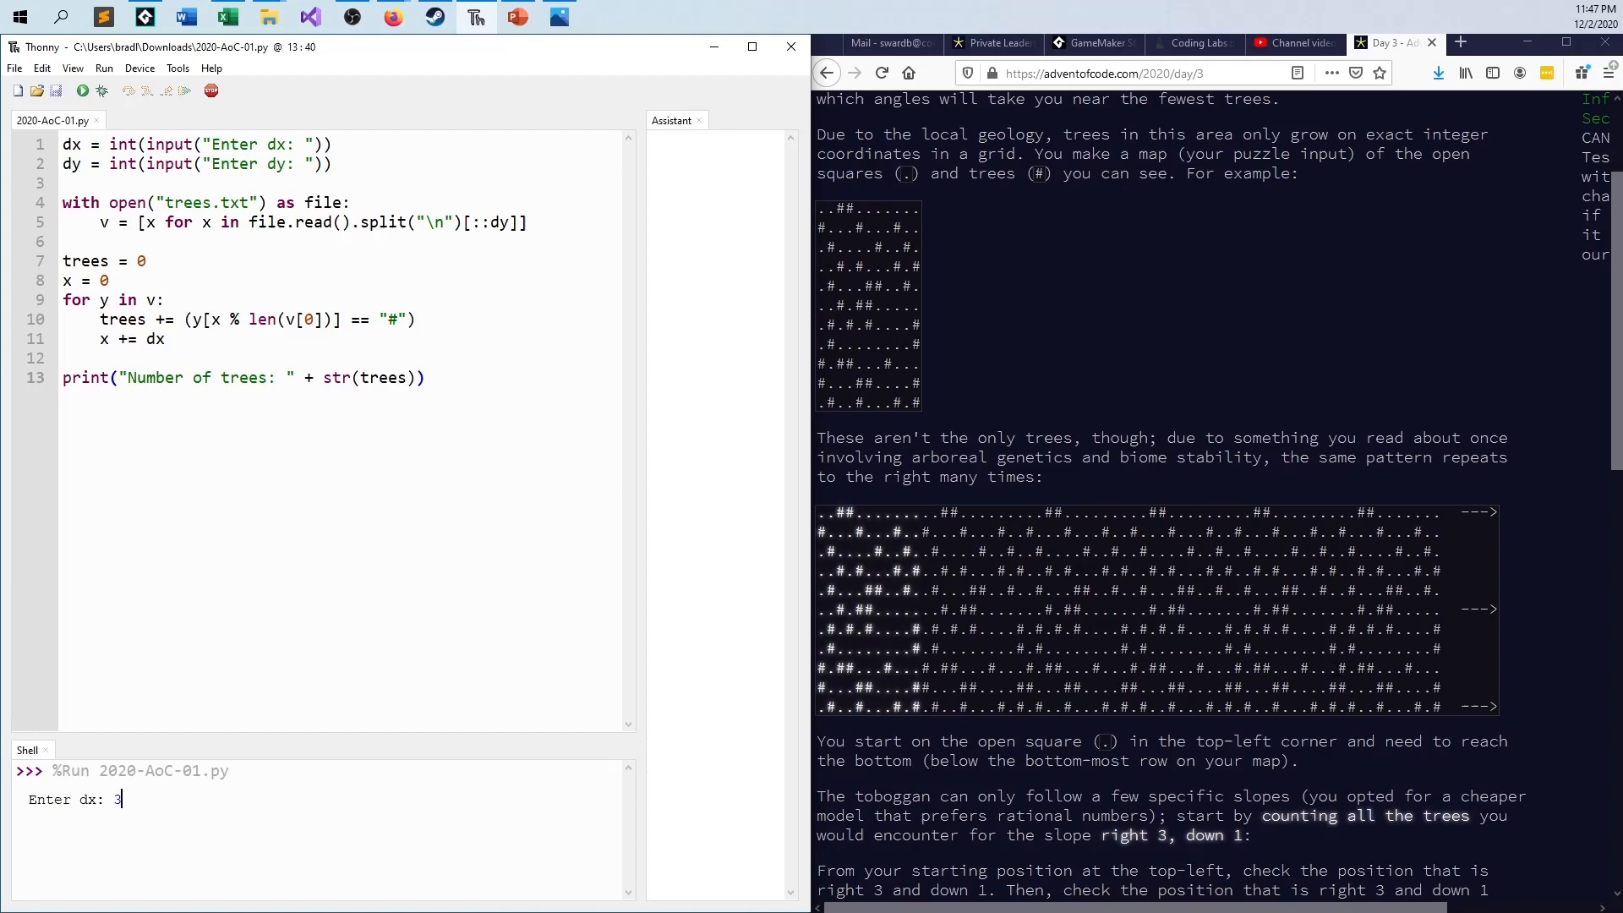
key("Return")
type("1")
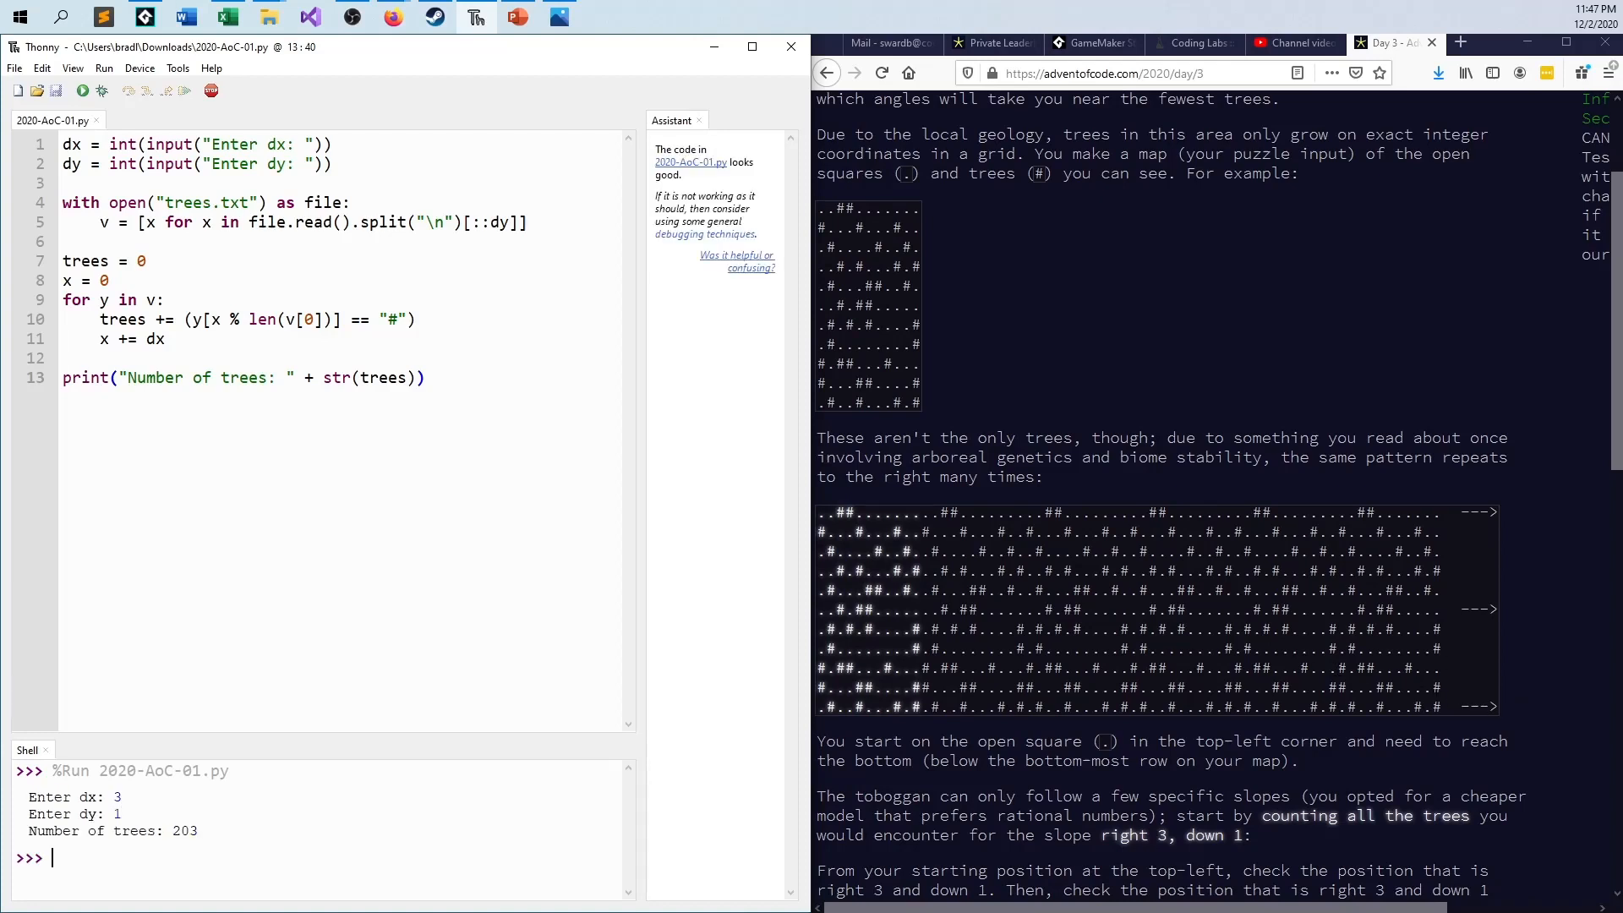
scroll("down", 3)
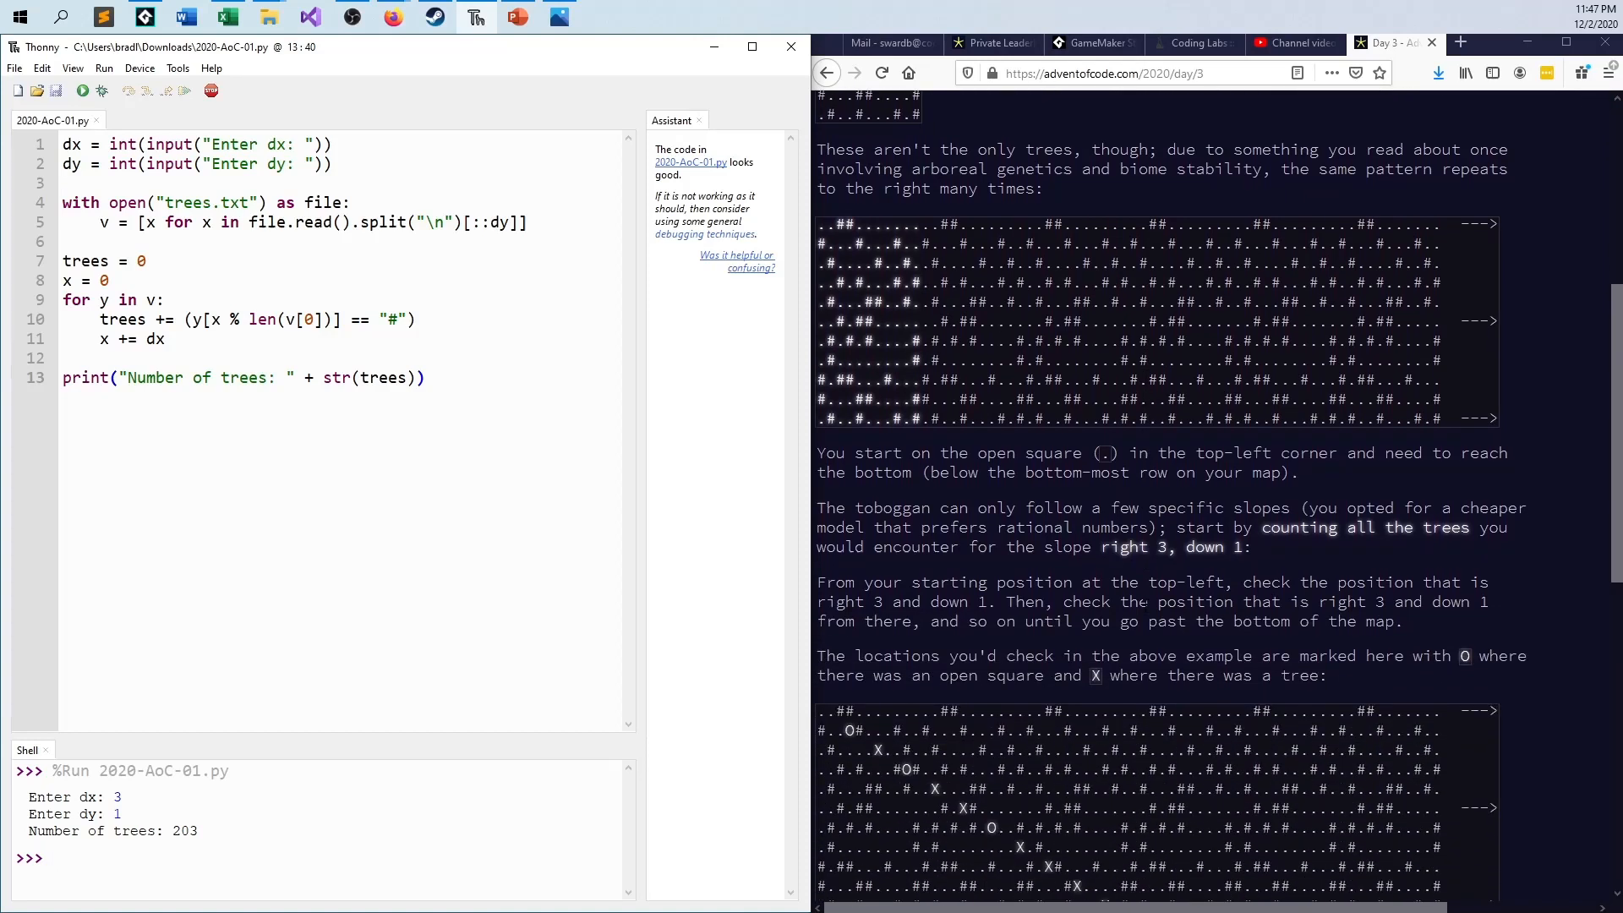
scroll("down", 3)
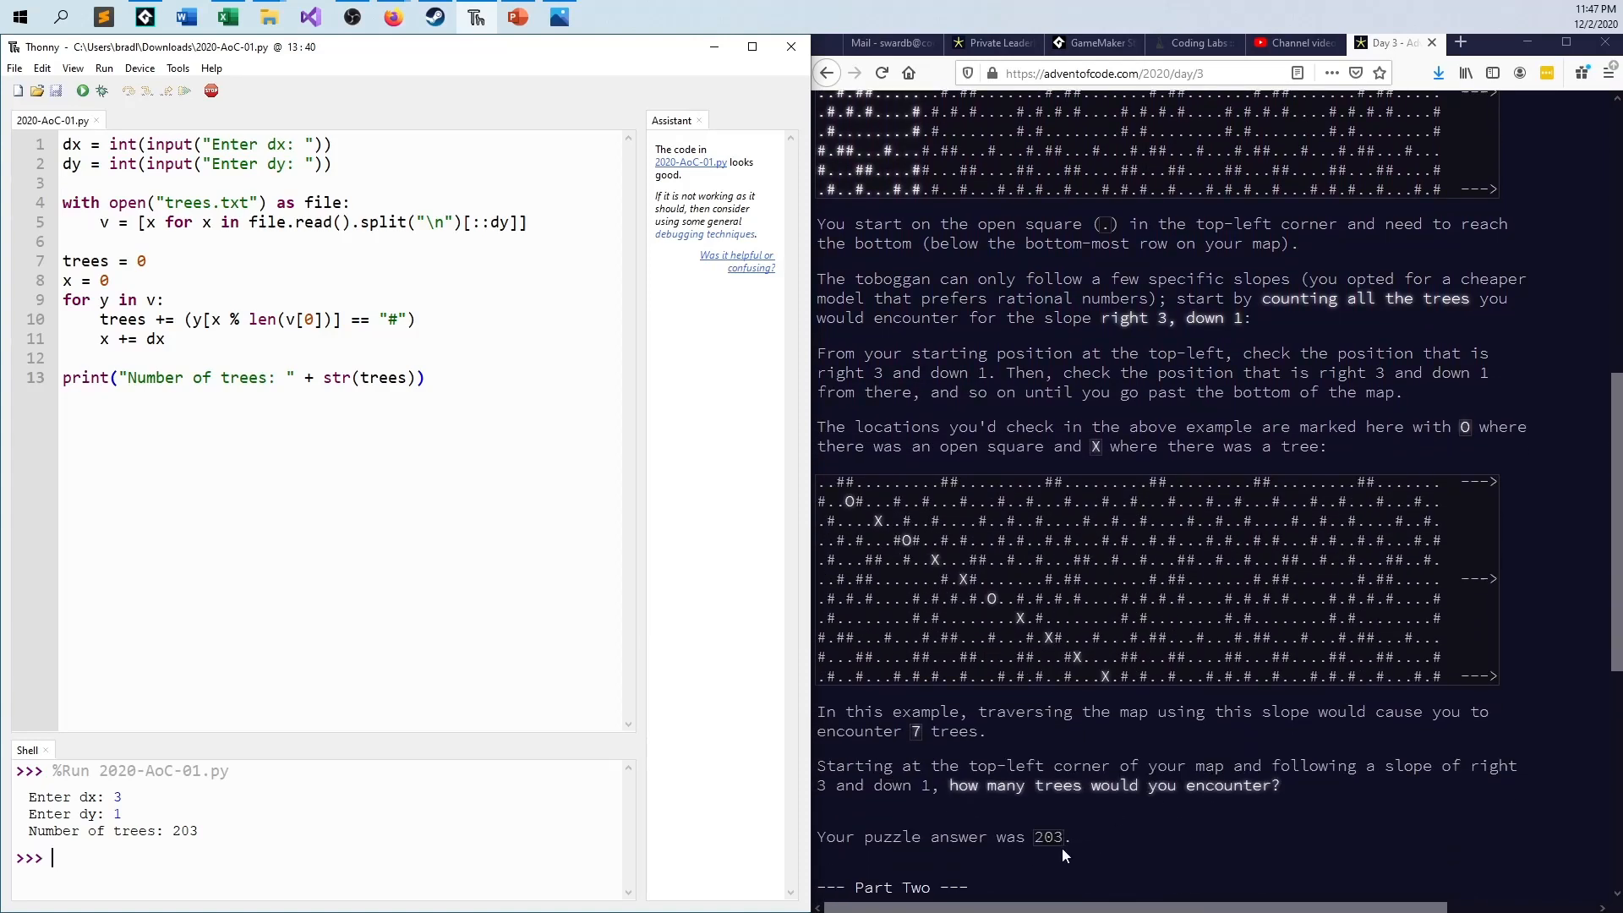
mouse_move(1188, 834)
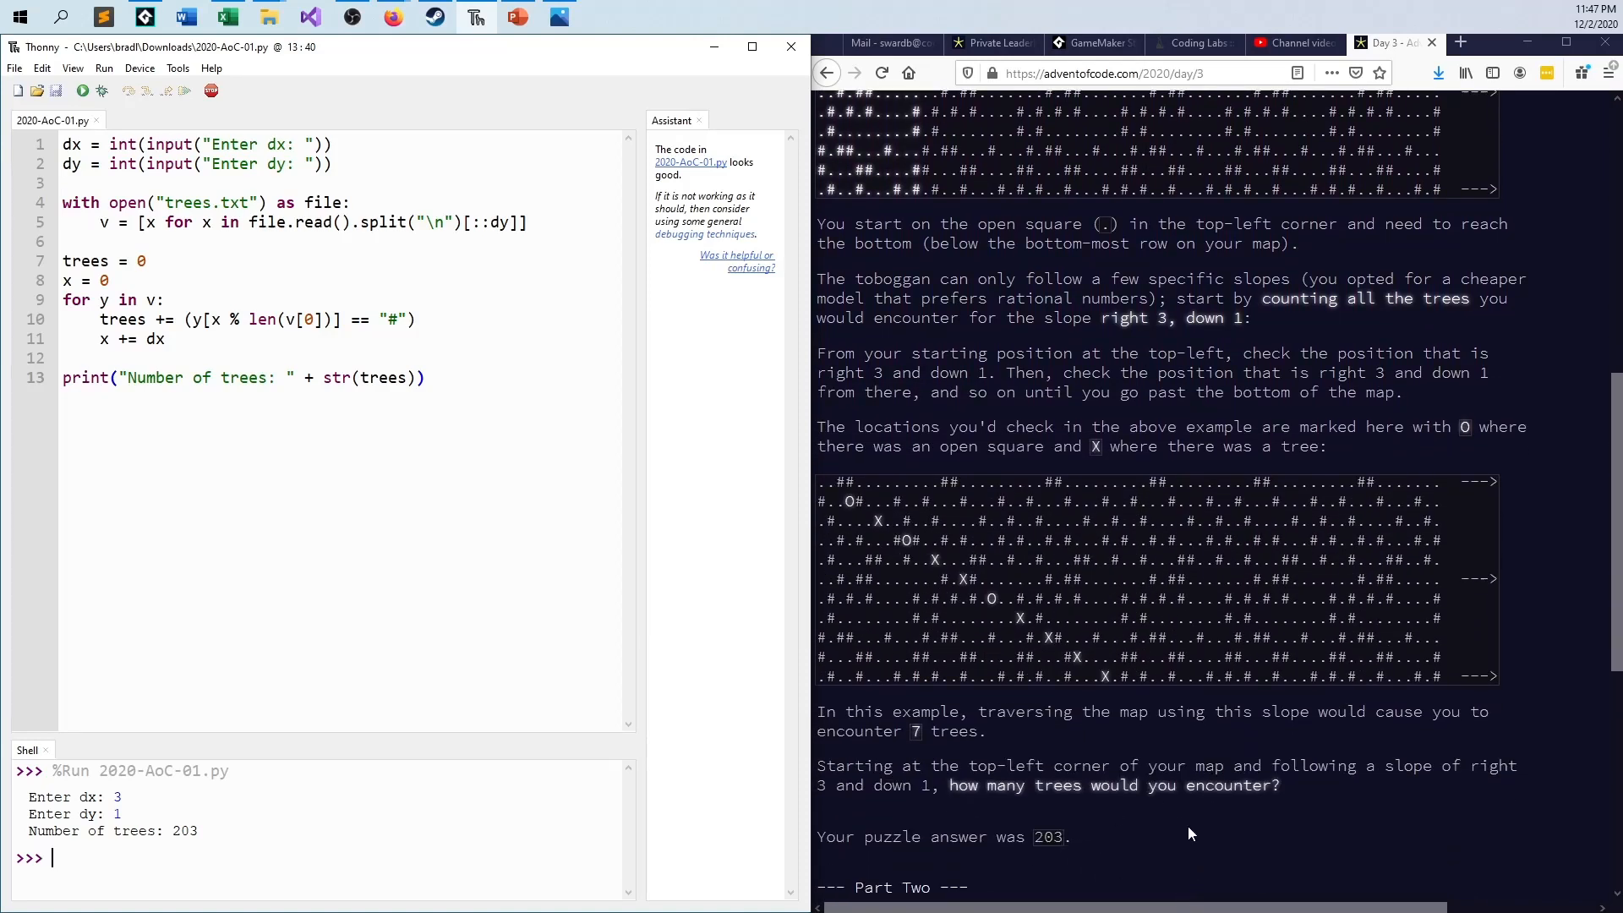
mouse_move(1176, 832)
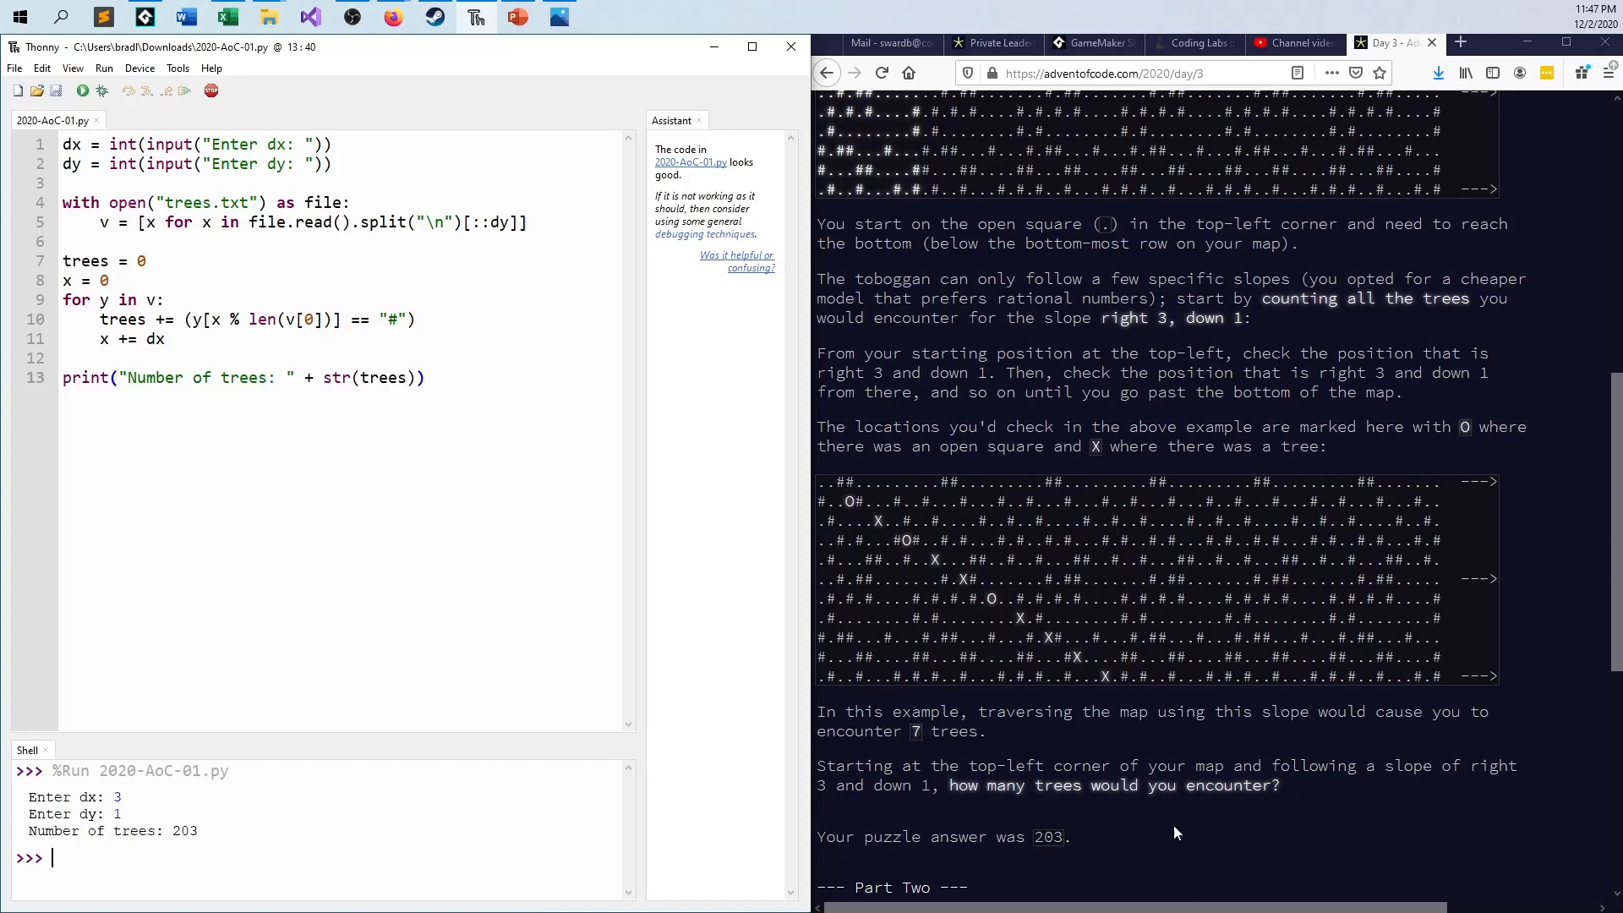
scroll("down", 3)
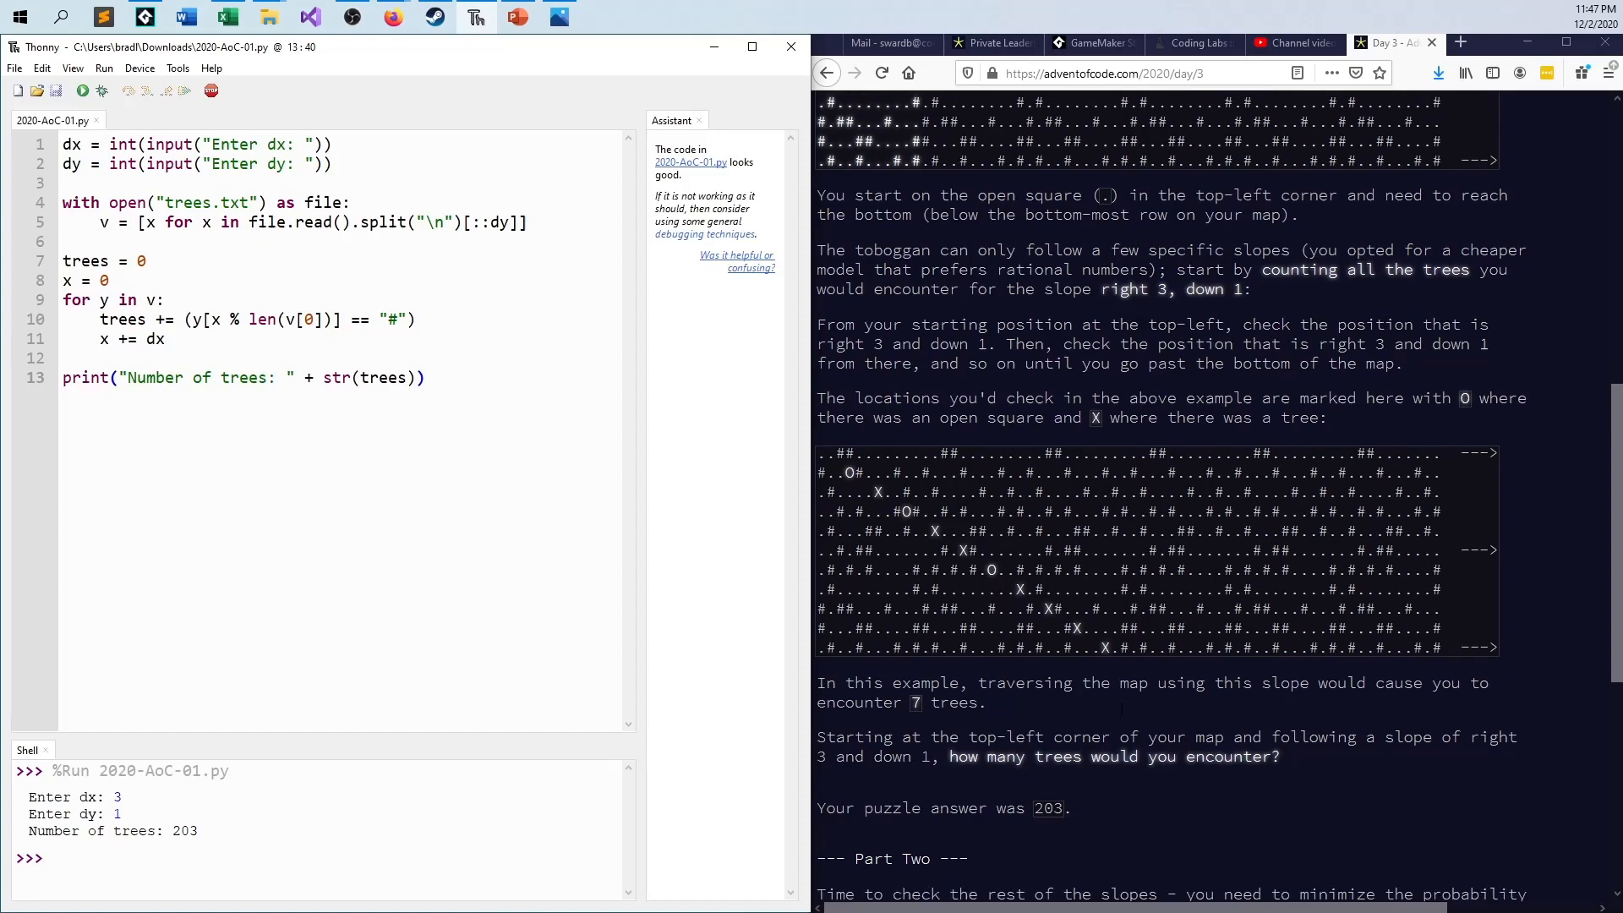
scroll("down", 3)
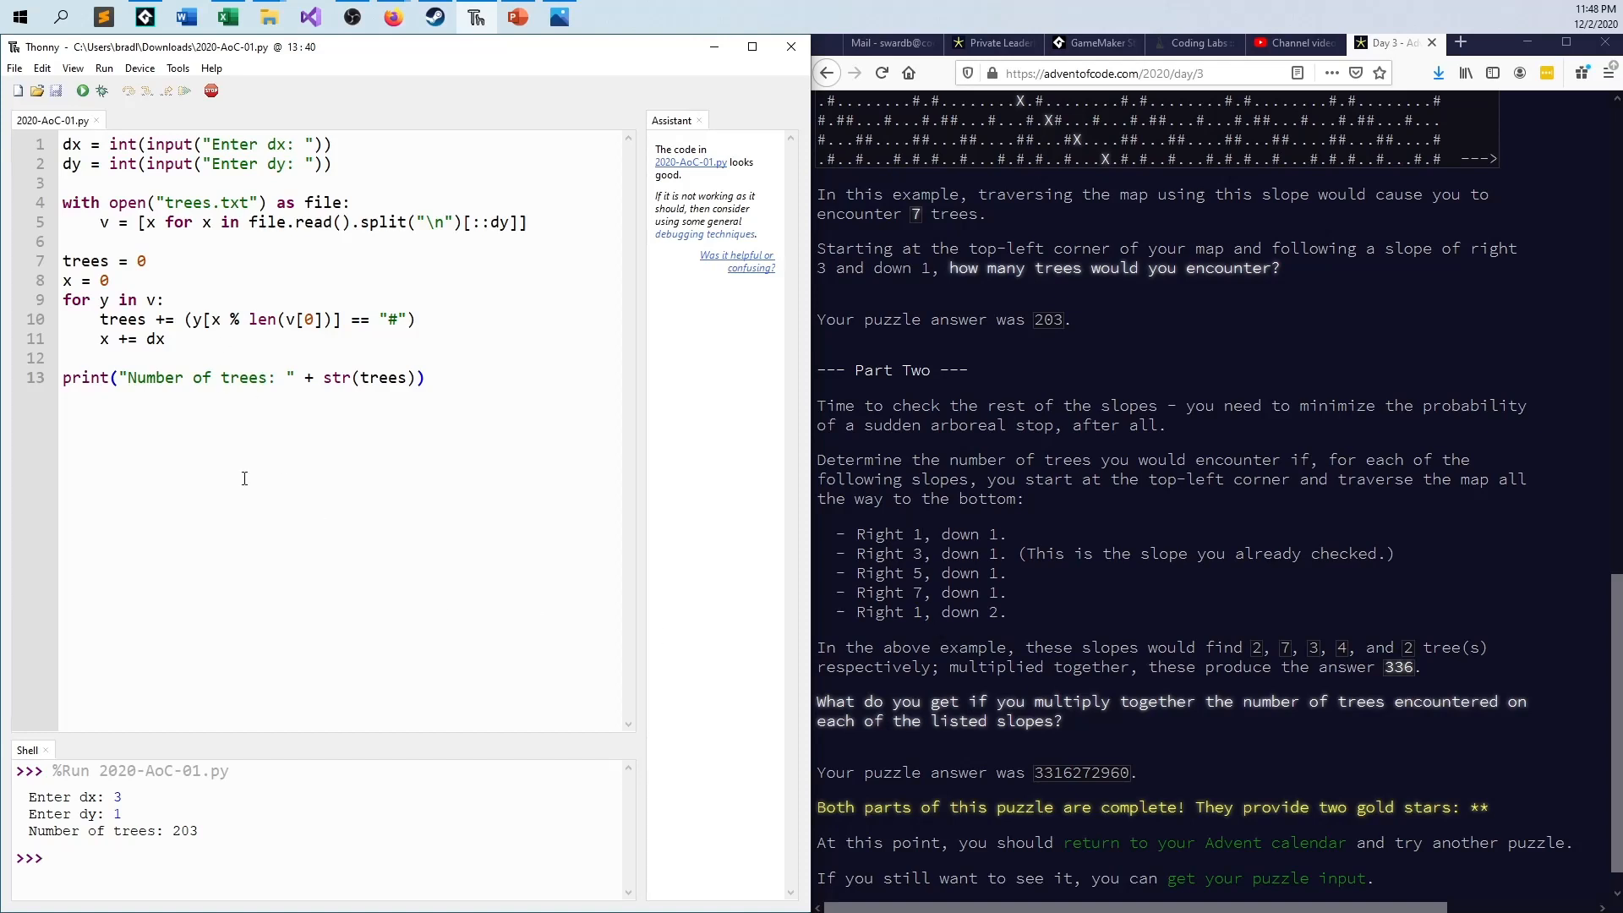
Step: Rerun the script for each Part Two slope, getting 68, 203, 78, 77 and 40 trees
left_click(82, 90)
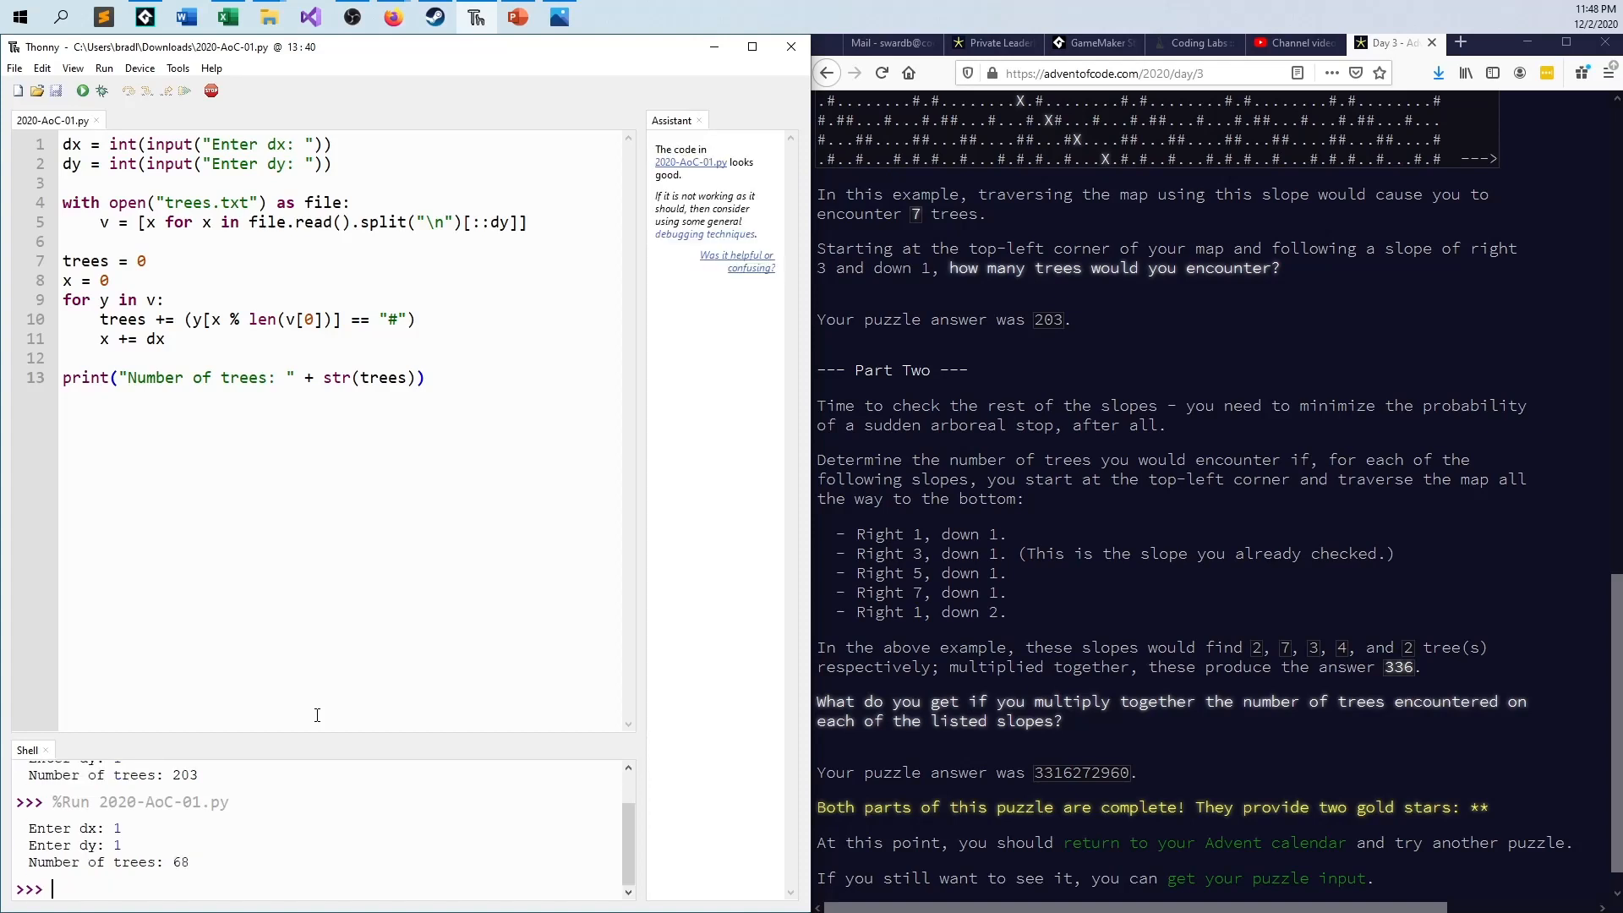
mouse_move(245, 892)
type("3")
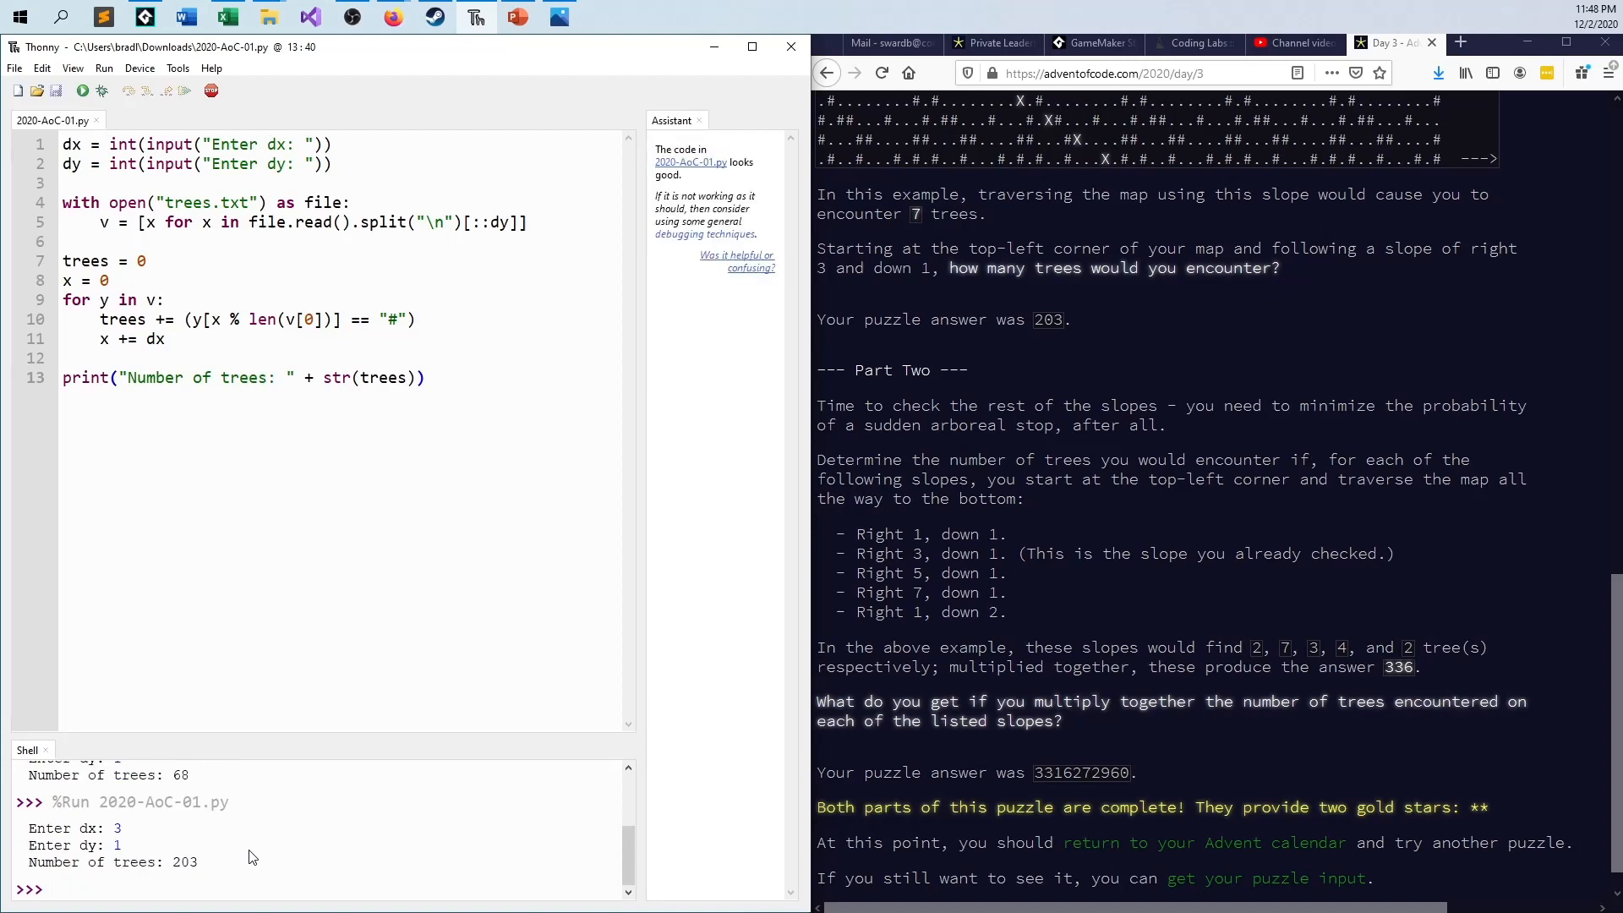
left_click(81, 91)
type("5")
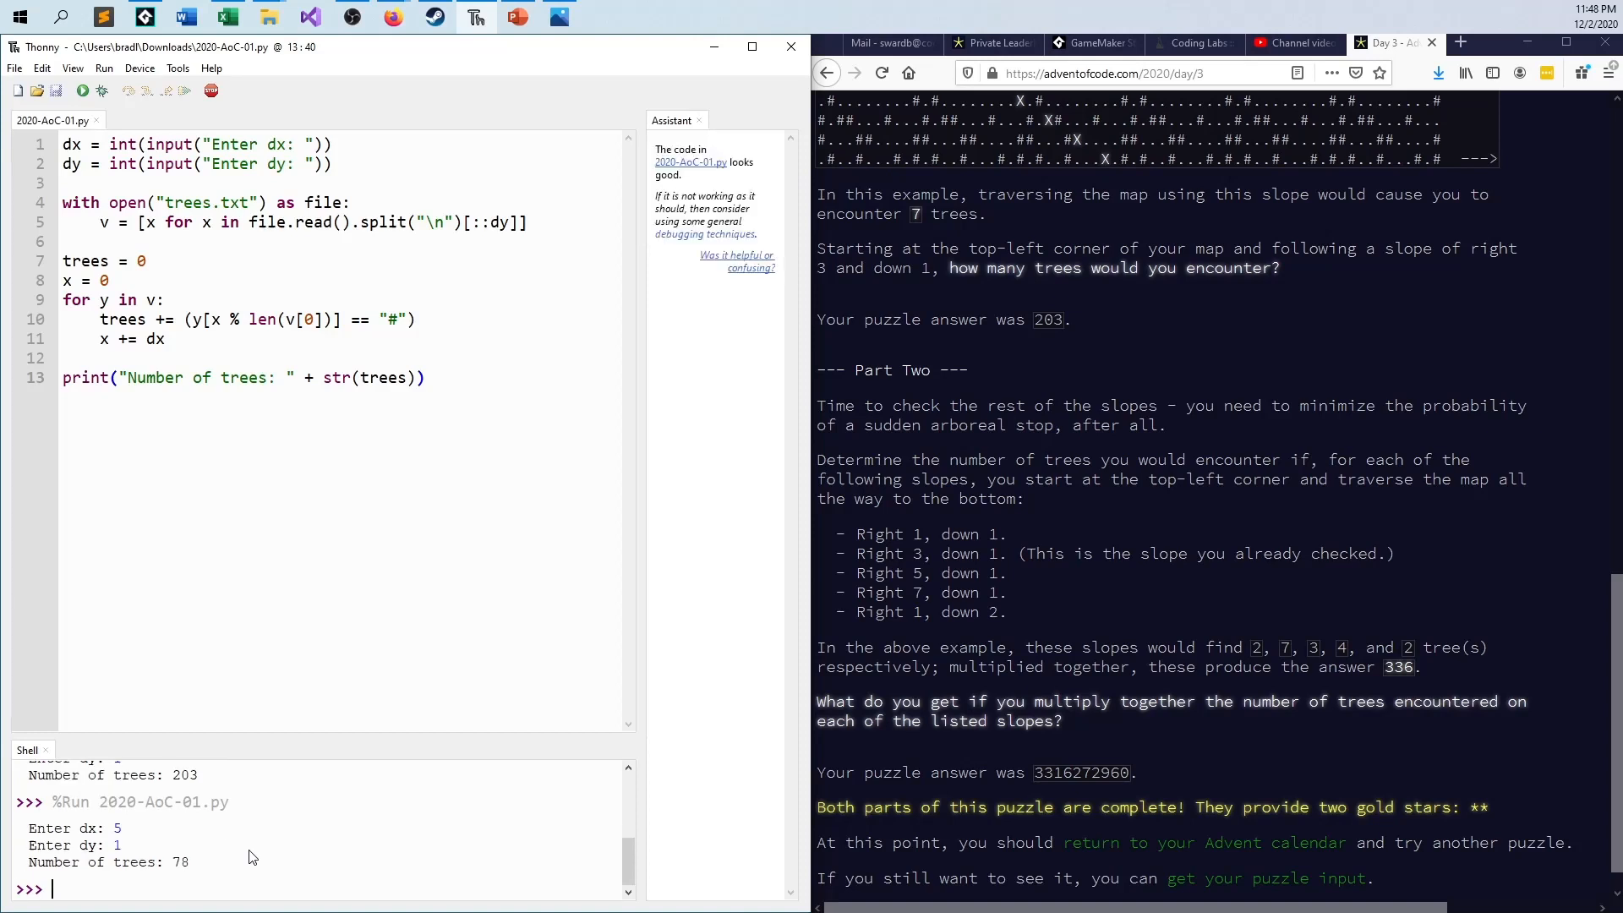
left_click(82, 92)
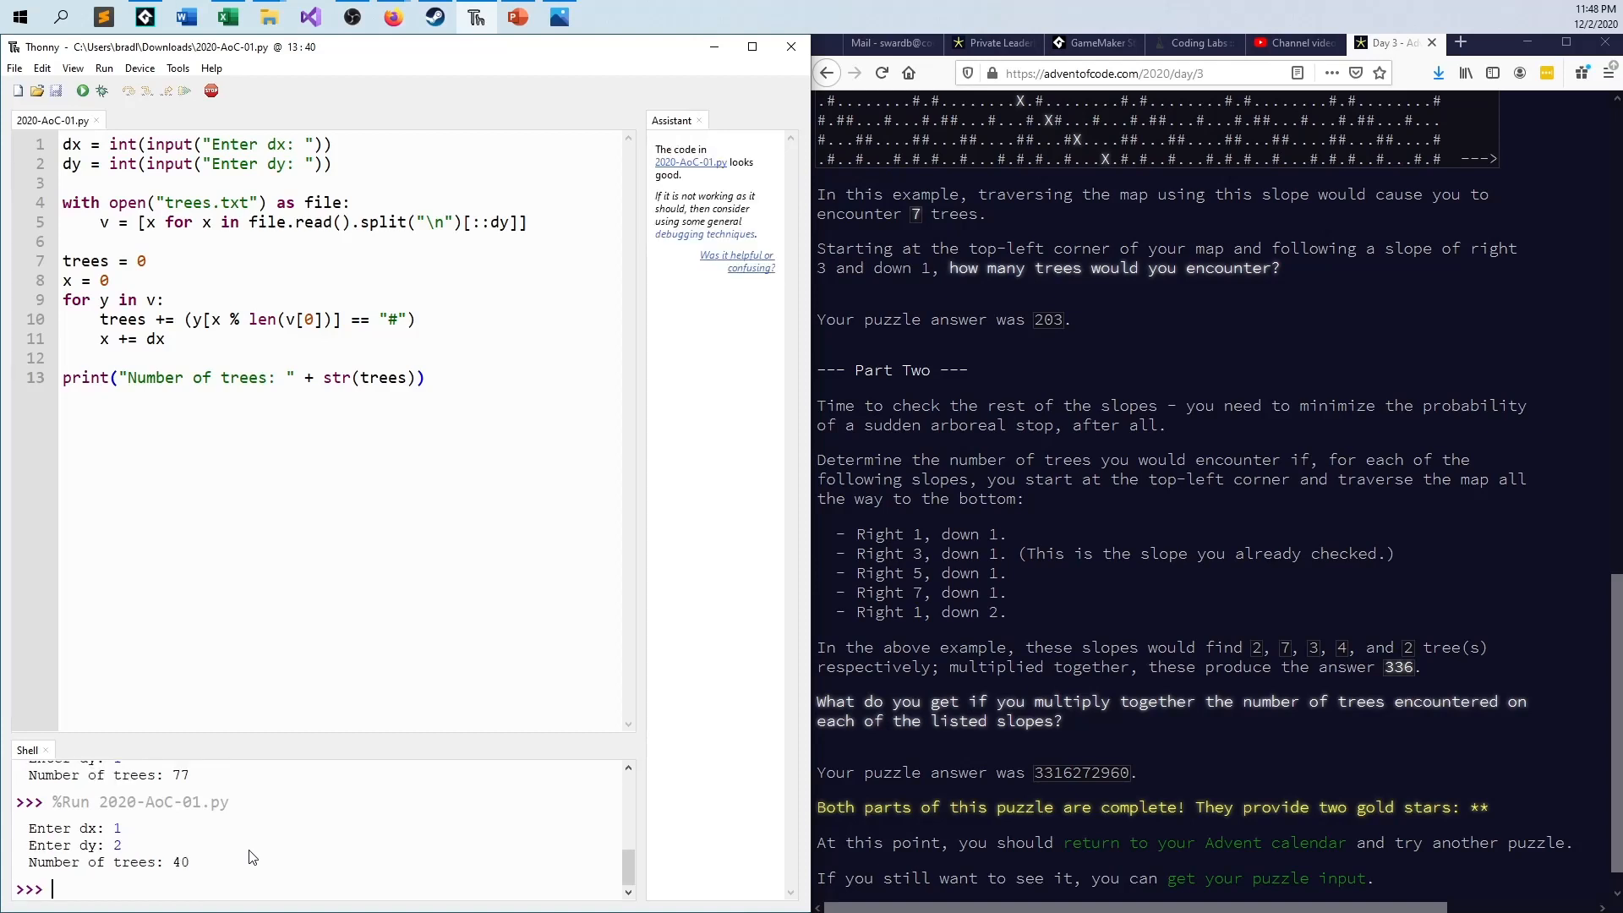
mouse_move(393, 770)
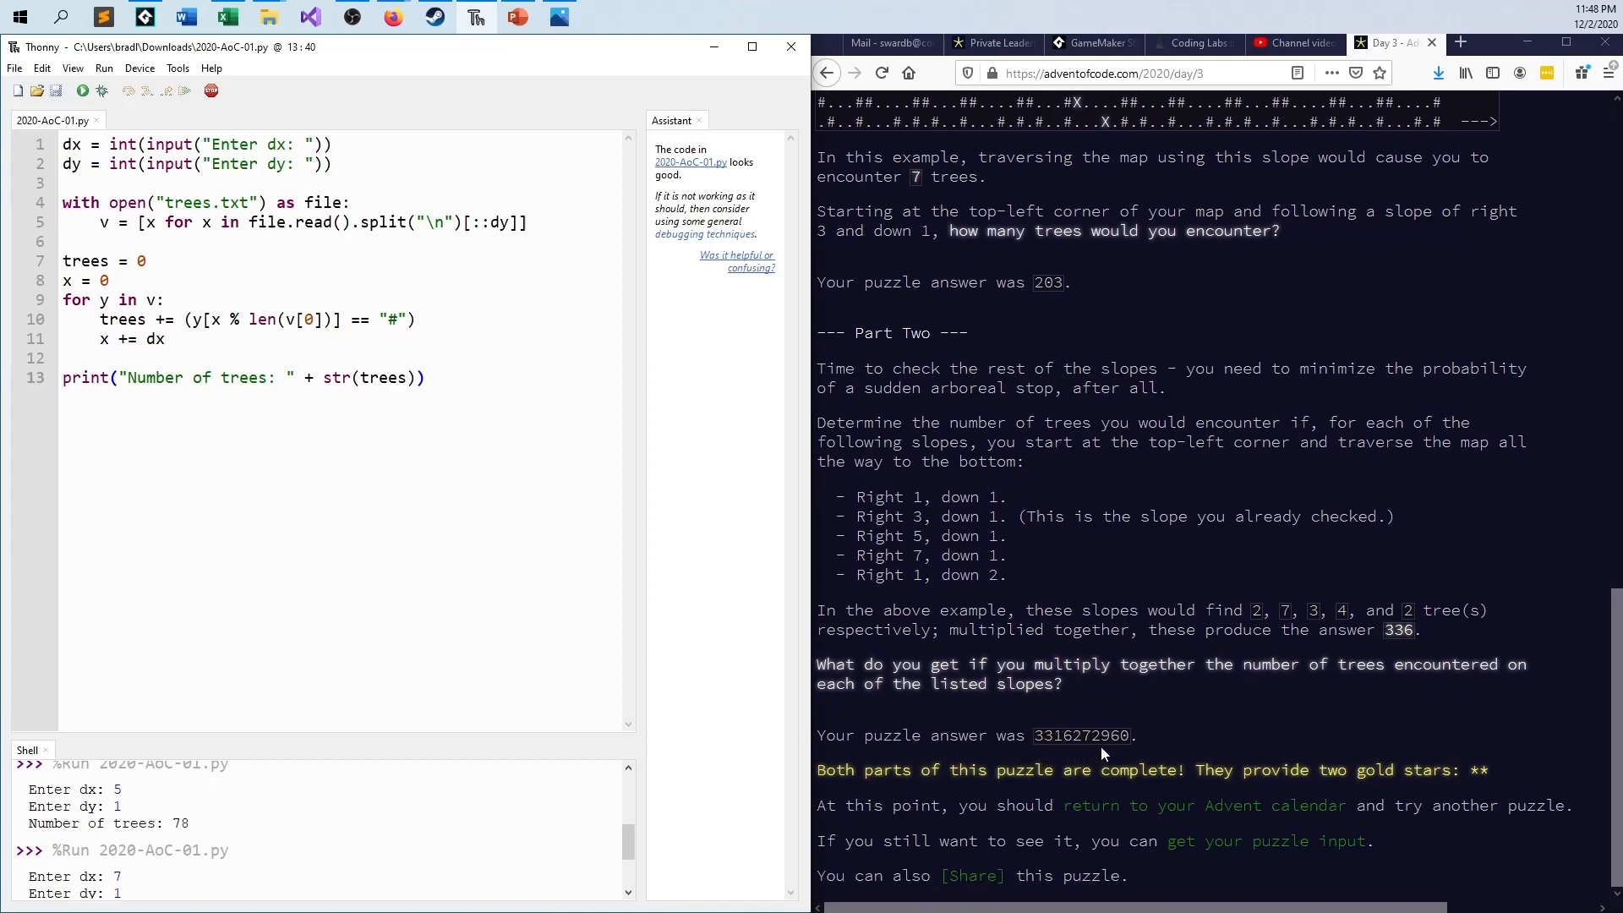
mouse_move(1193, 724)
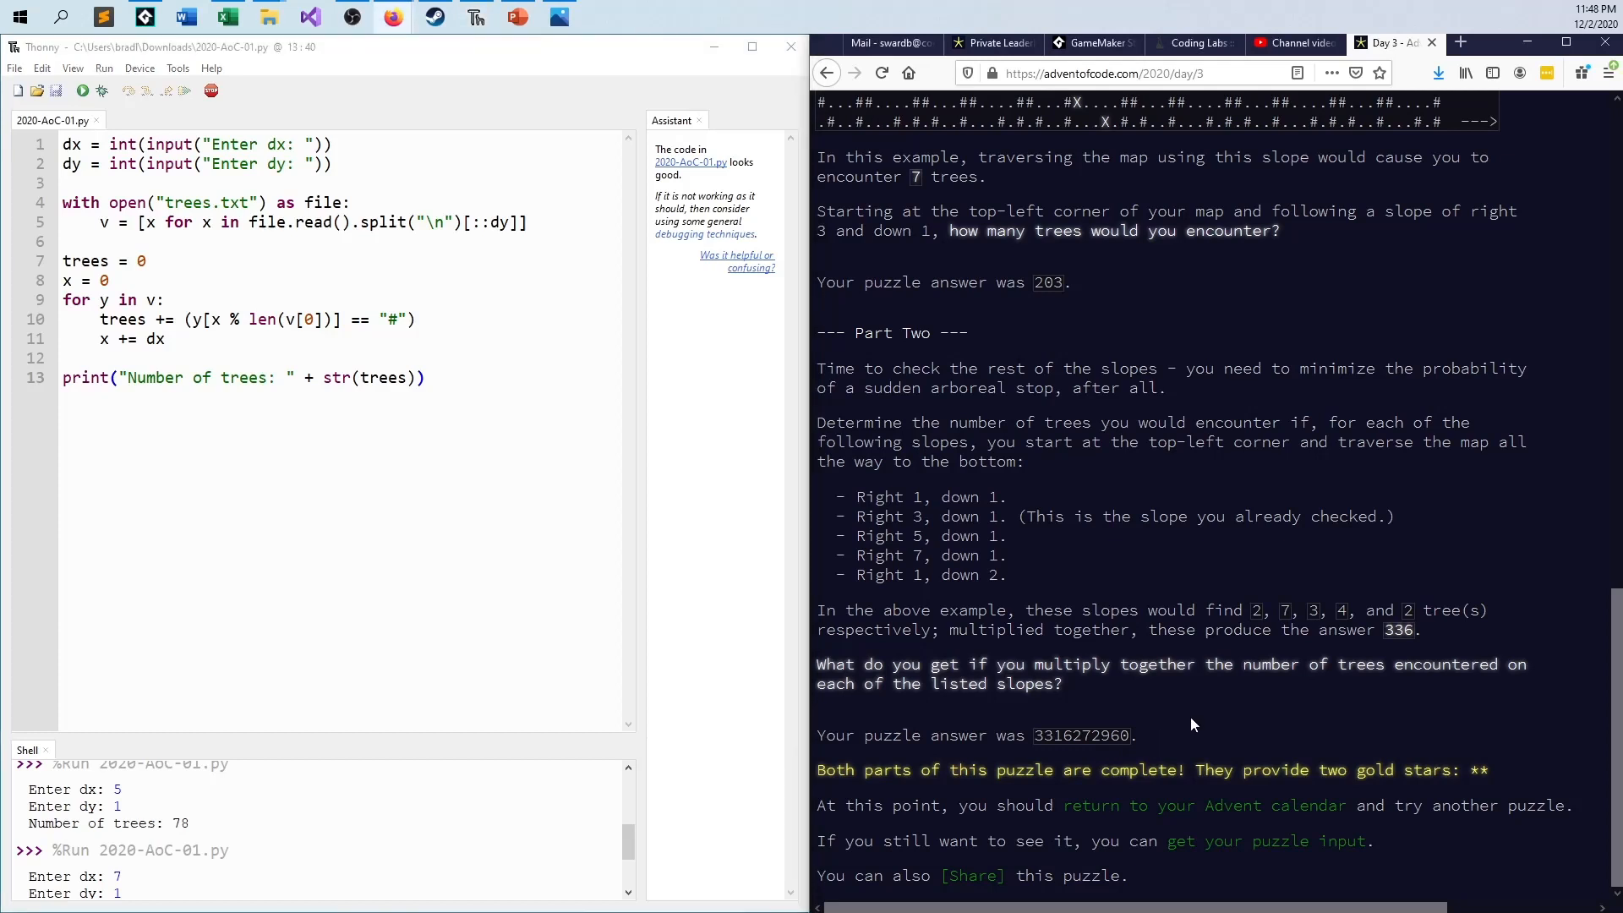
left_click(274, 378)
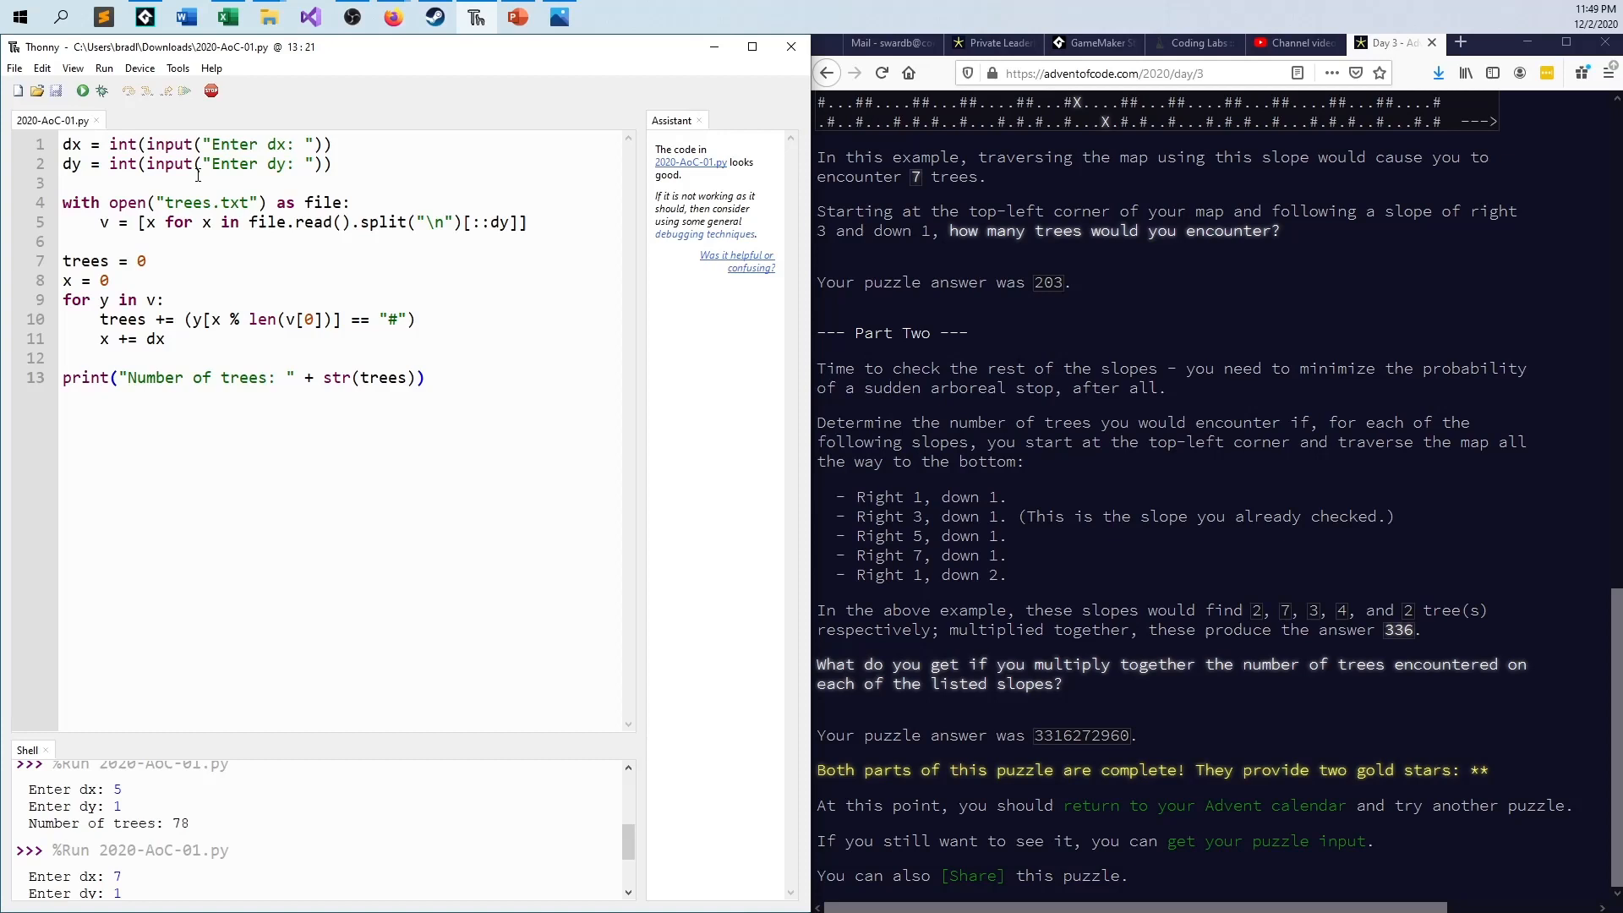
mouse_move(392, 350)
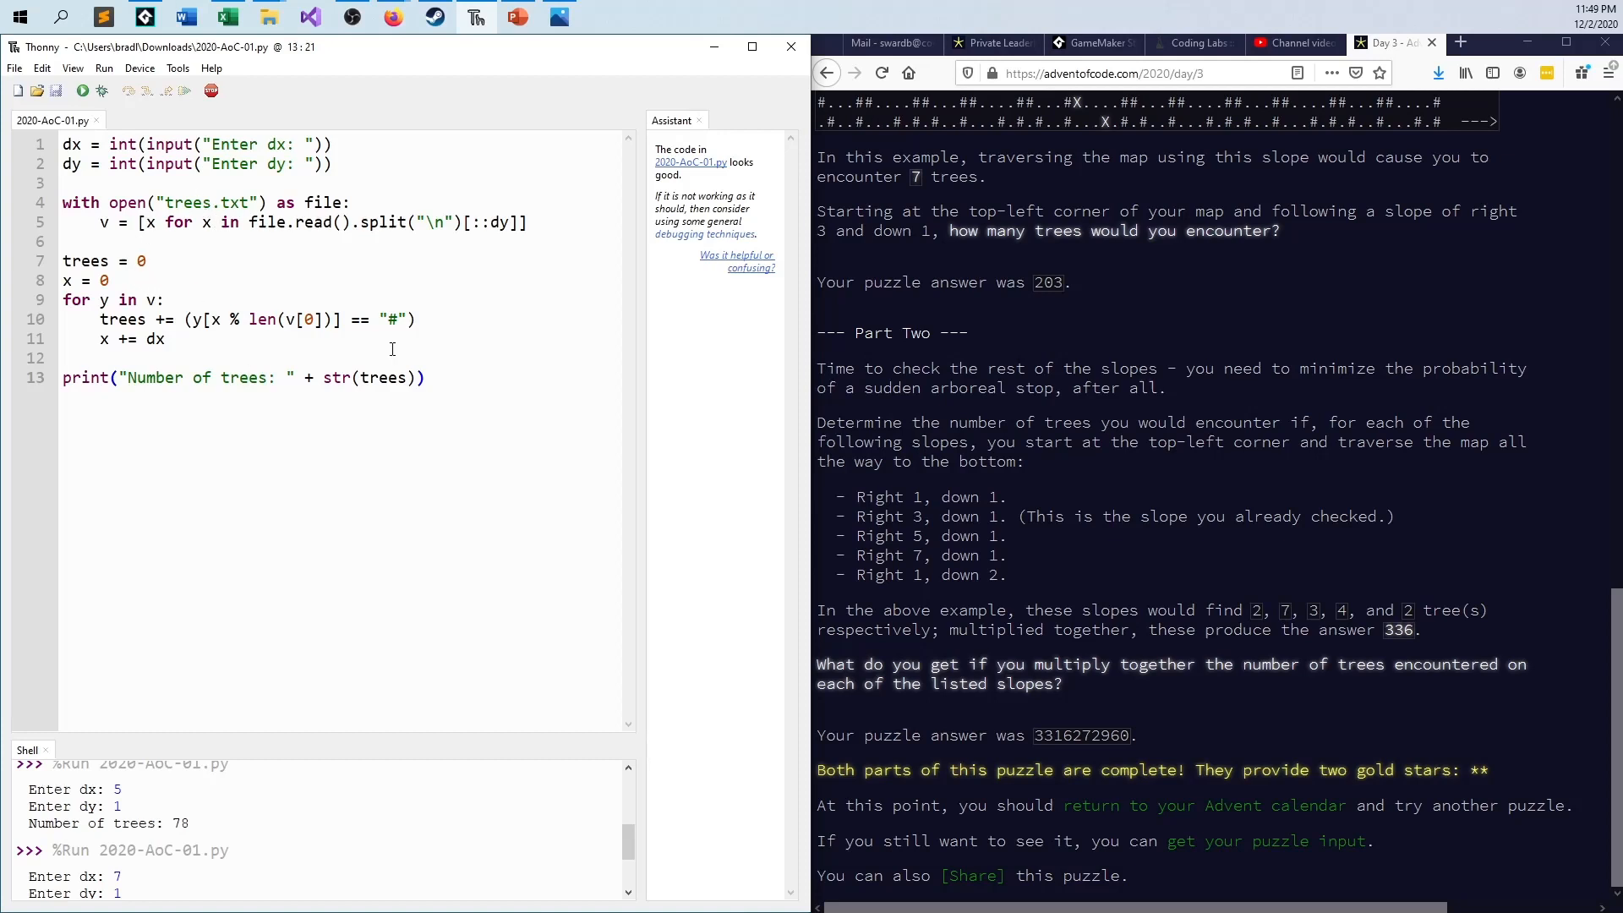
double_click(391, 318)
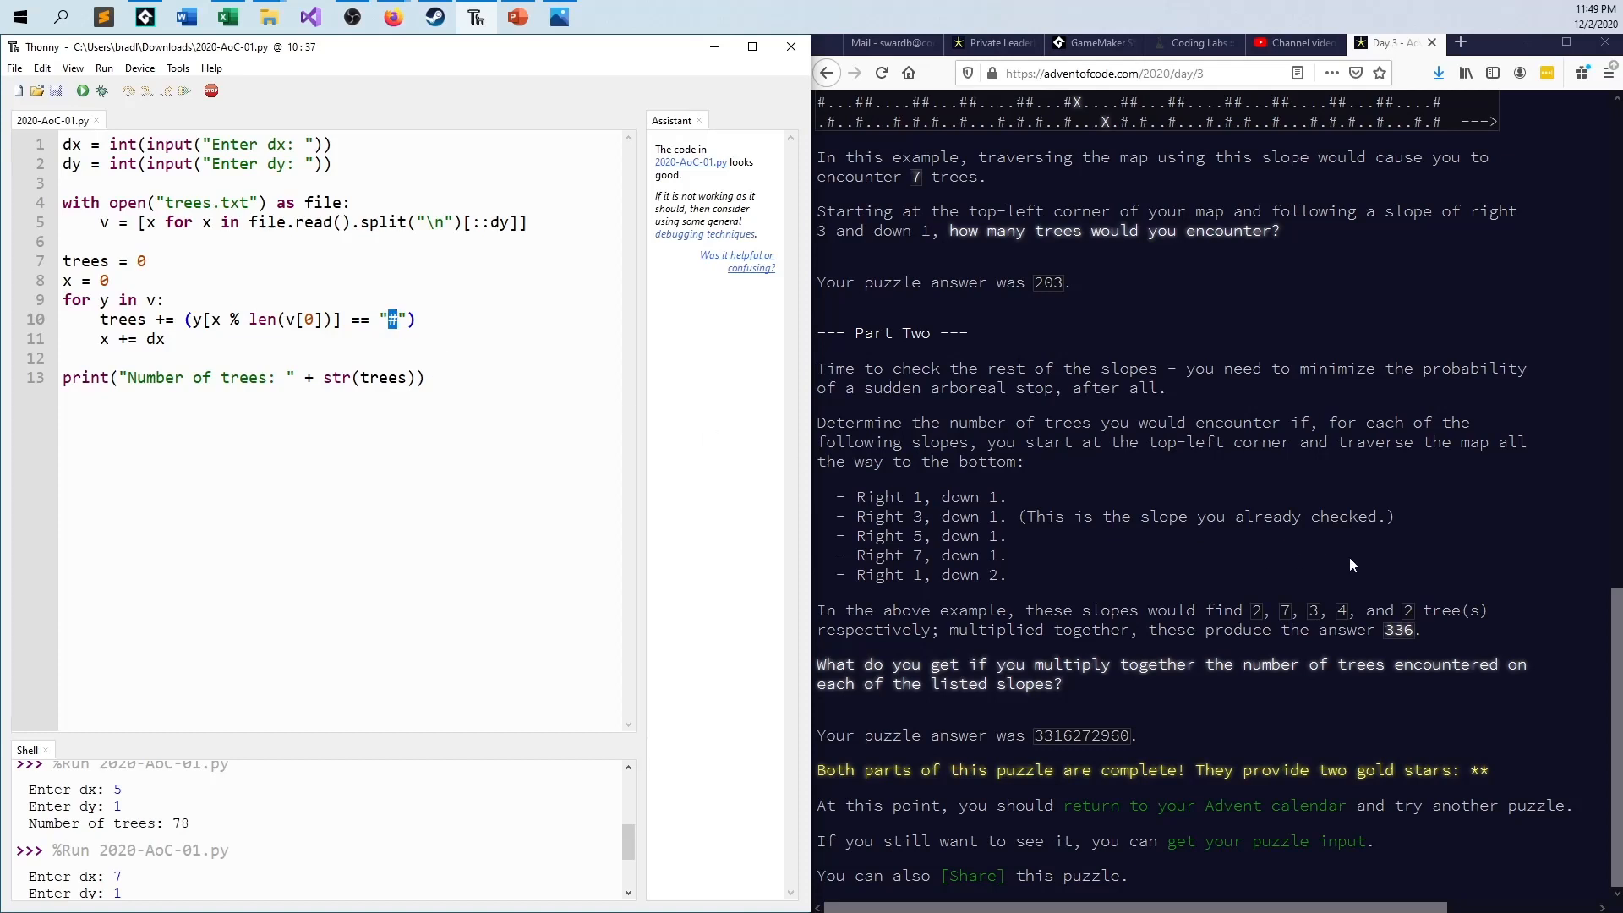
mouse_move(1271, 603)
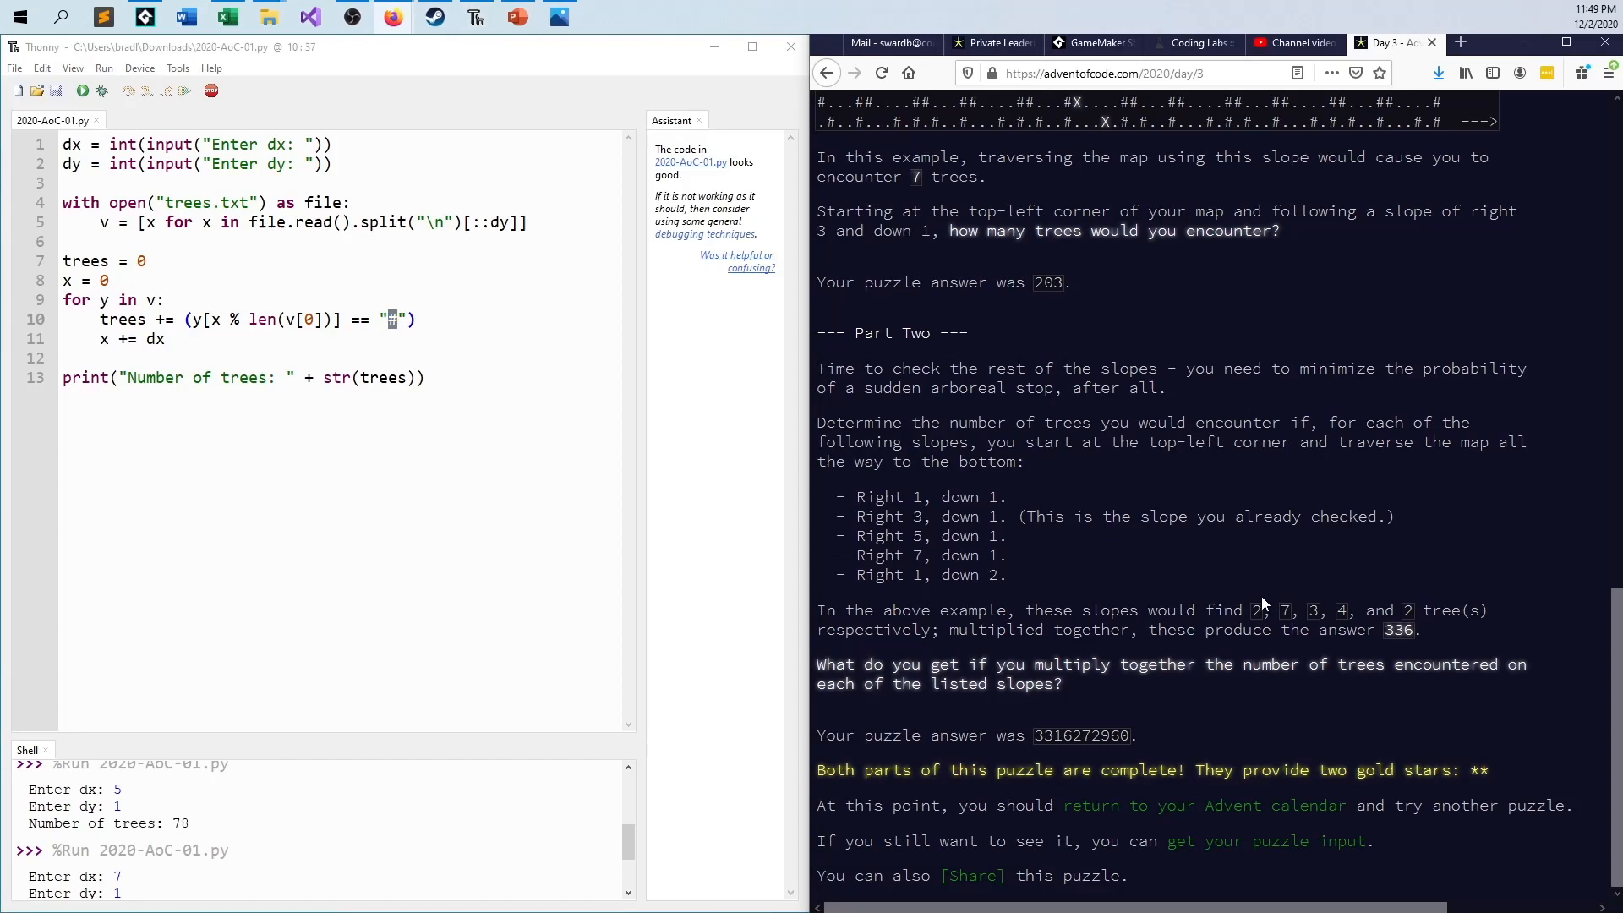
mouse_move(543, 396)
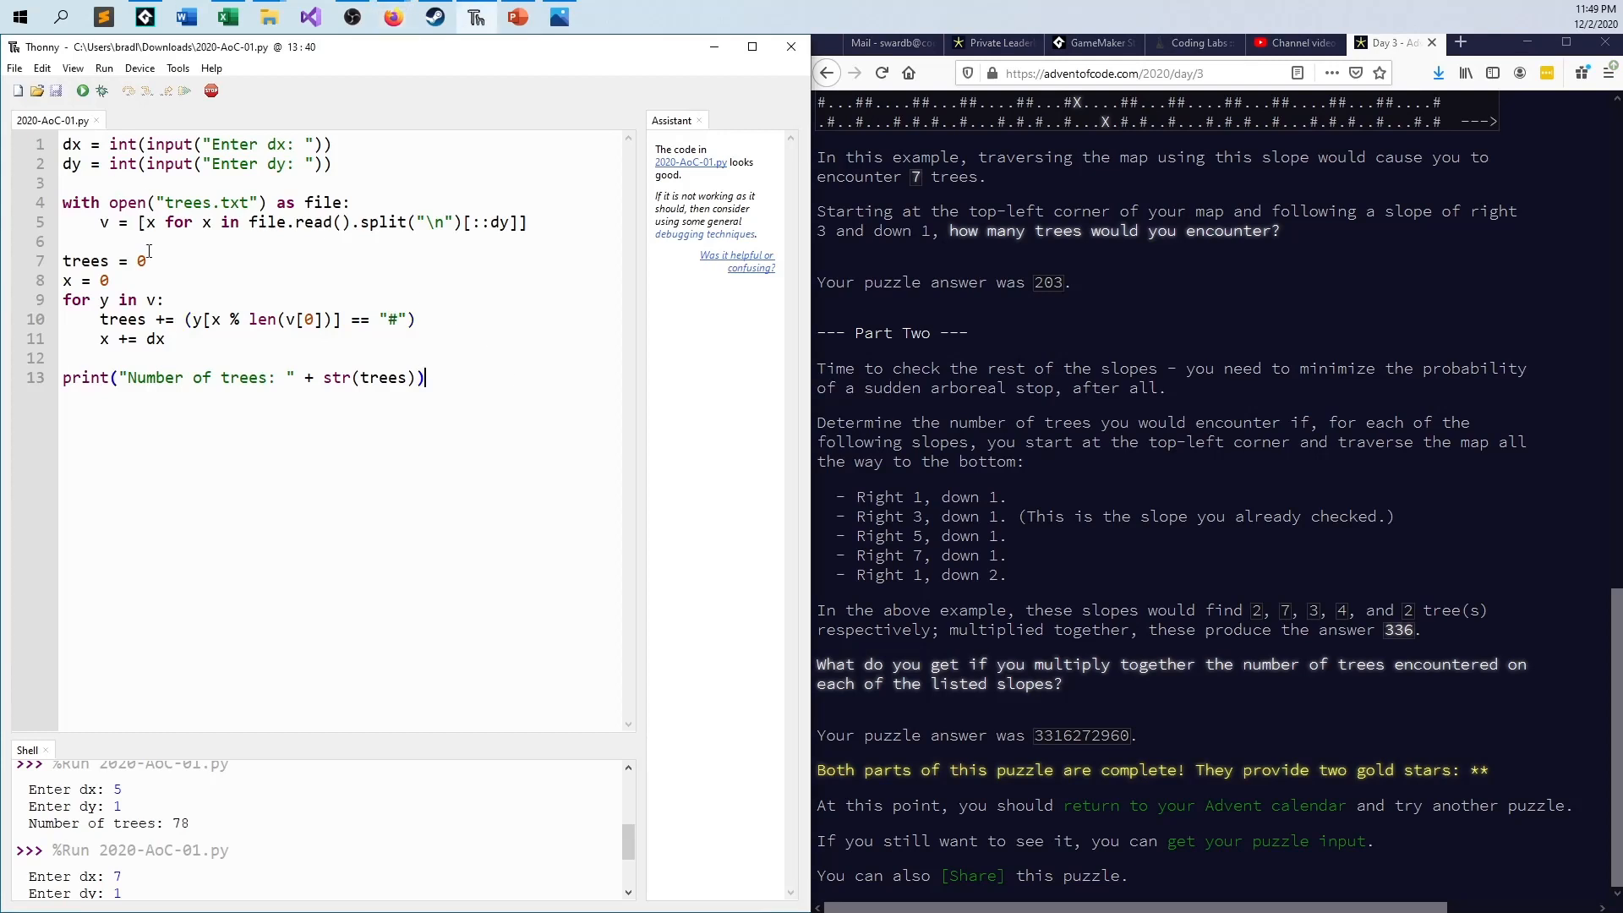
mouse_move(438, 498)
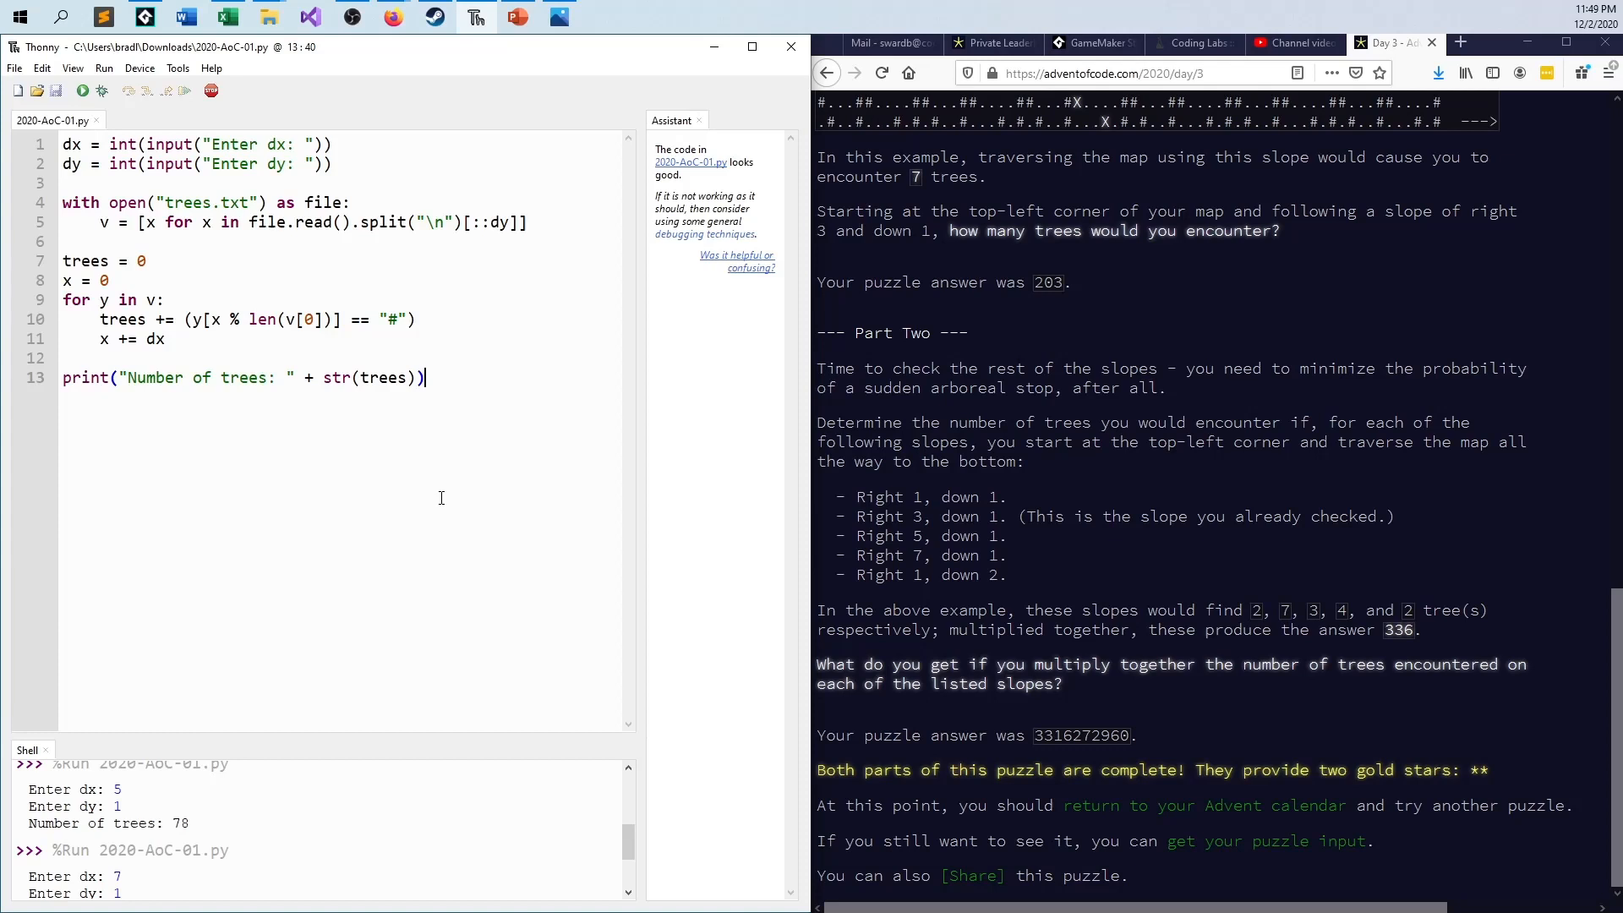
mouse_move(549, 400)
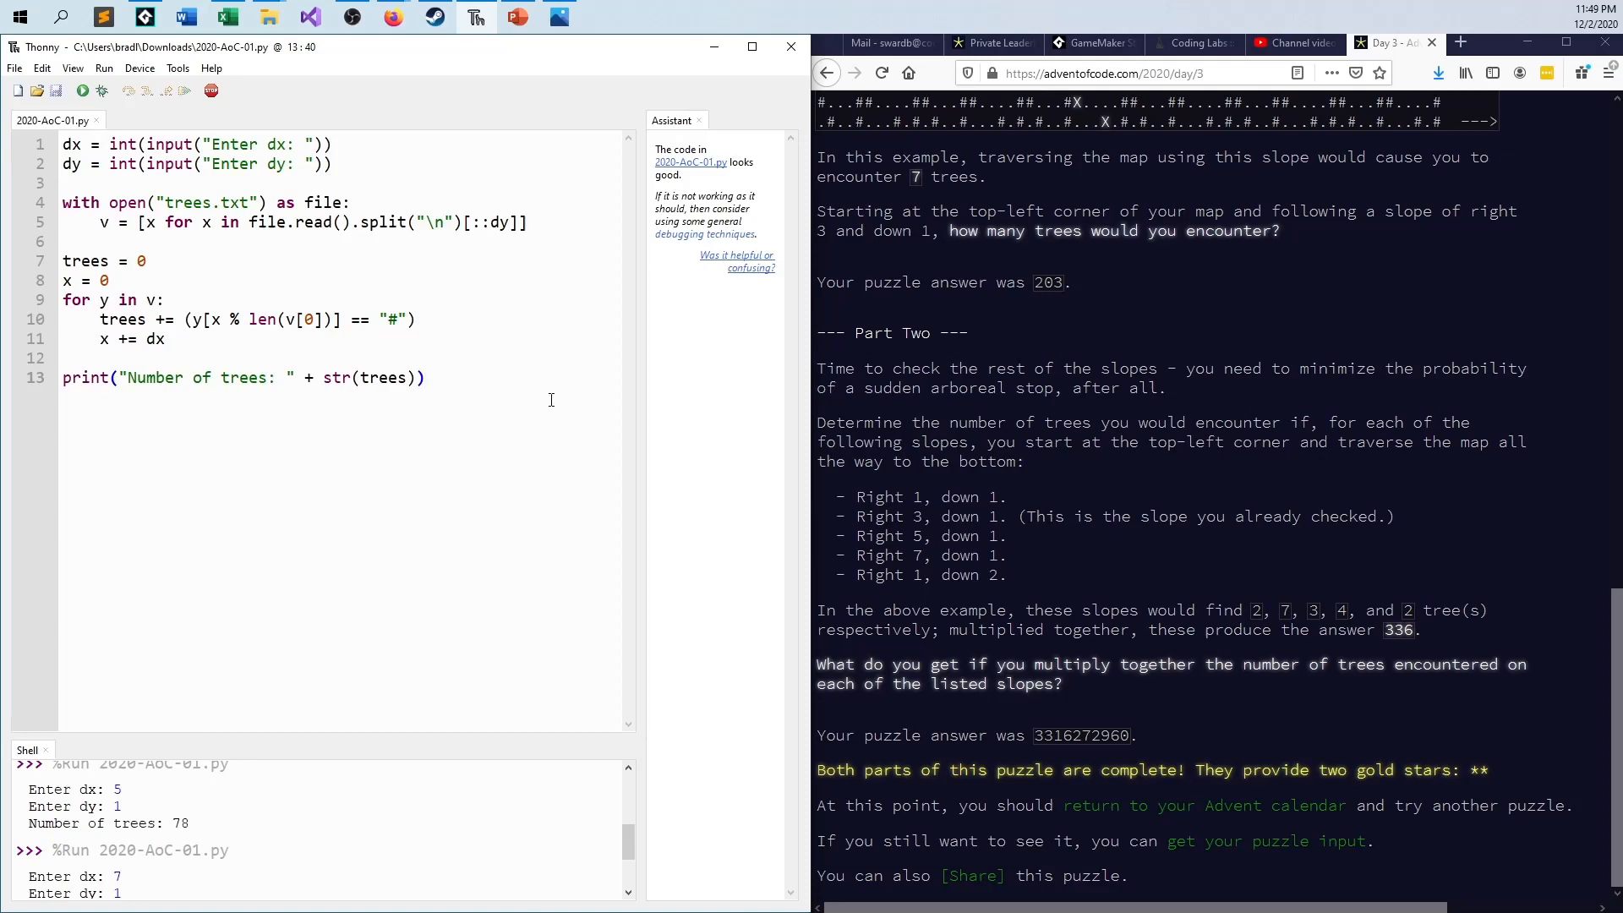
left_click(425, 377)
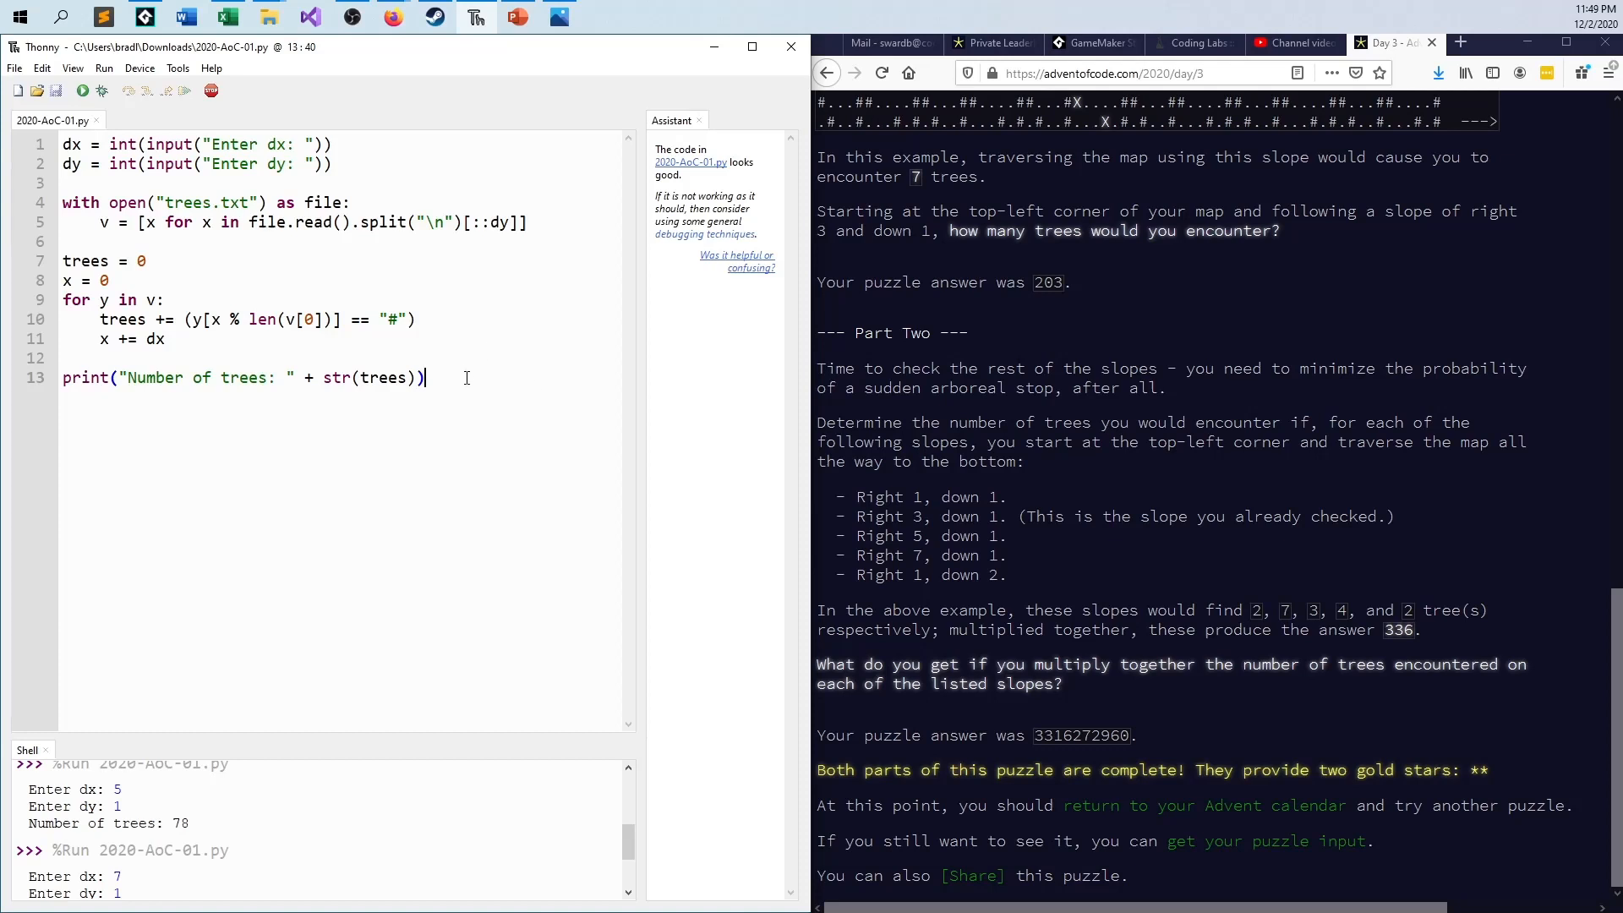
mouse_move(495, 393)
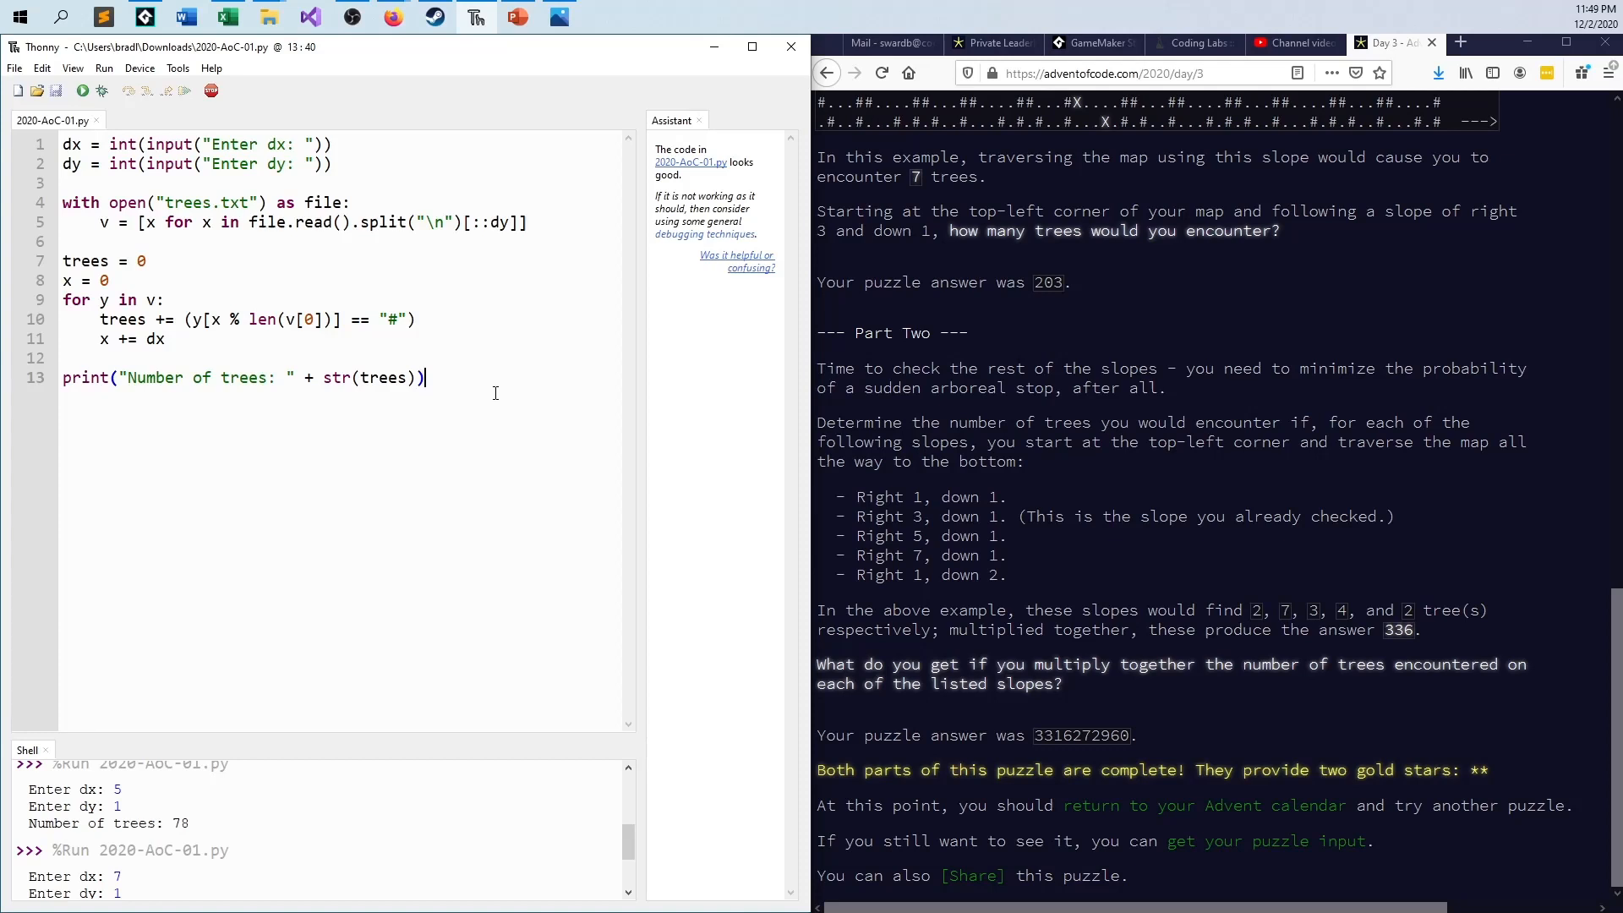
mouse_move(494, 393)
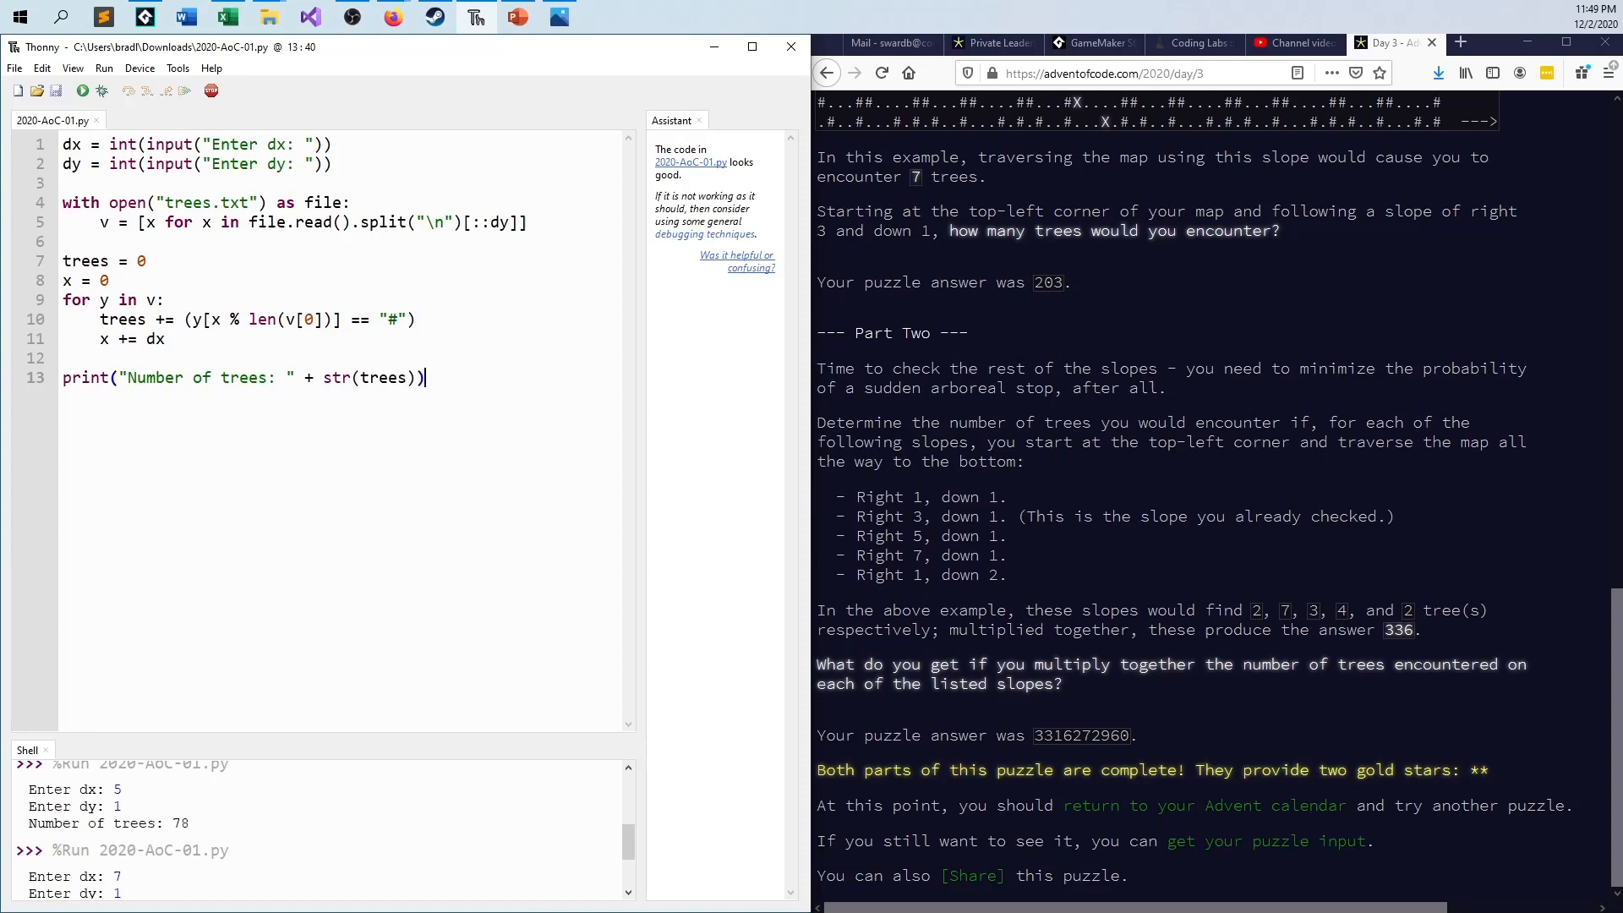